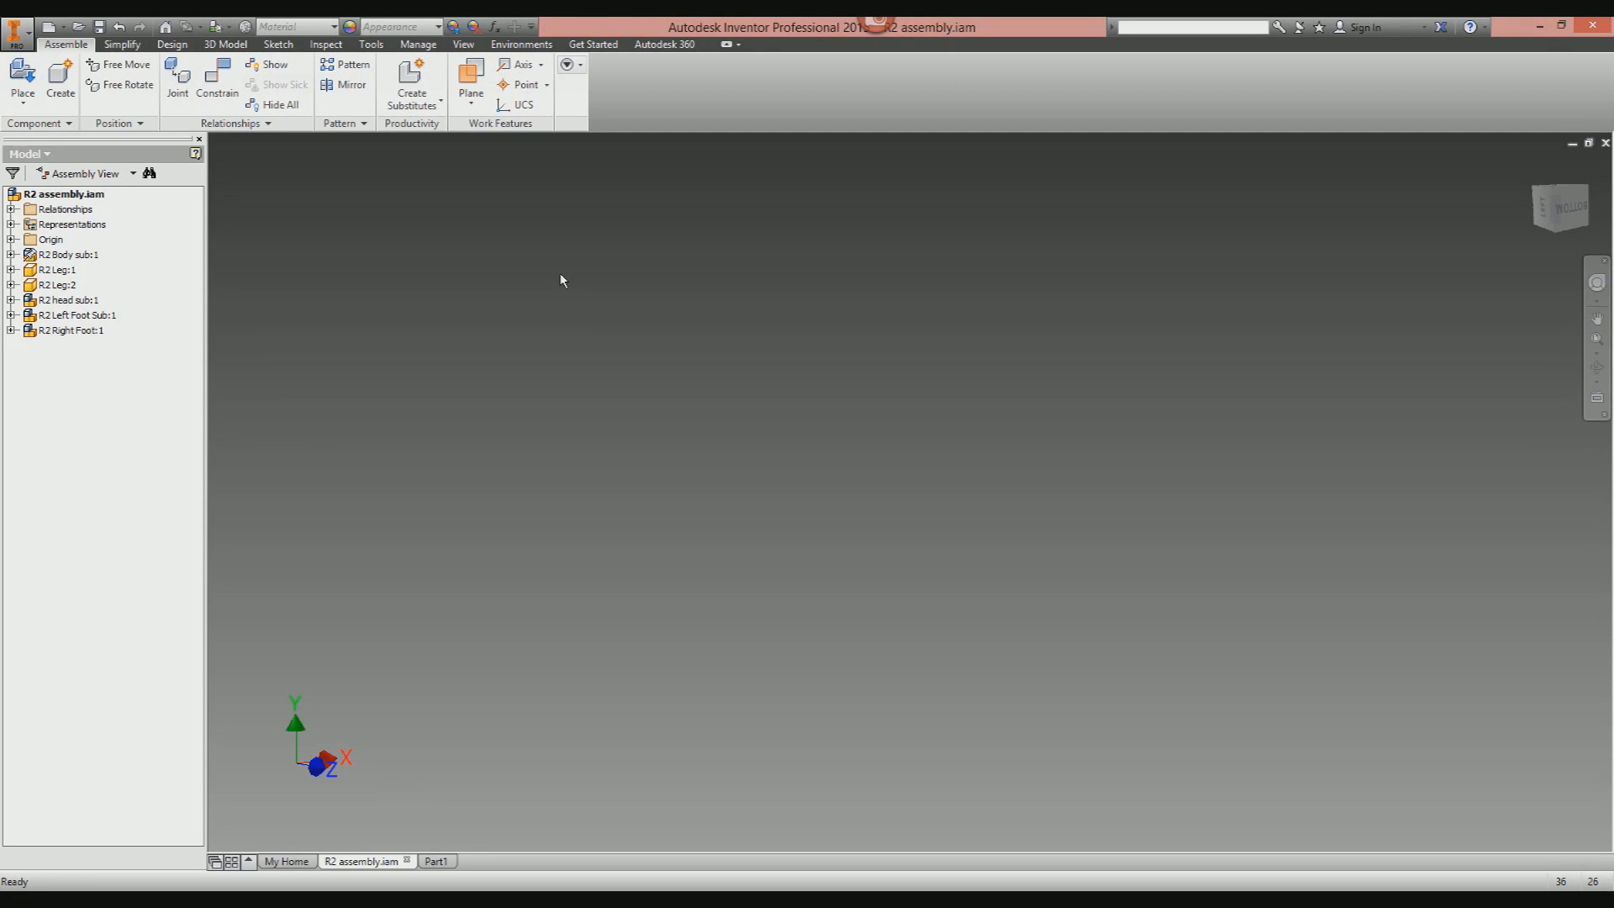
pyautogui.moveTo(291, 502)
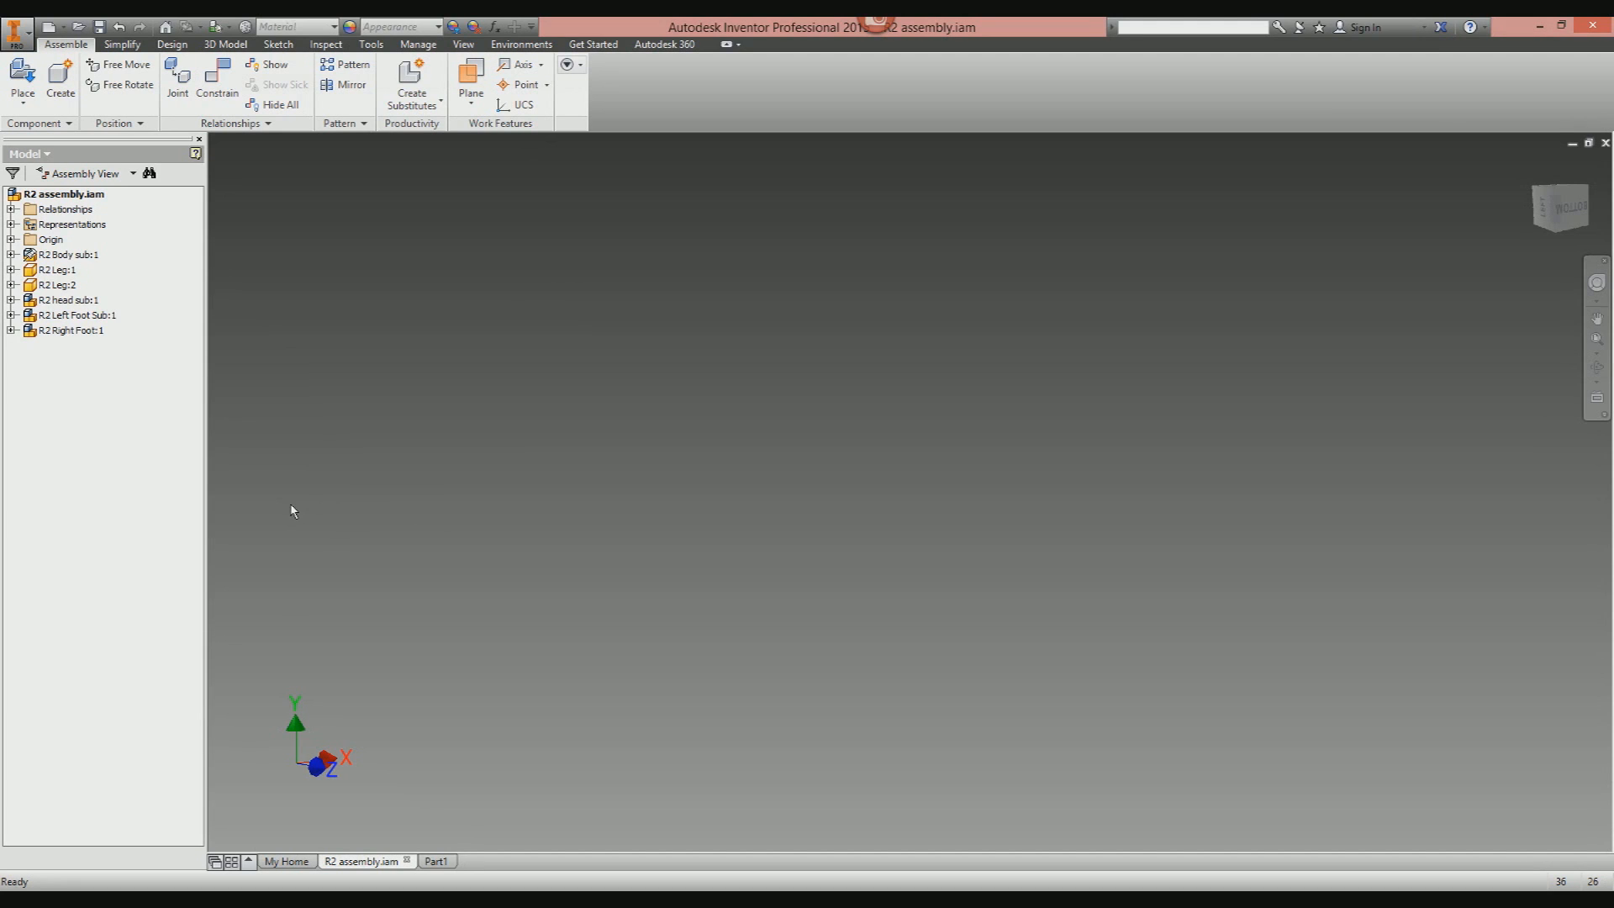
pyautogui.moveTo(303, 497)
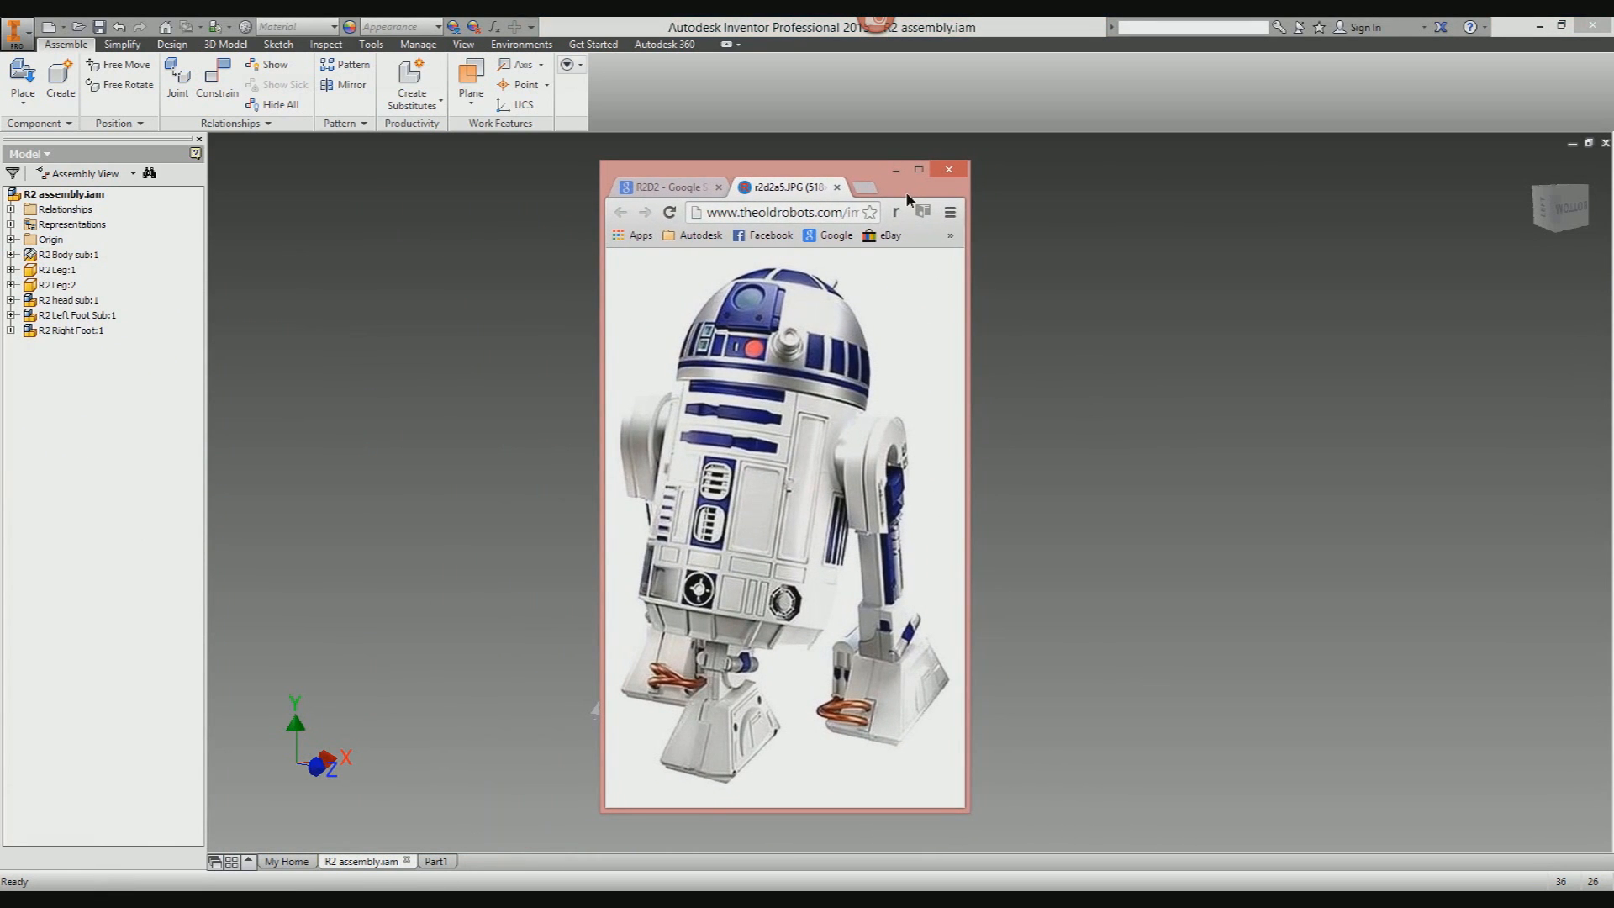
# Close the R2-D2 reference photo so the full droid assembly shows in the graphics window.
pyautogui.click(946, 168)
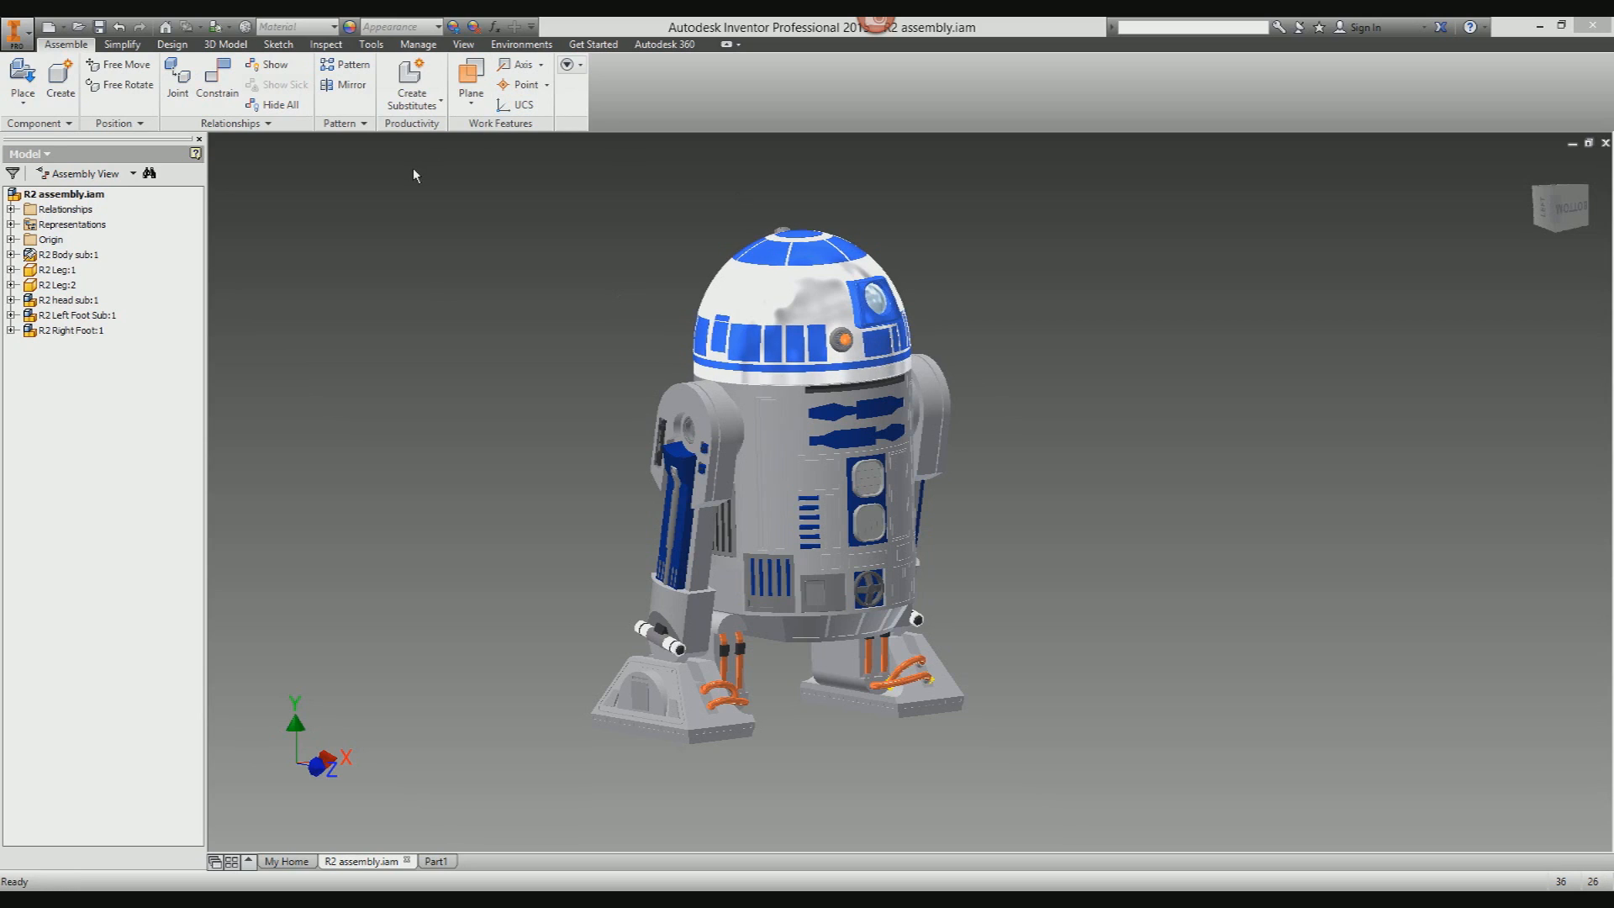
pyautogui.moveTo(463, 44)
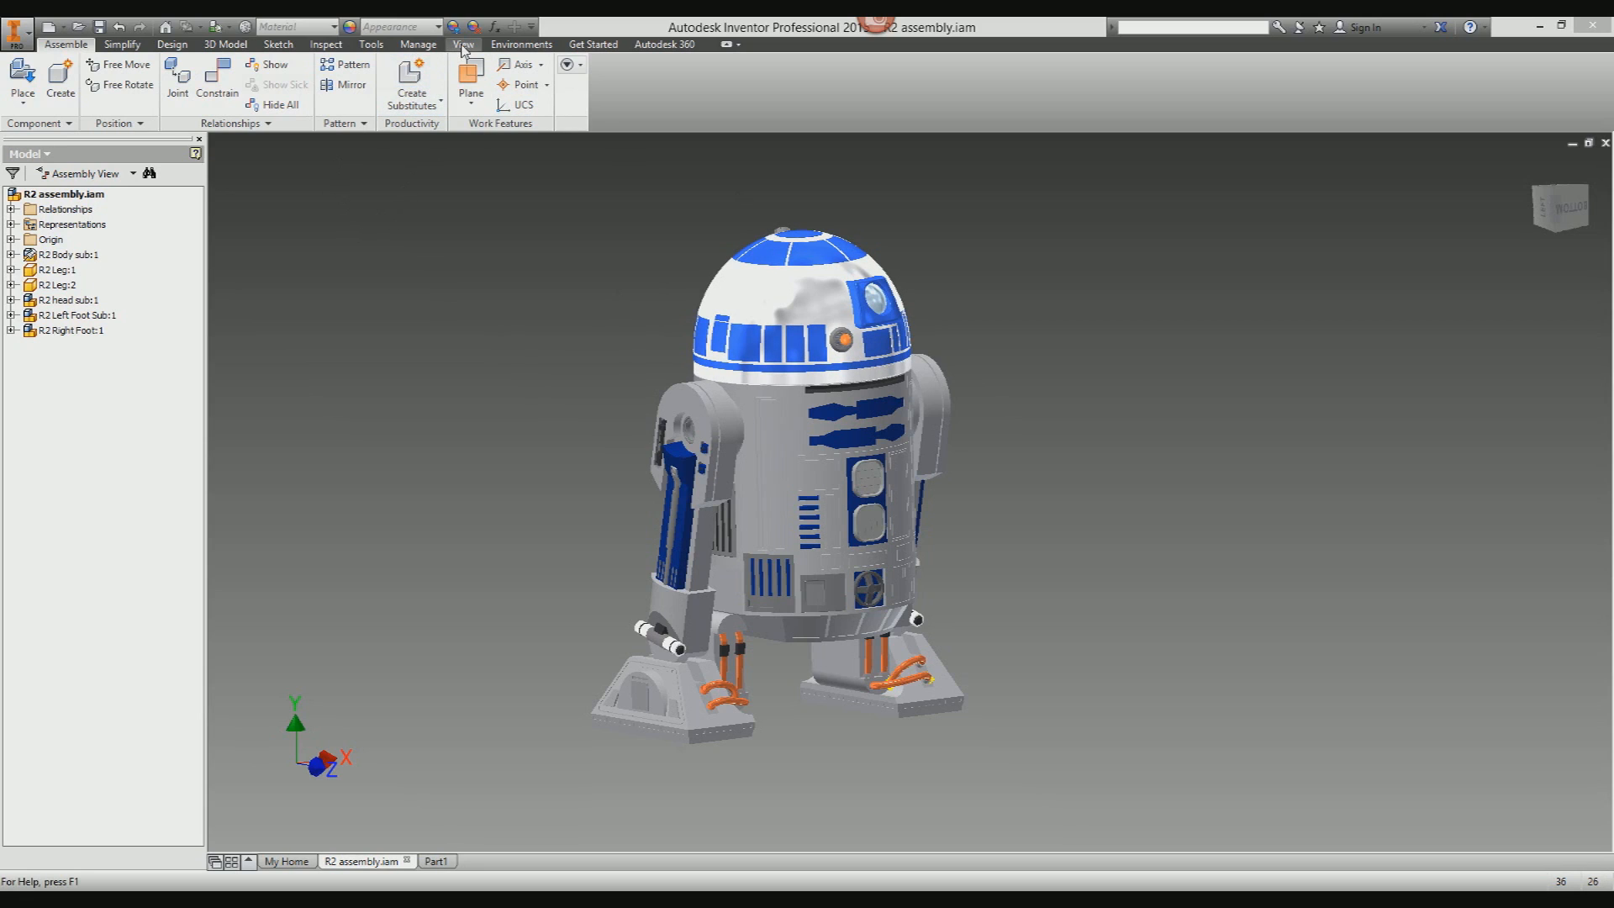
pyautogui.moveTo(283, 187)
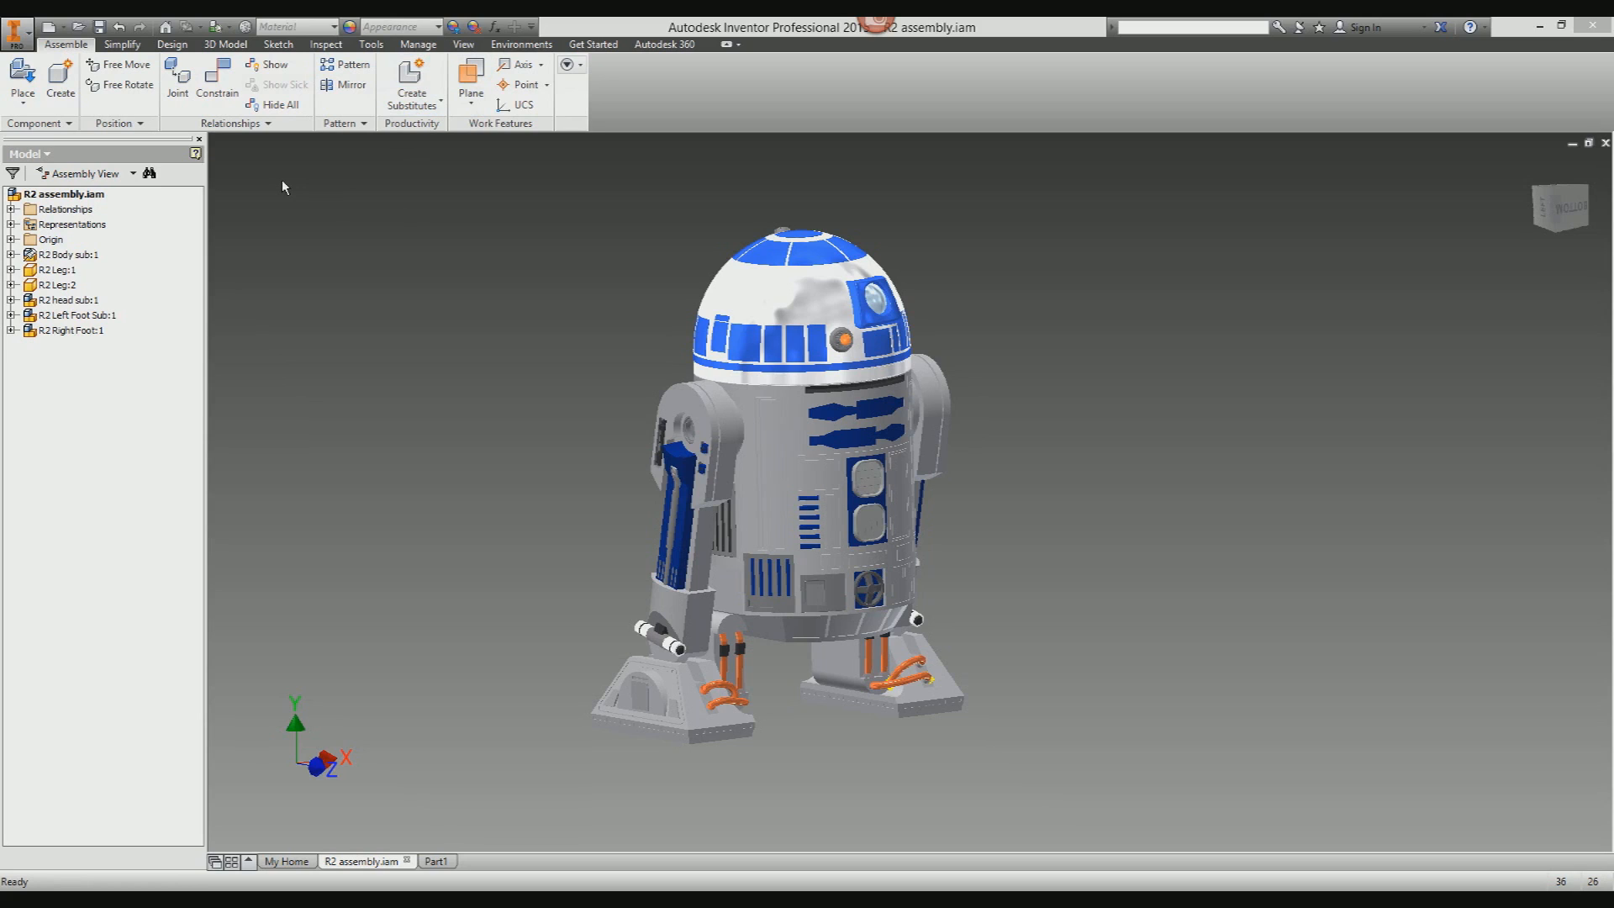
# Switch the ribbon to View to reach the Appearance display options.
pyautogui.click(462, 44)
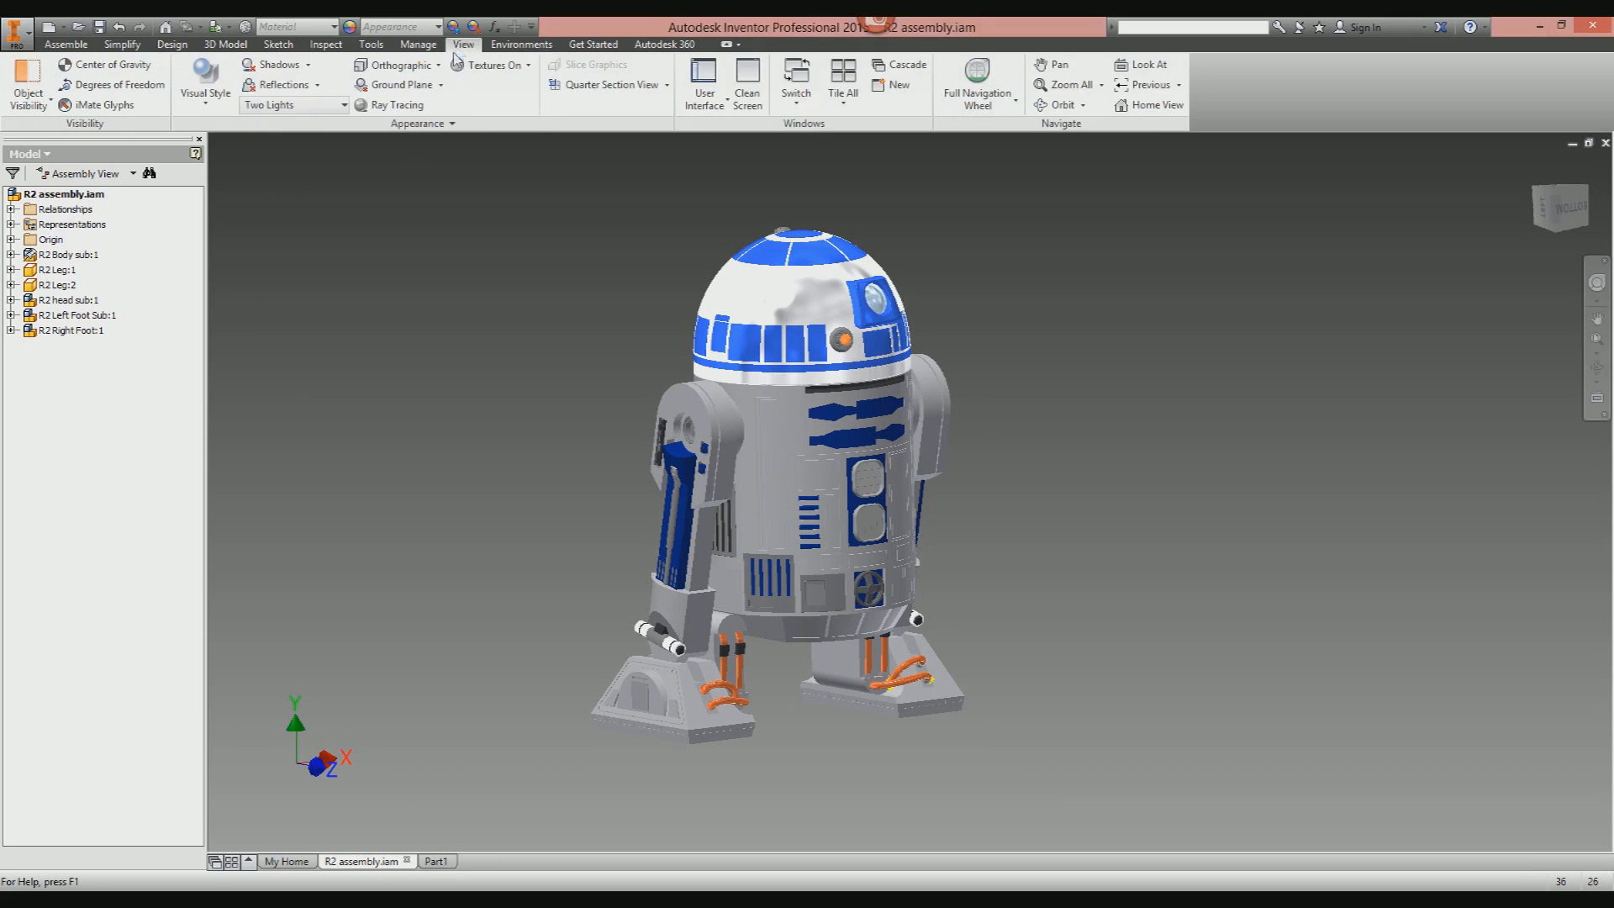
pyautogui.moveTo(402, 66)
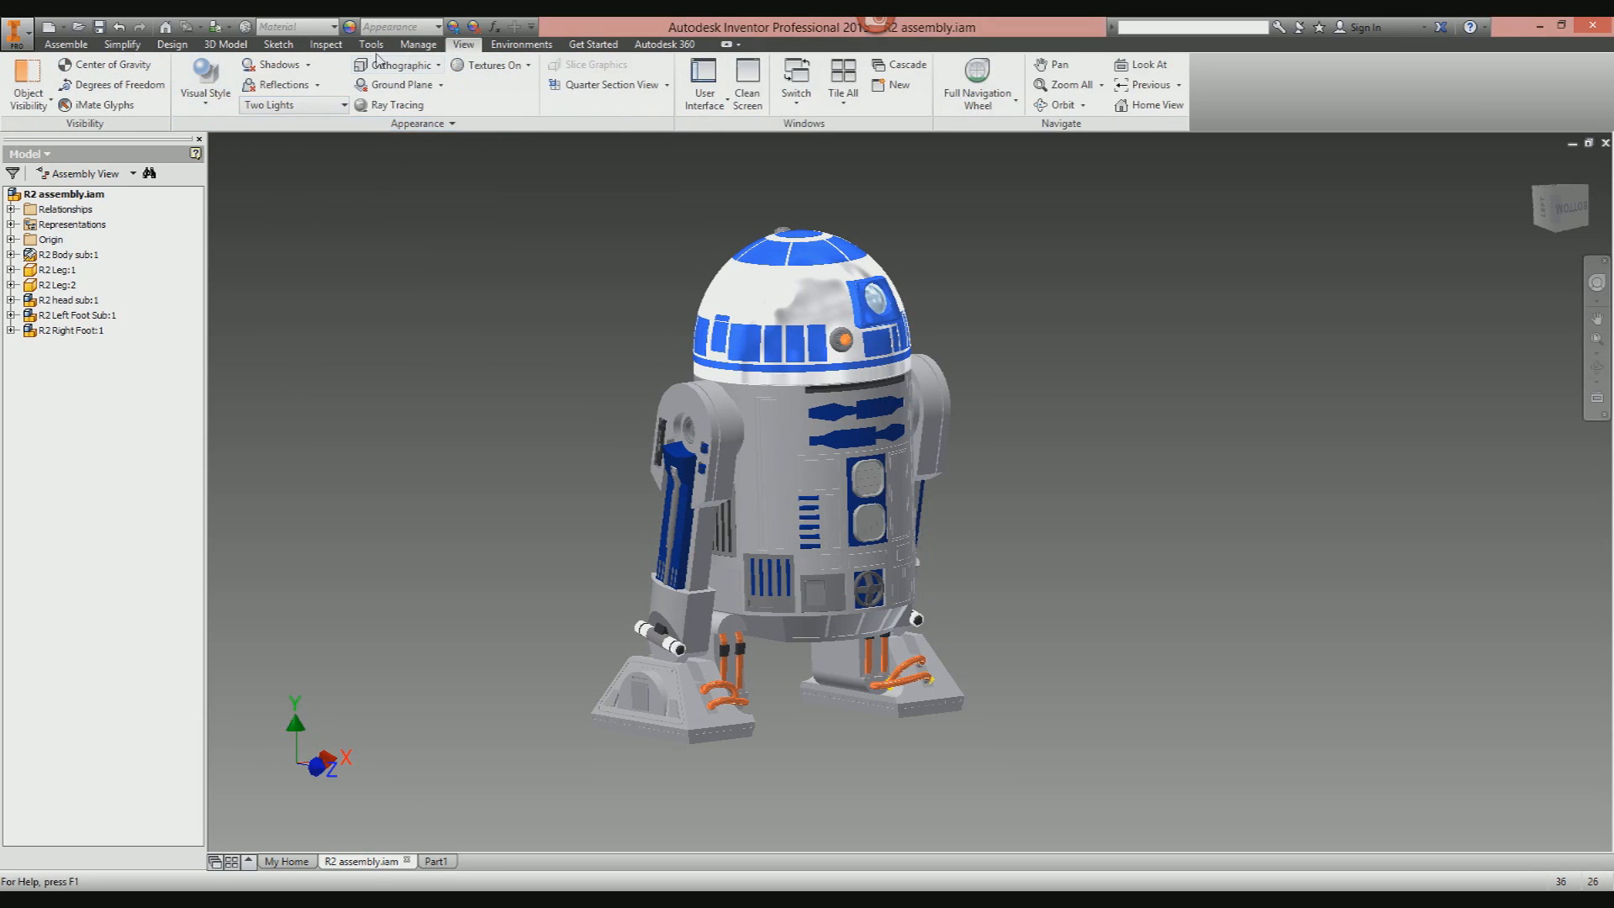
pyautogui.moveTo(204, 84)
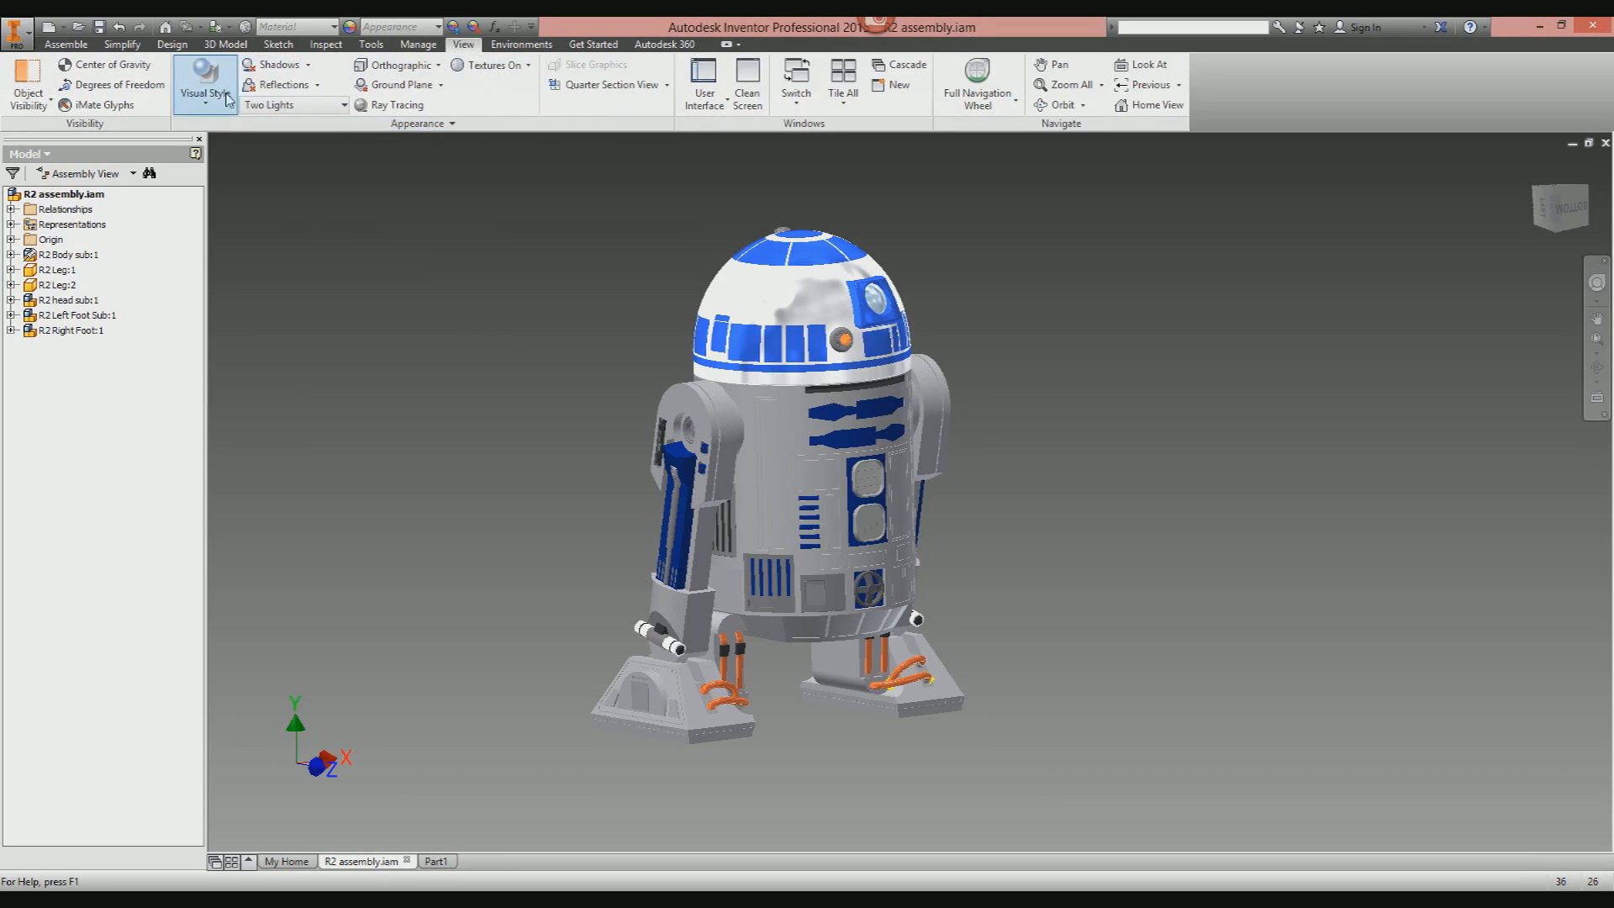
pyautogui.moveTo(449, 290)
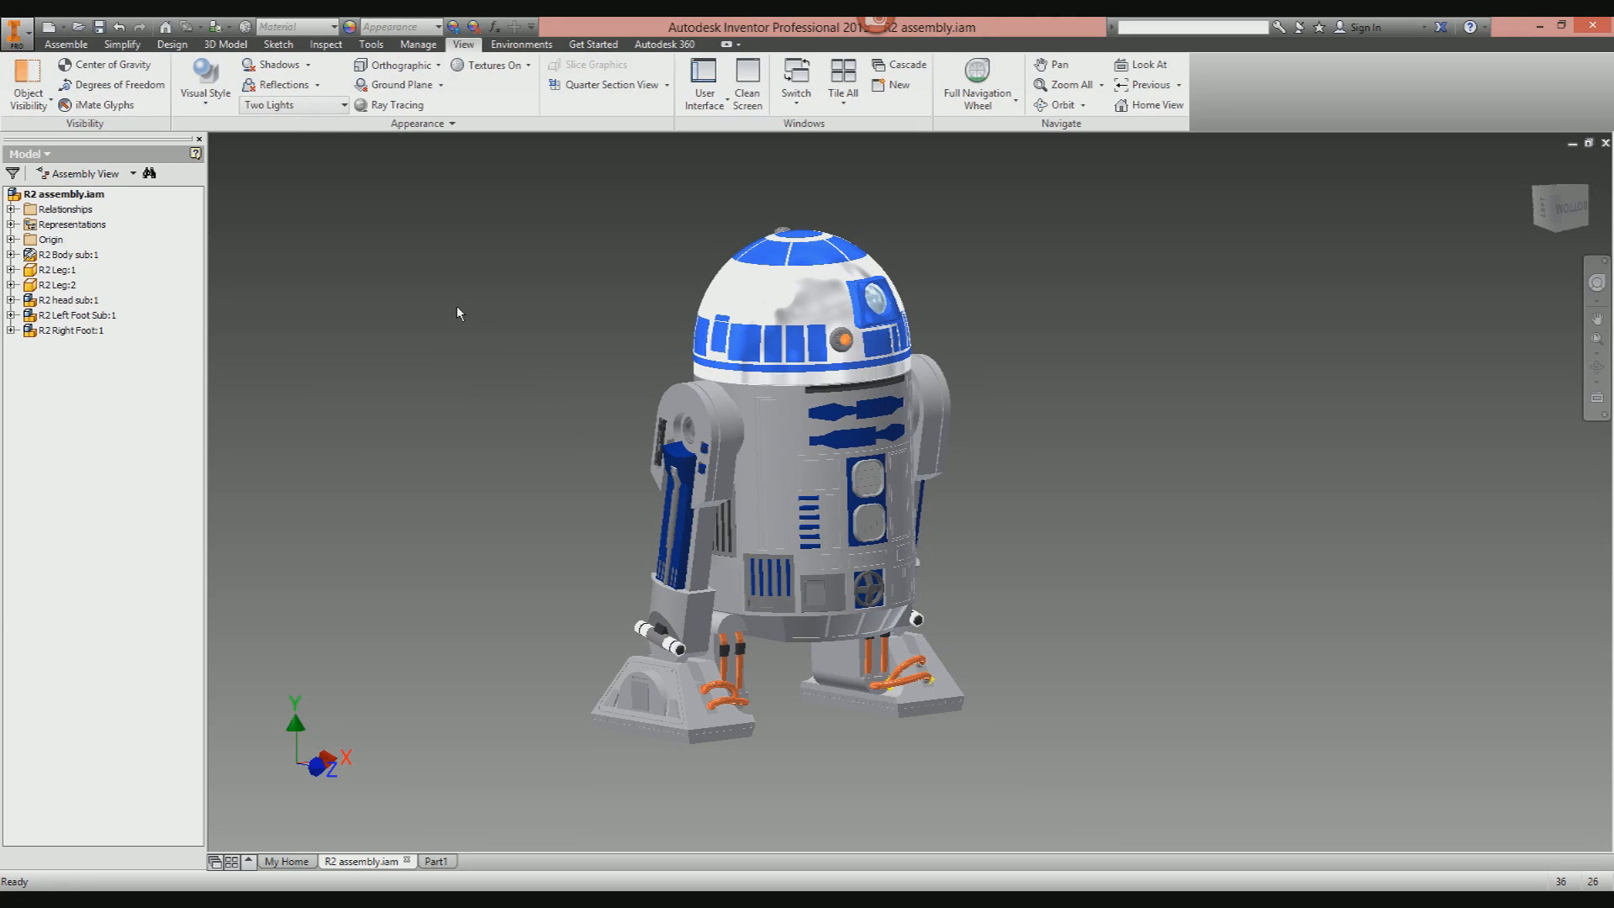
# Turn on the ground plane grid and reorient to a front view with R2-D2 standing upright on it.
pyautogui.click(402, 85)
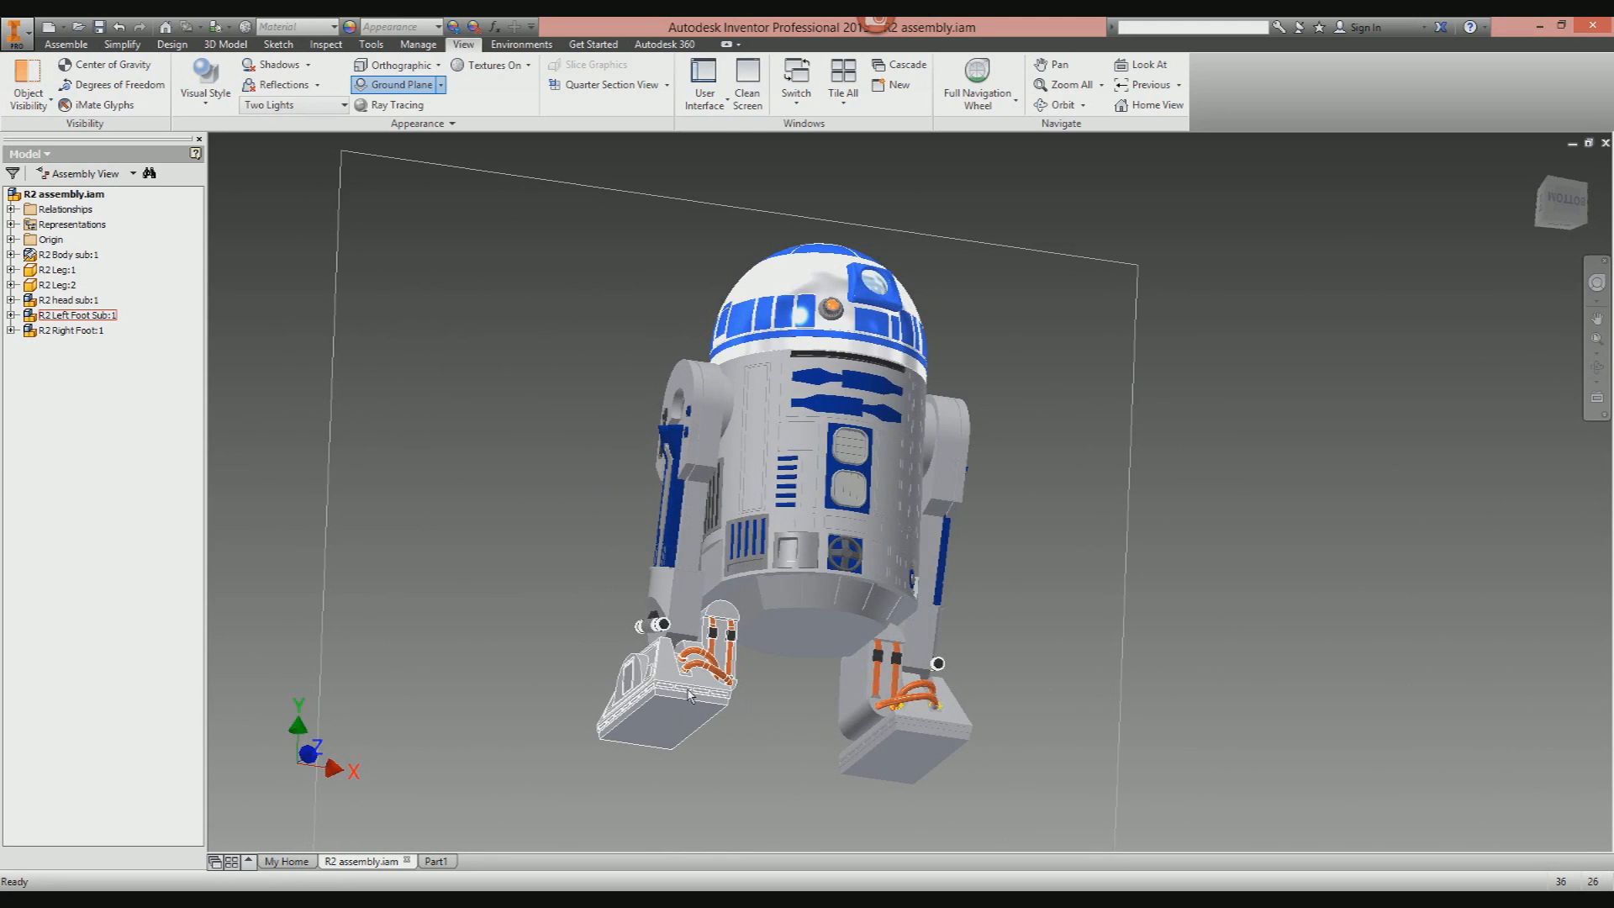
pyautogui.click(526, 381)
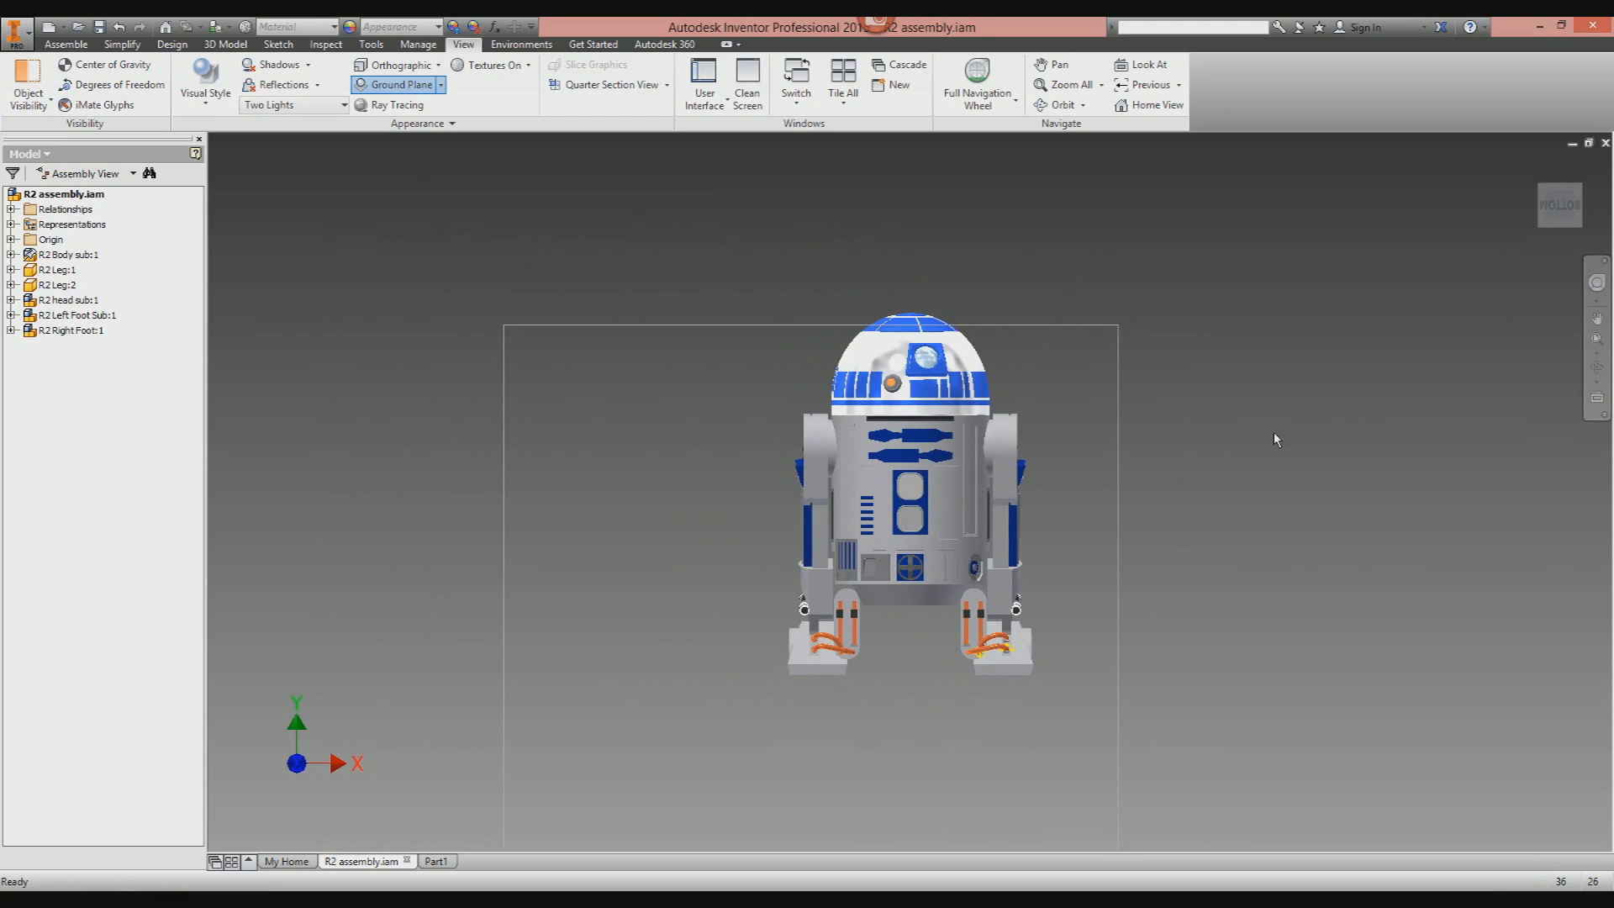
pyautogui.moveTo(1575, 287)
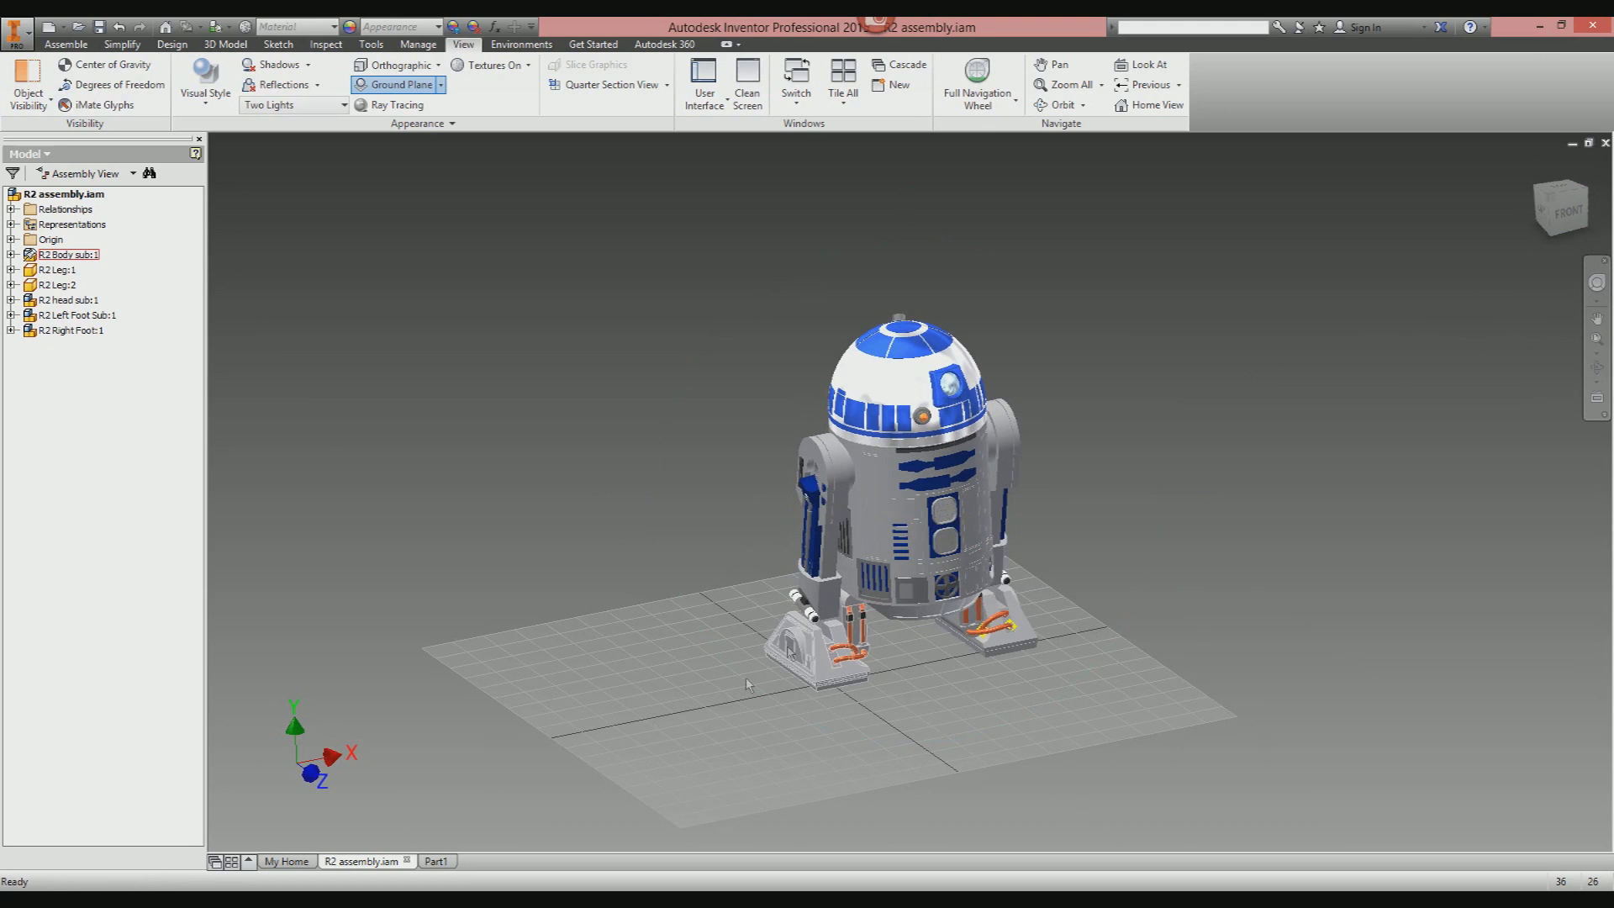
pyautogui.click(597, 469)
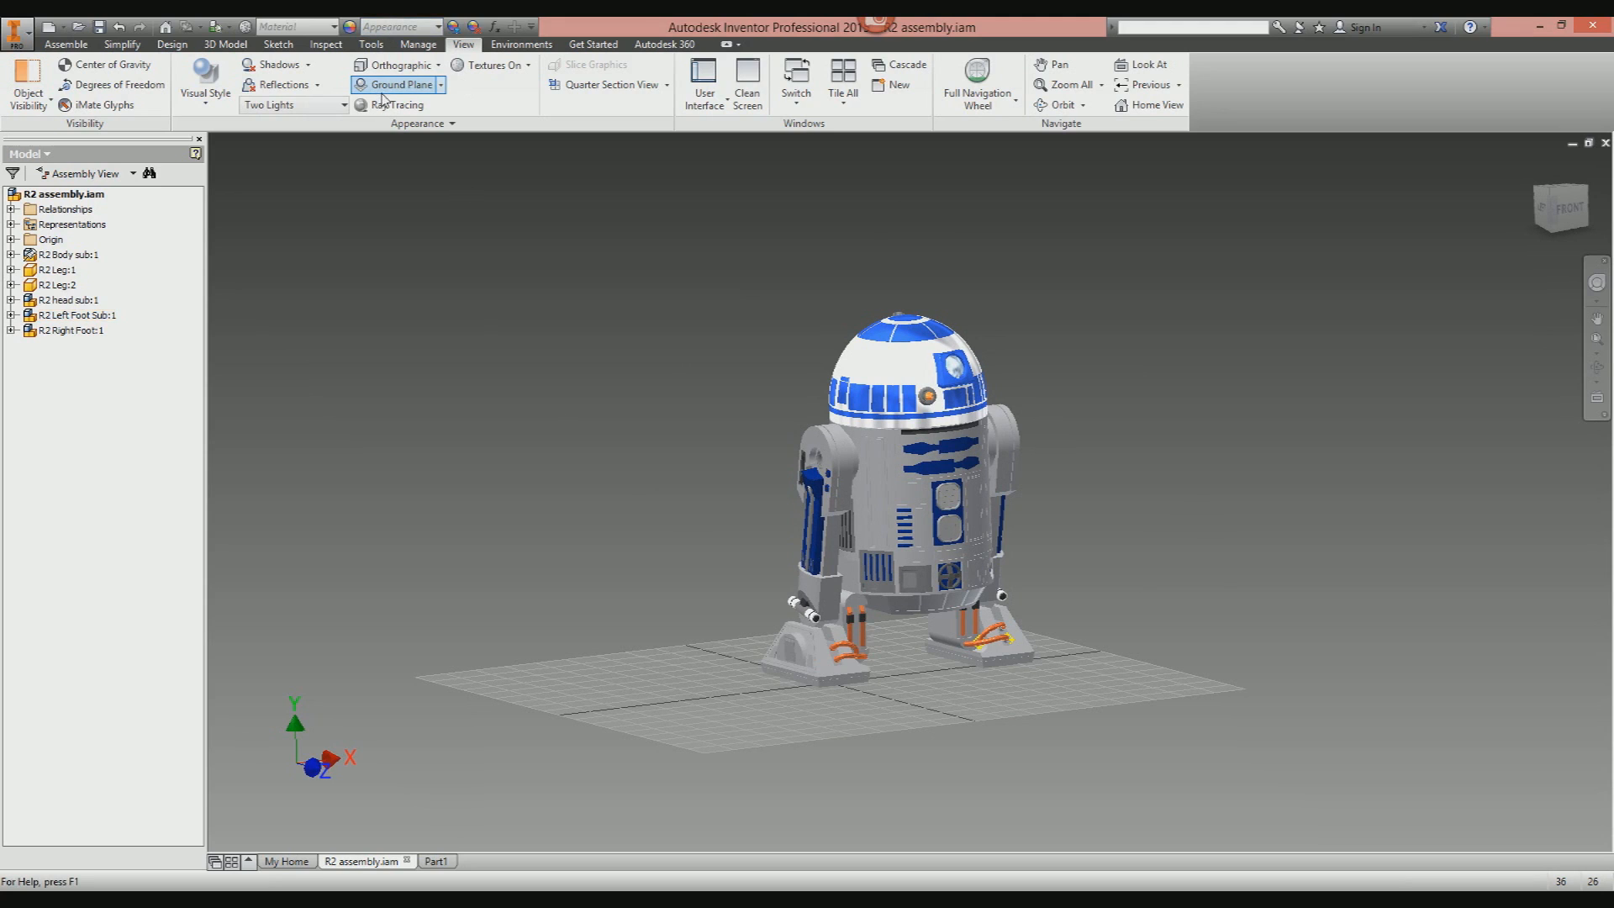
# Turn the ground plane off and change the projection from orthographic to perspective.
pyautogui.click(400, 84)
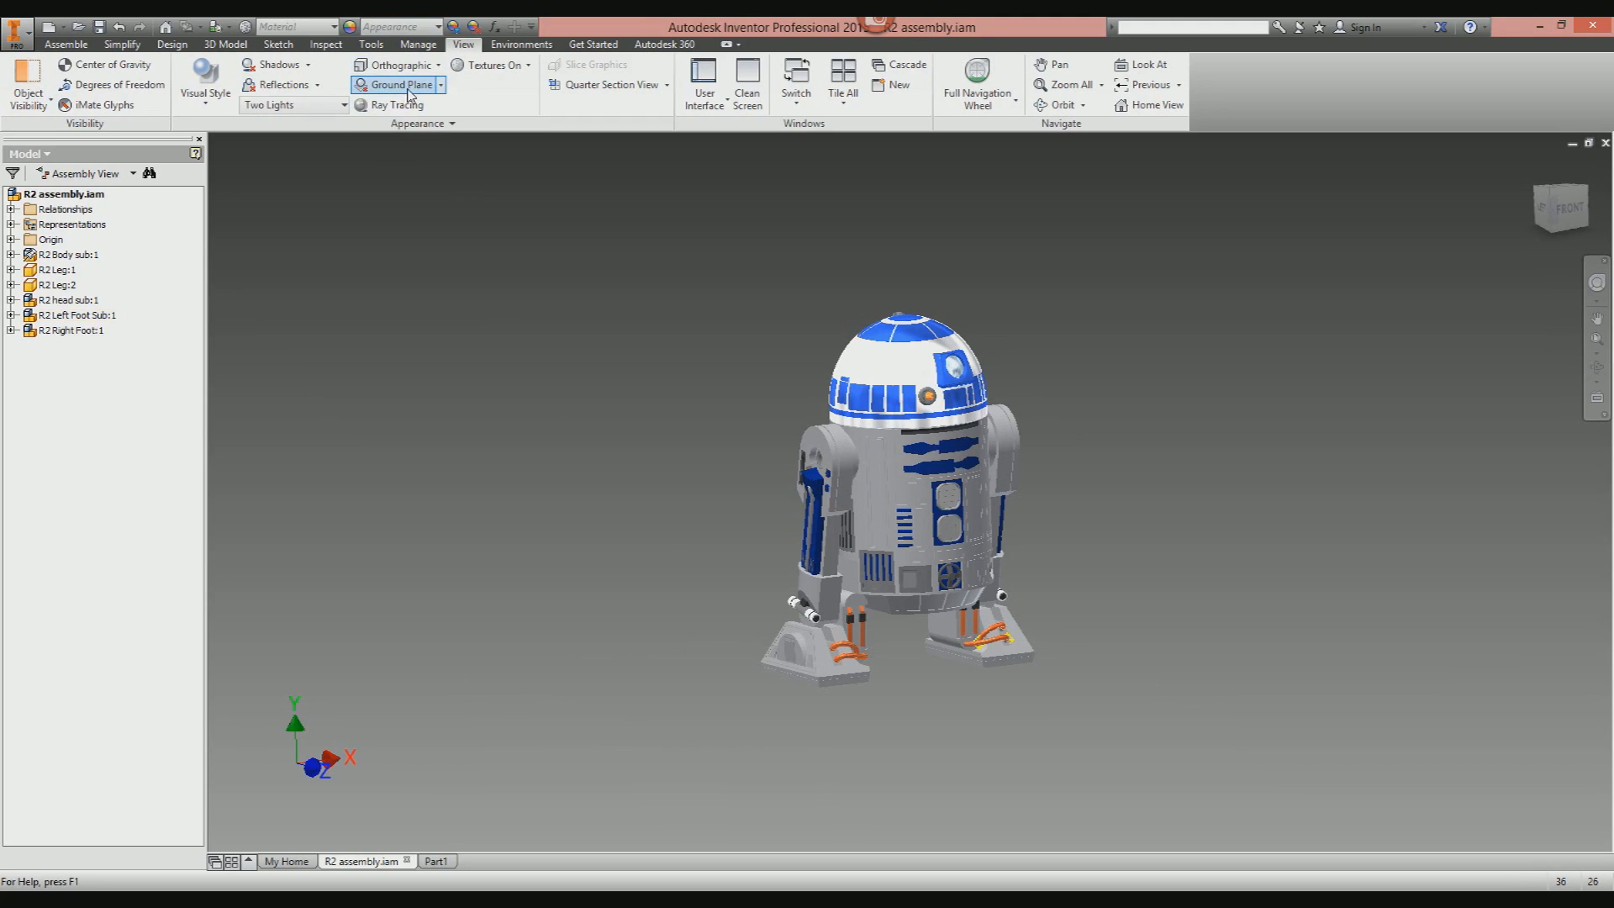
pyautogui.moveTo(396, 65)
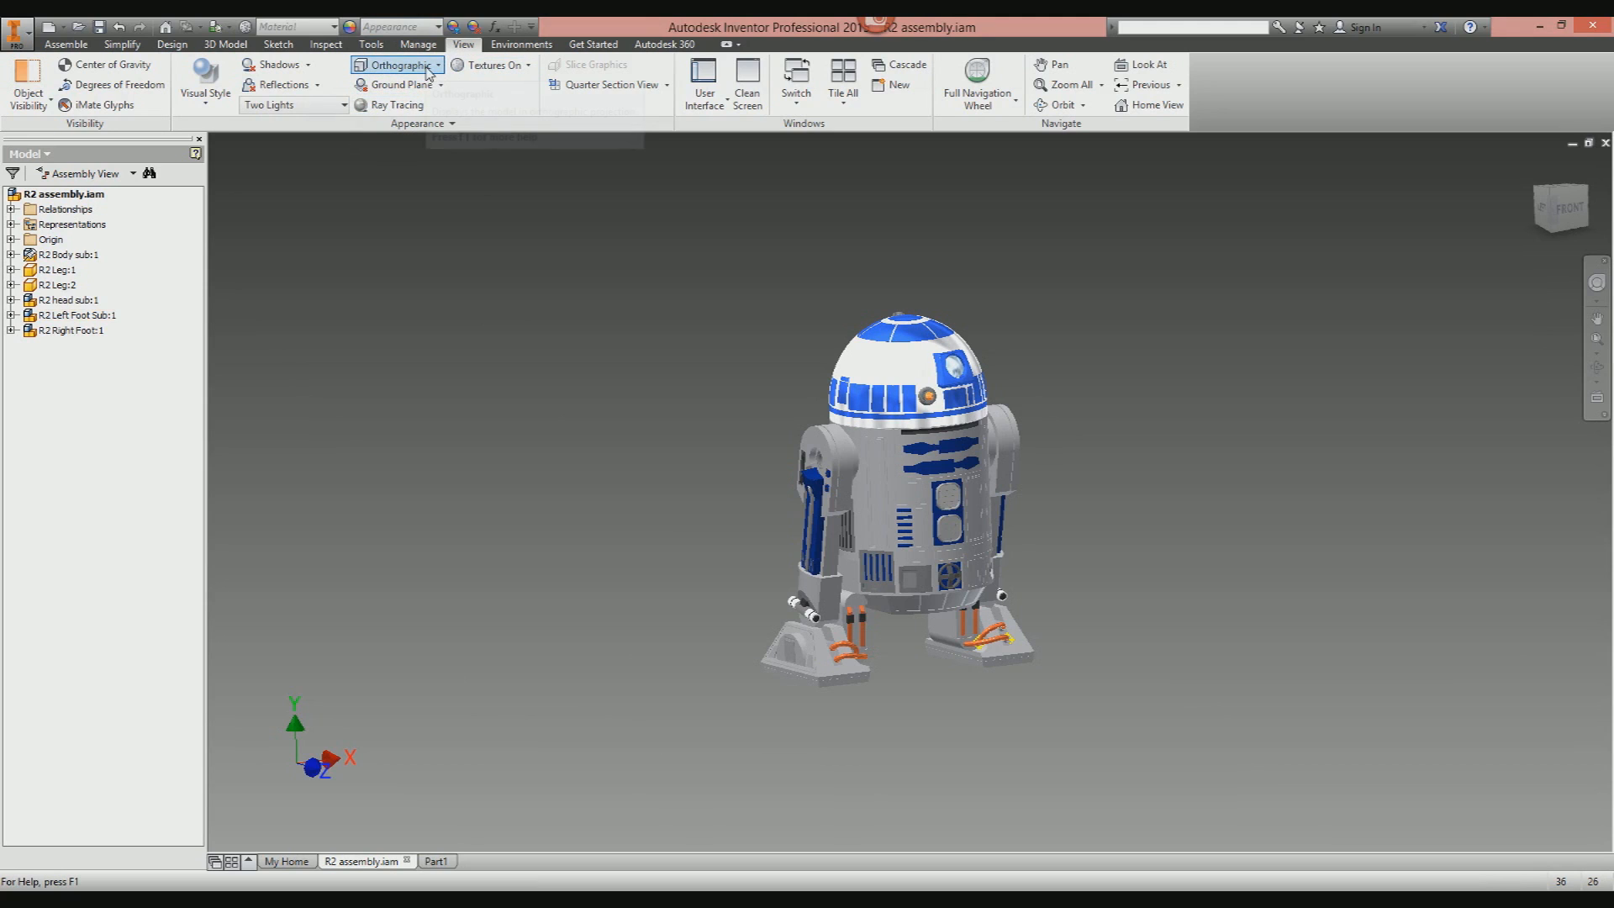
pyautogui.click(400, 65)
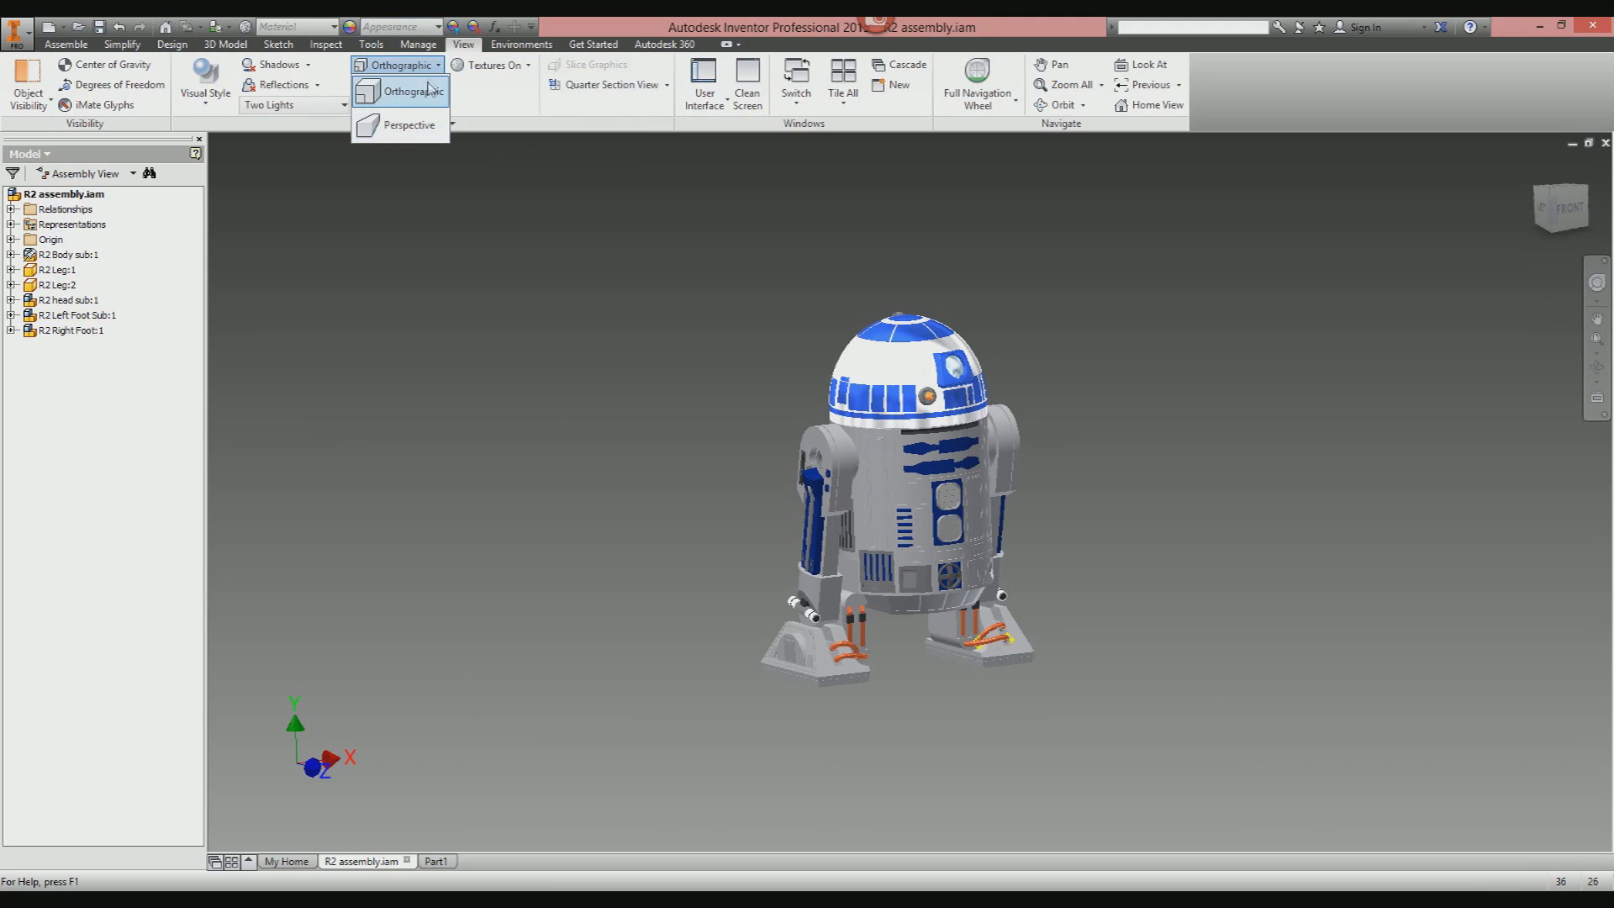
pyautogui.click(409, 125)
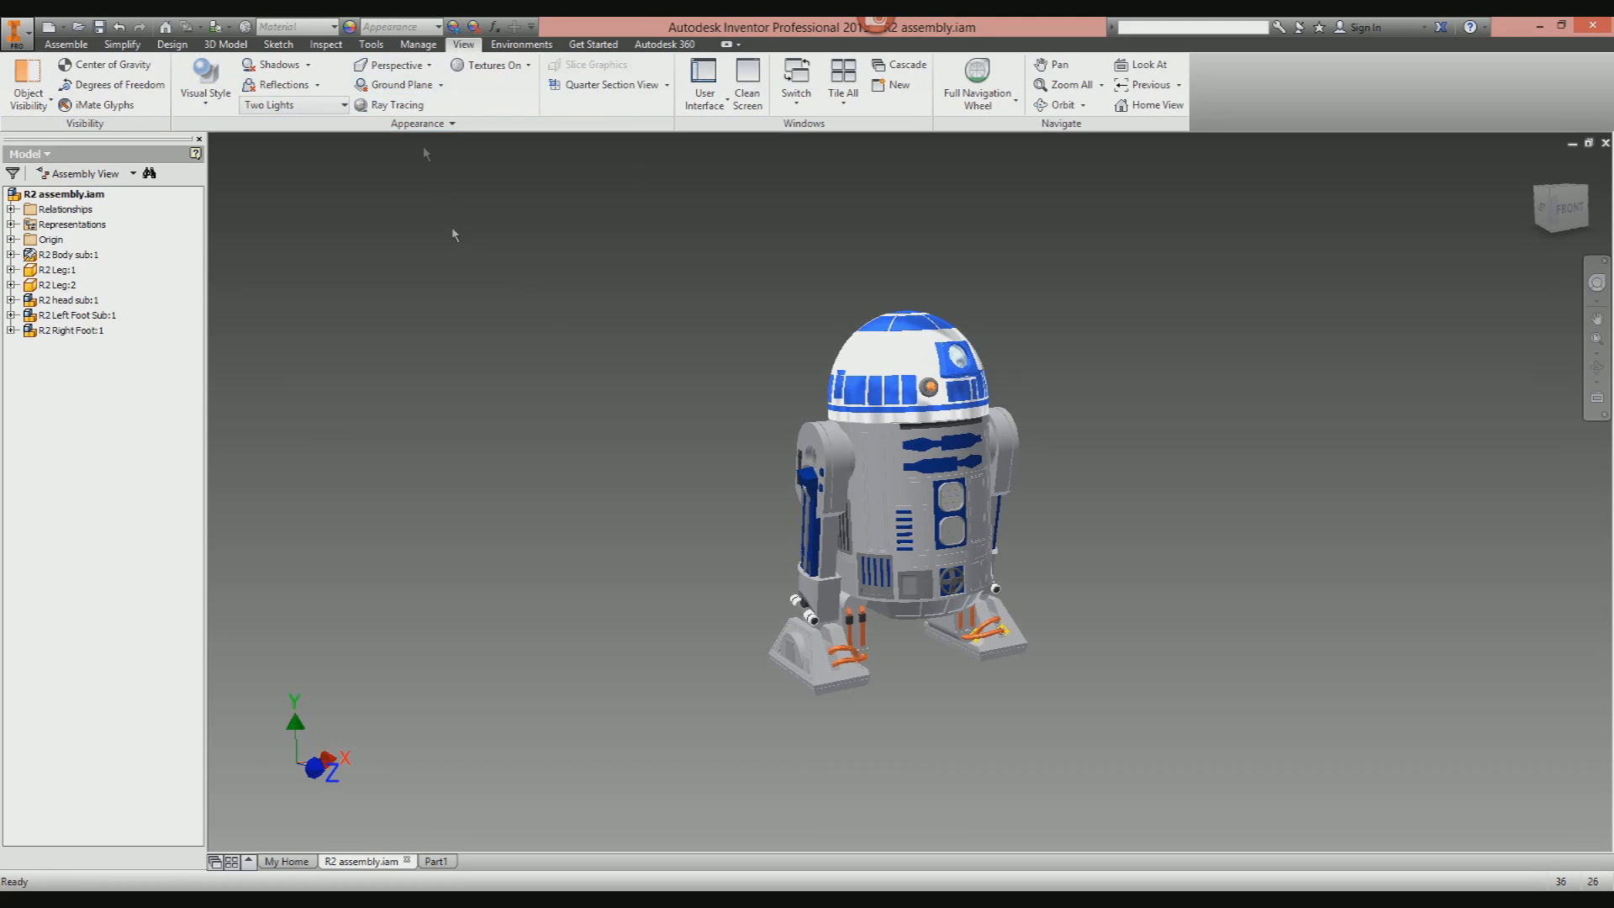
pyautogui.click(394, 65)
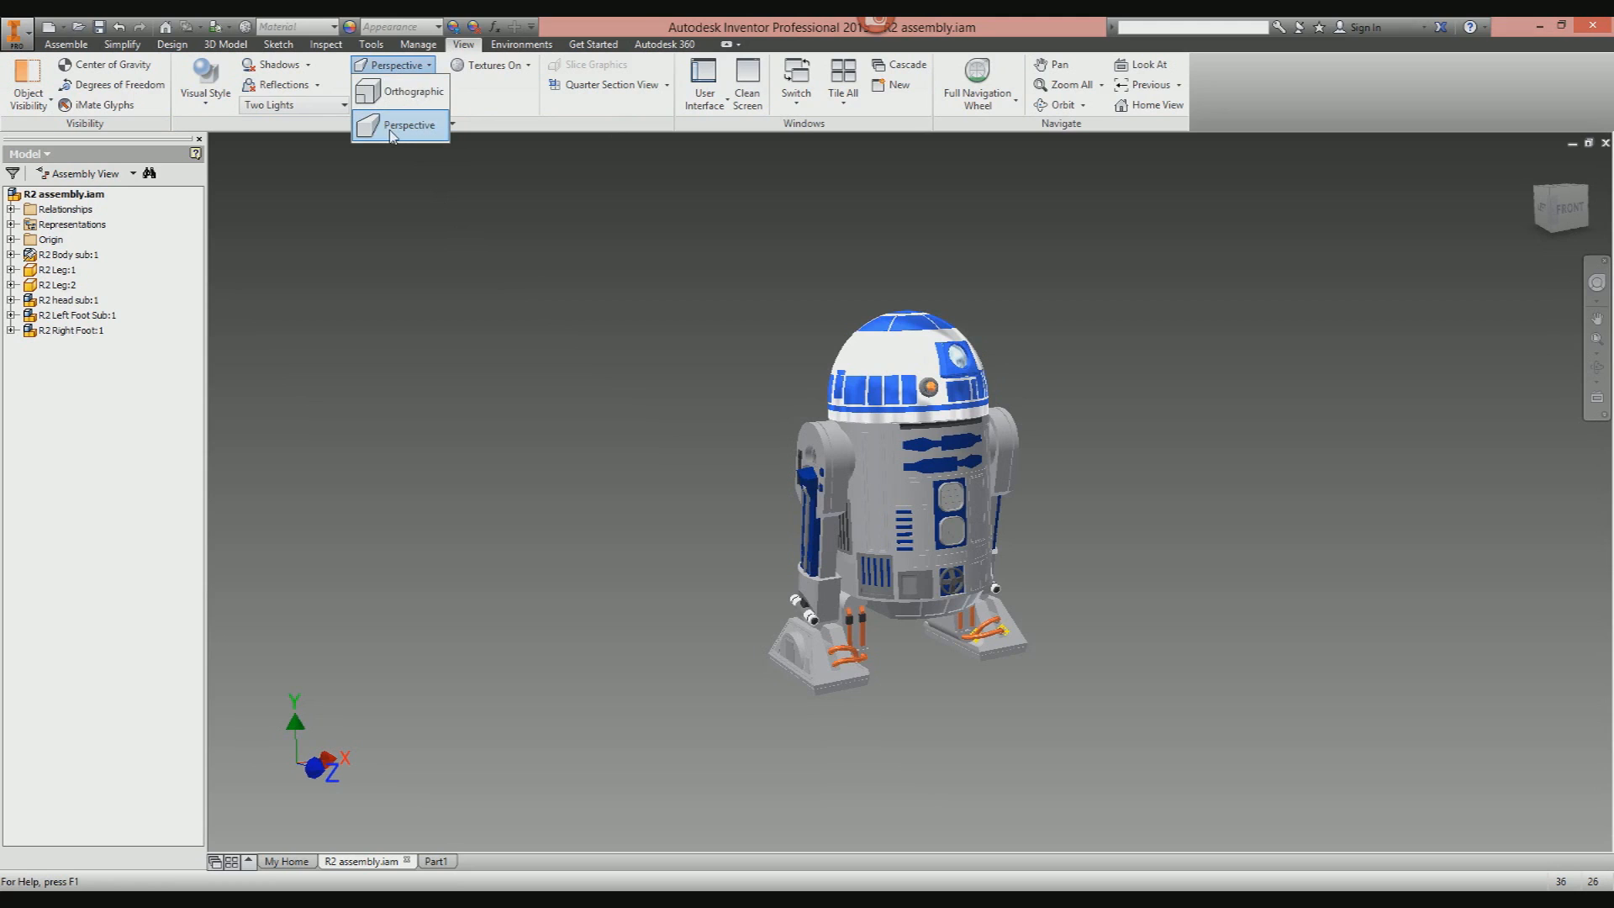
pyautogui.moveTo(408, 124)
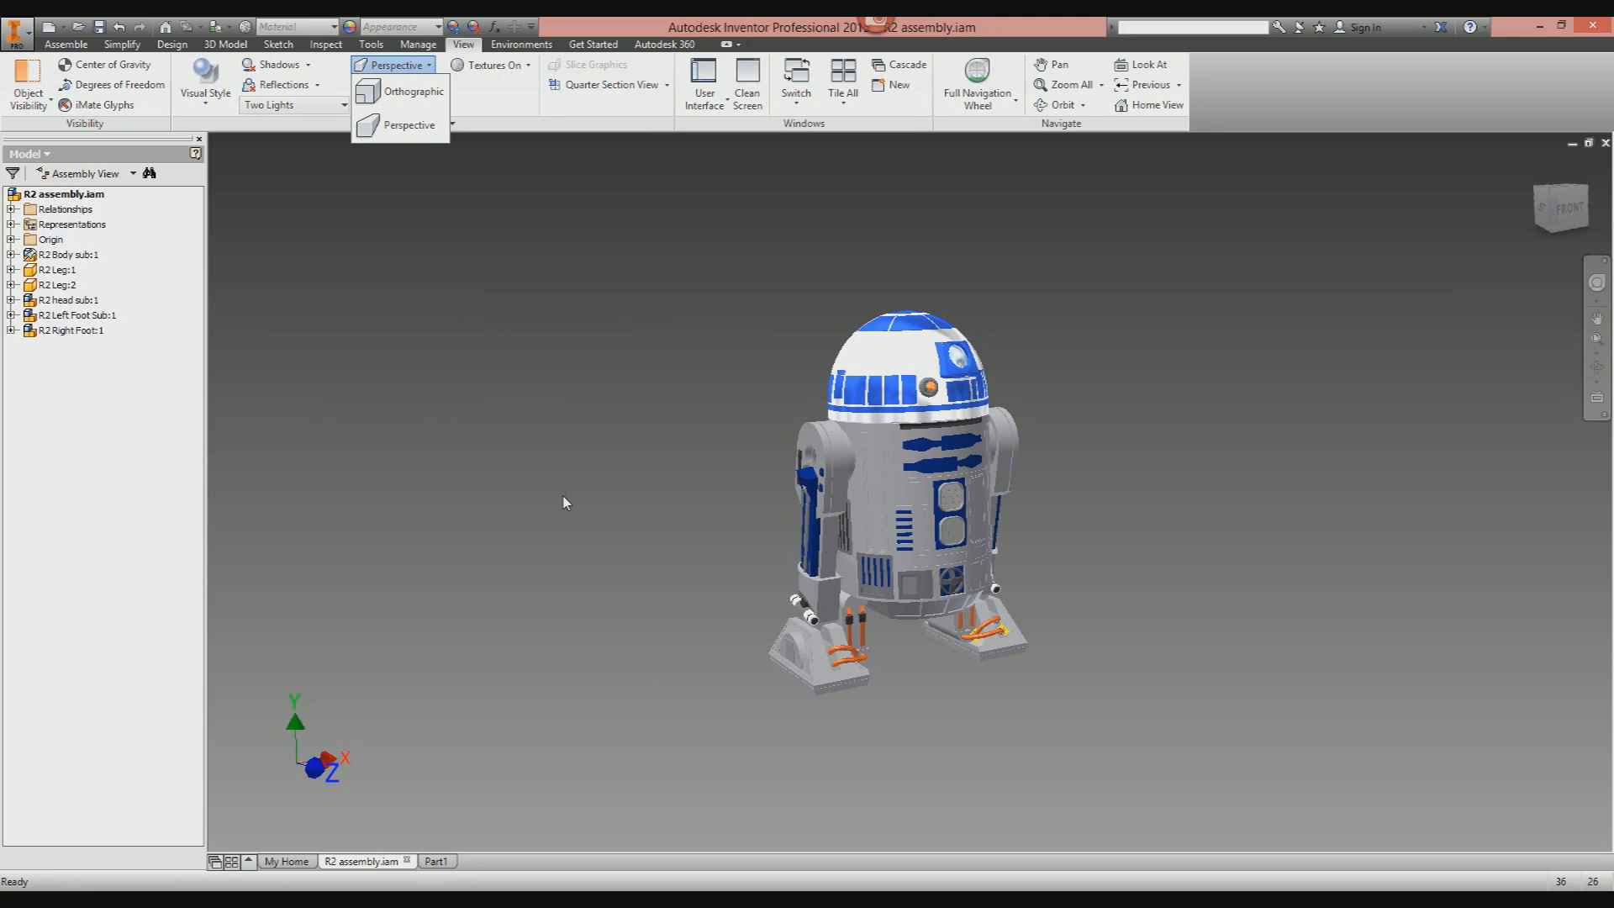
pyautogui.moveTo(743, 507)
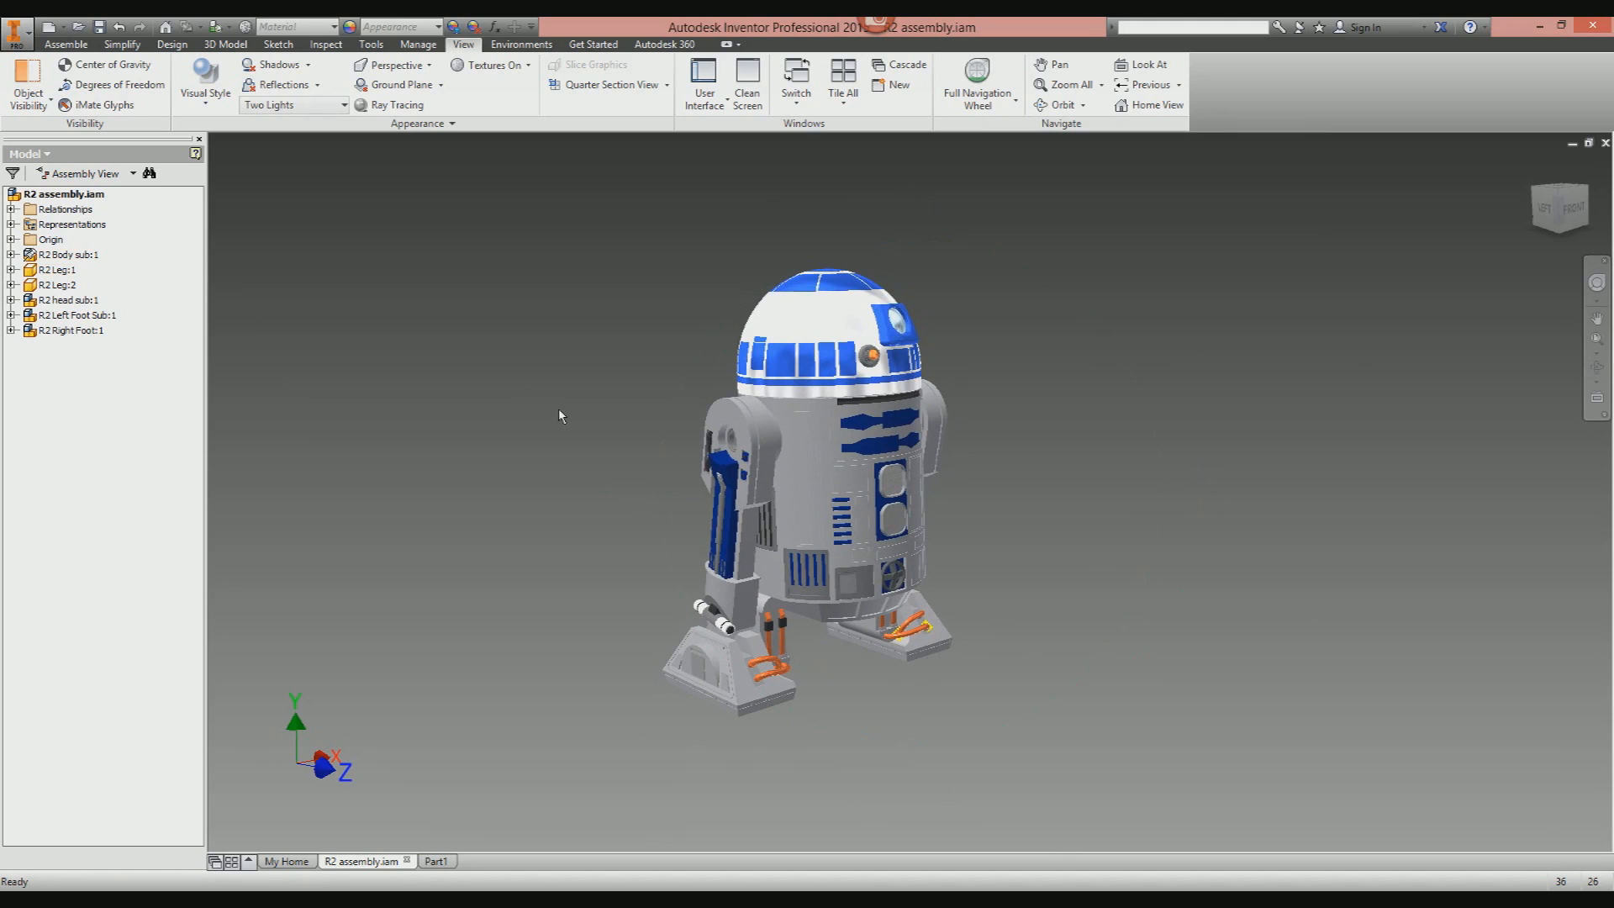
pyautogui.moveTo(303, 328)
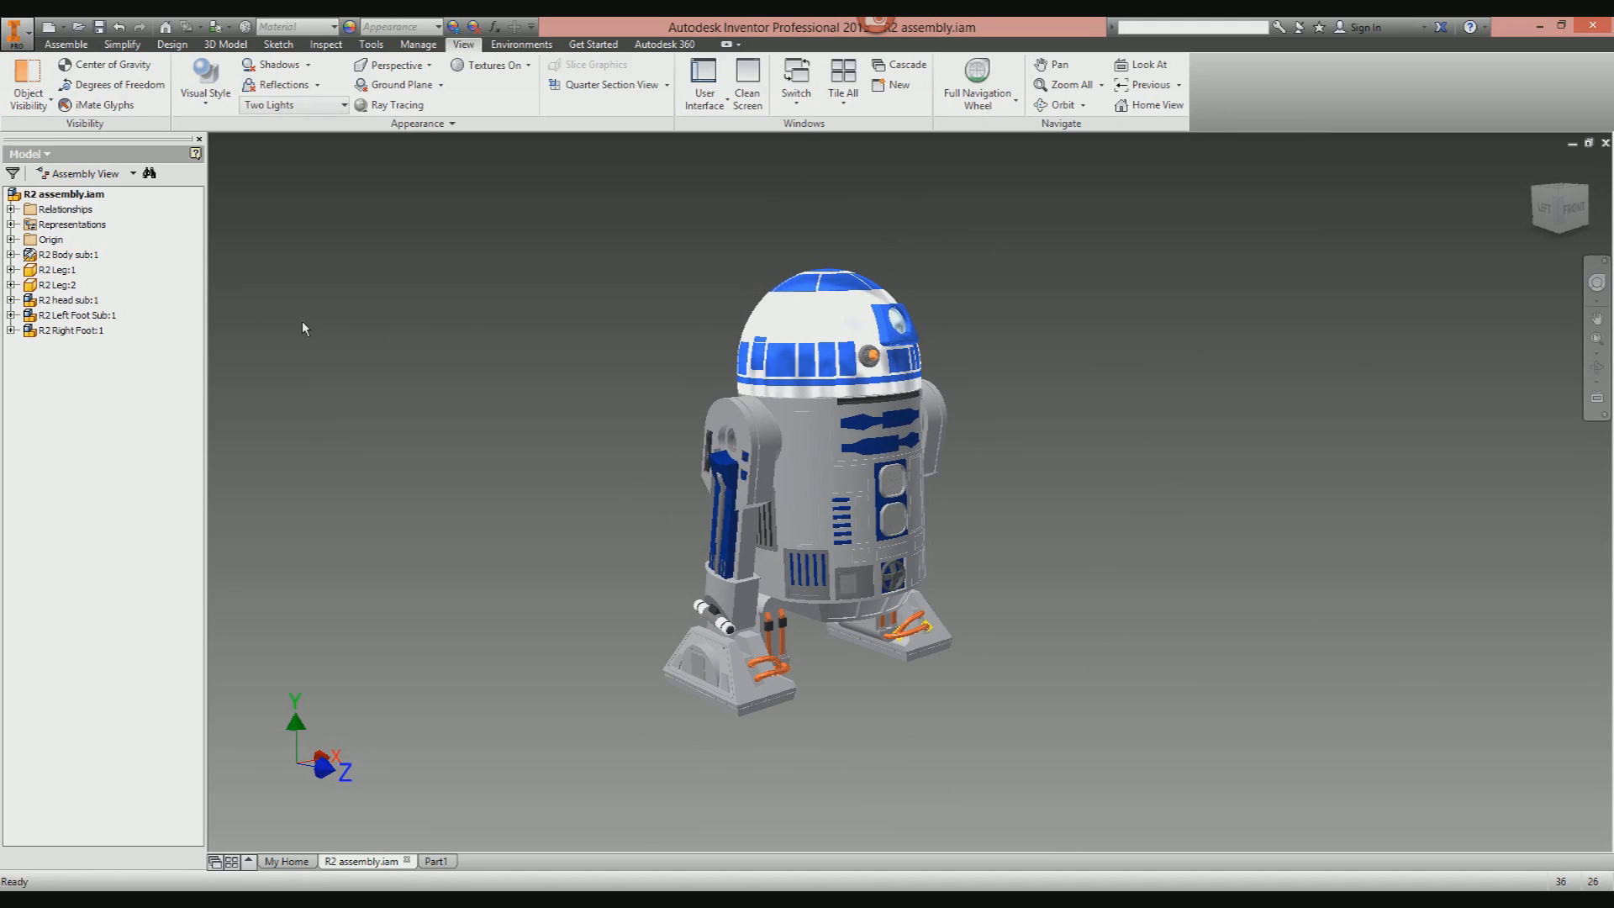
pyautogui.moveTo(277, 84)
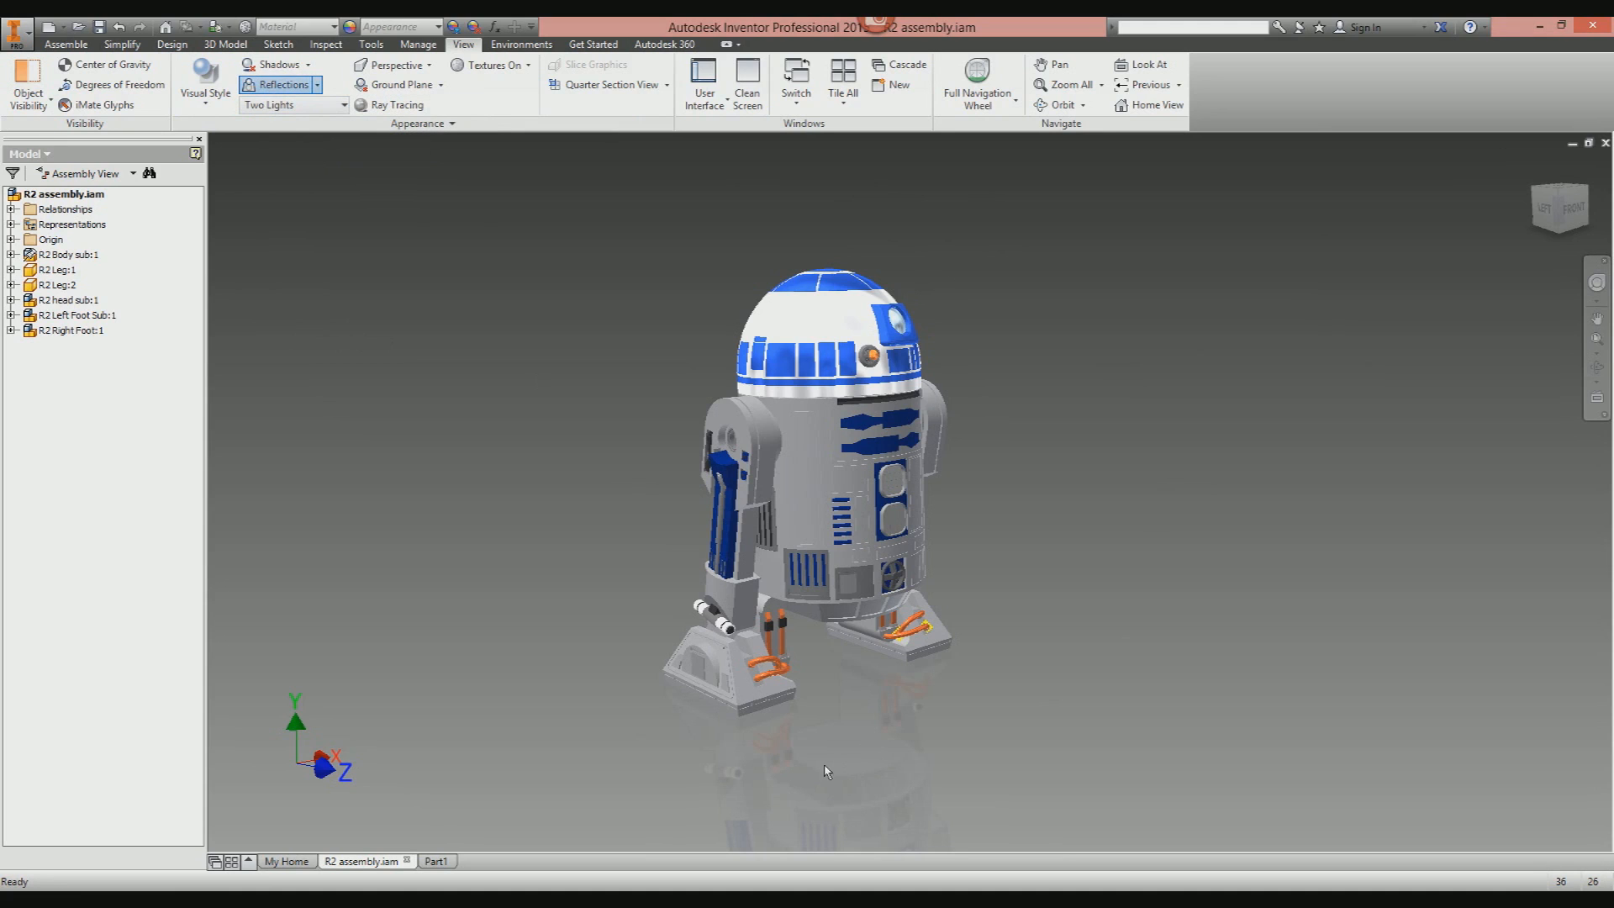
pyautogui.moveTo(894, 760)
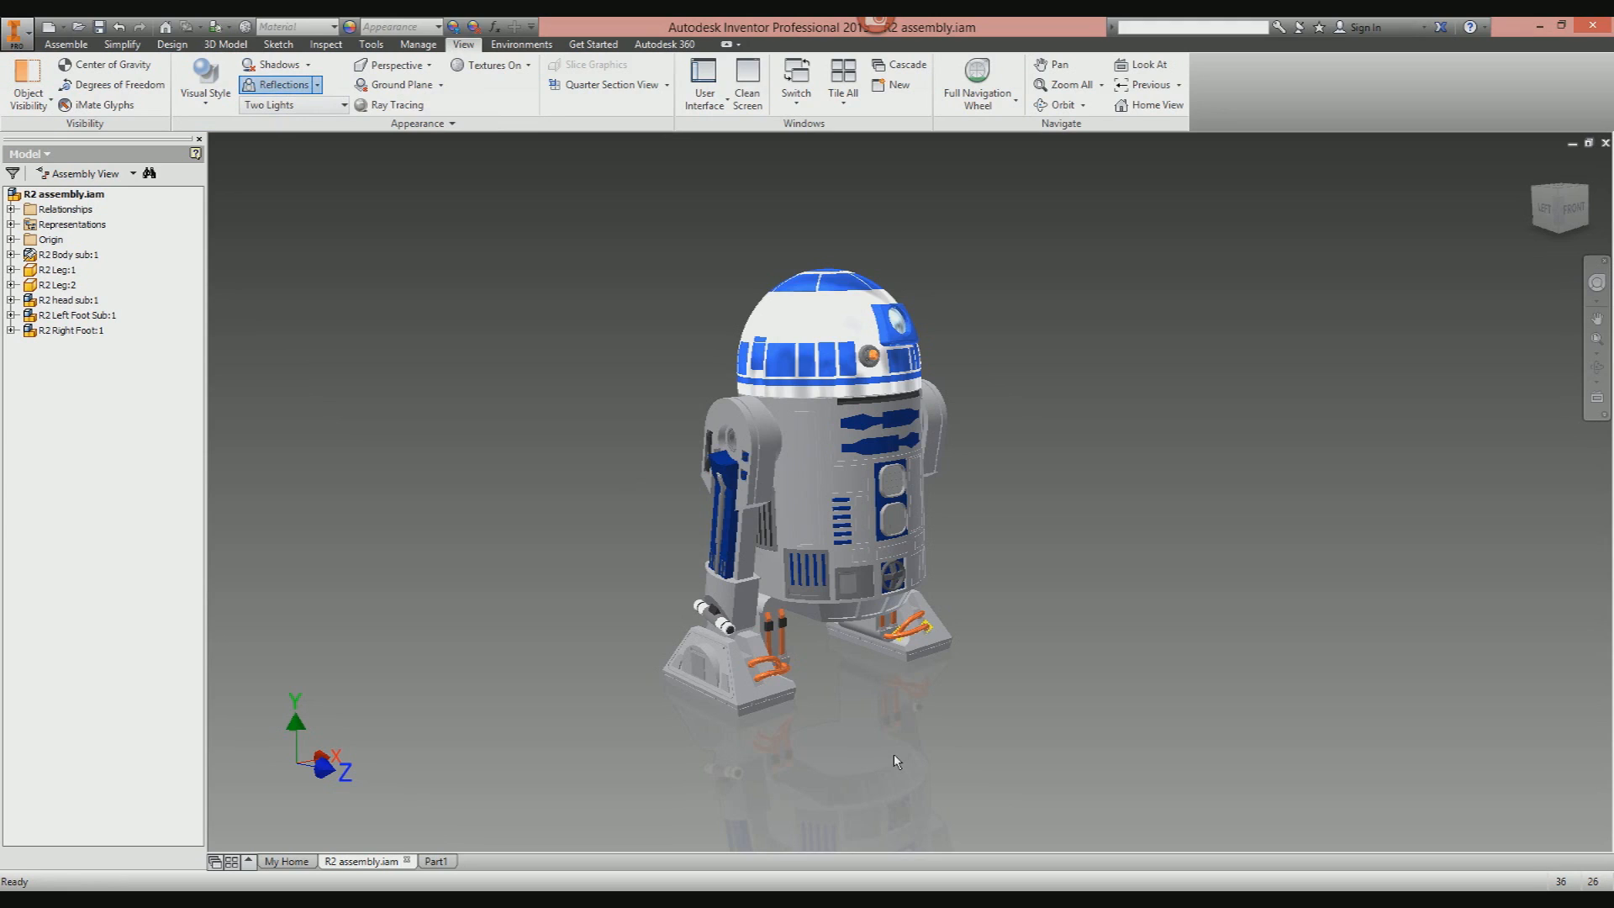
pyautogui.moveTo(444, 230)
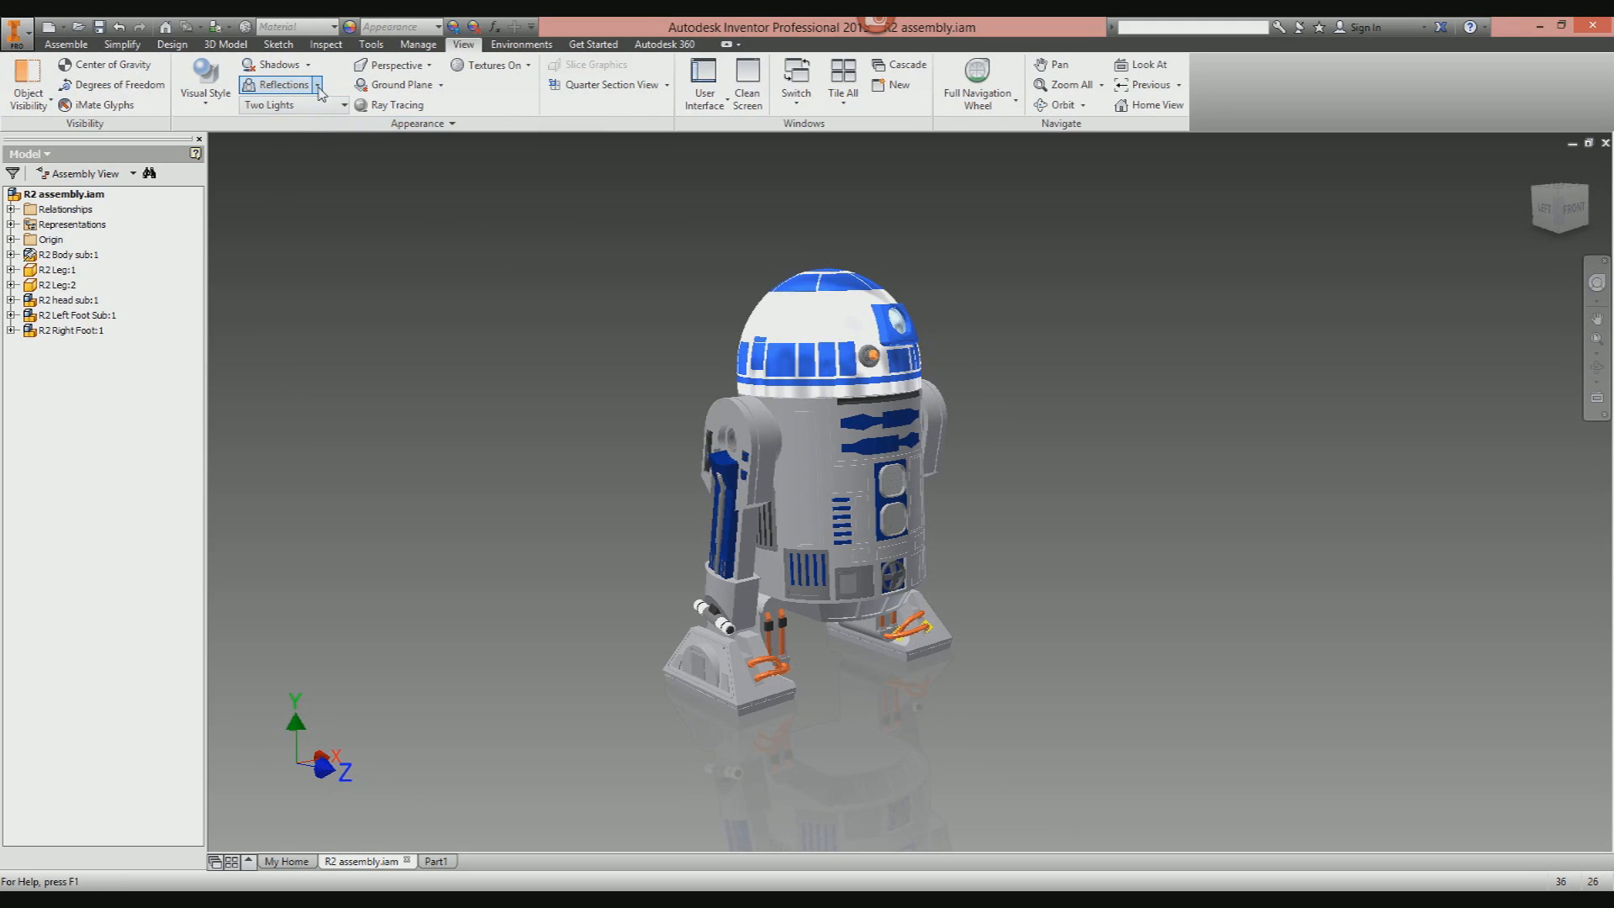
# Set the ground plane reflection strength to about 20% and confirm it.
pyautogui.click(438, 85)
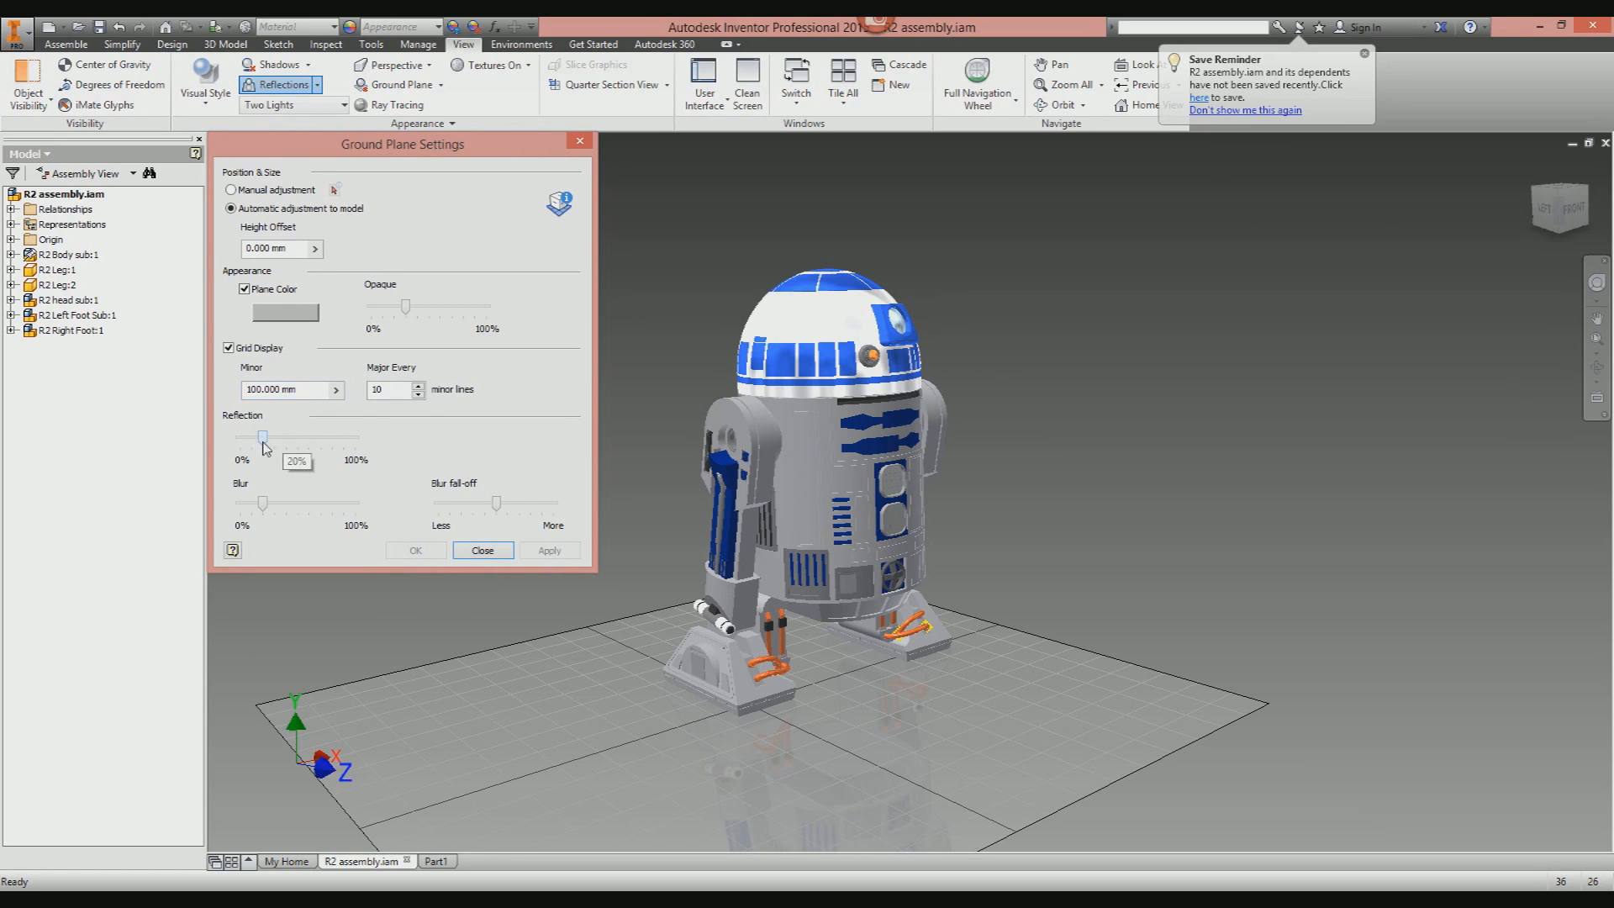
pyautogui.moveTo(262, 438); pyautogui.dragTo(249, 439)
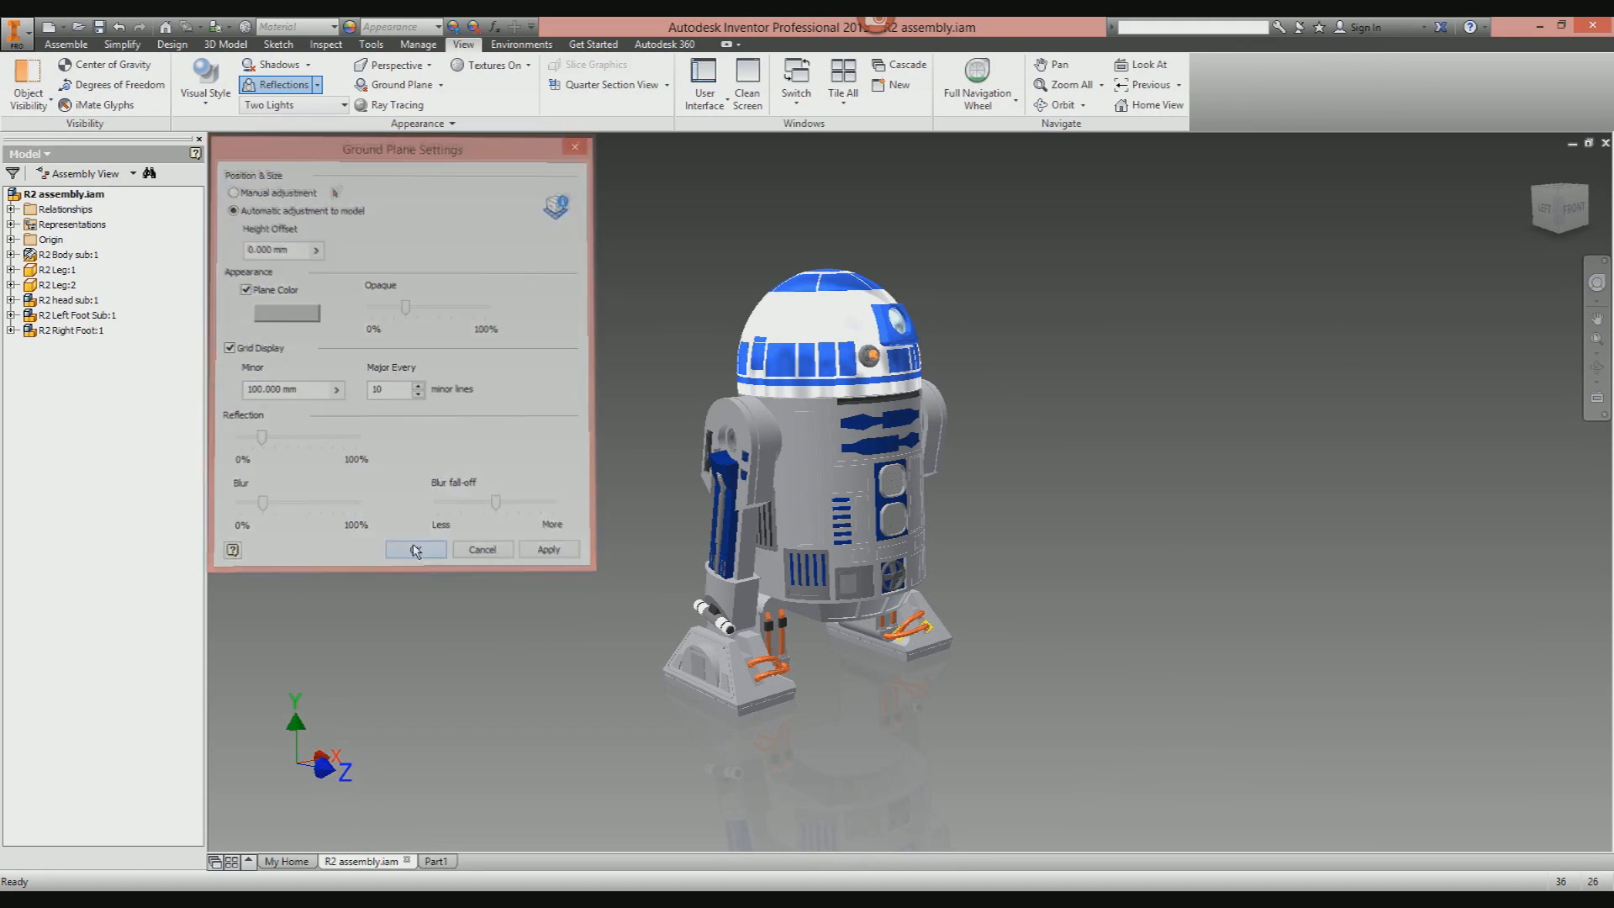
pyautogui.click(415, 548)
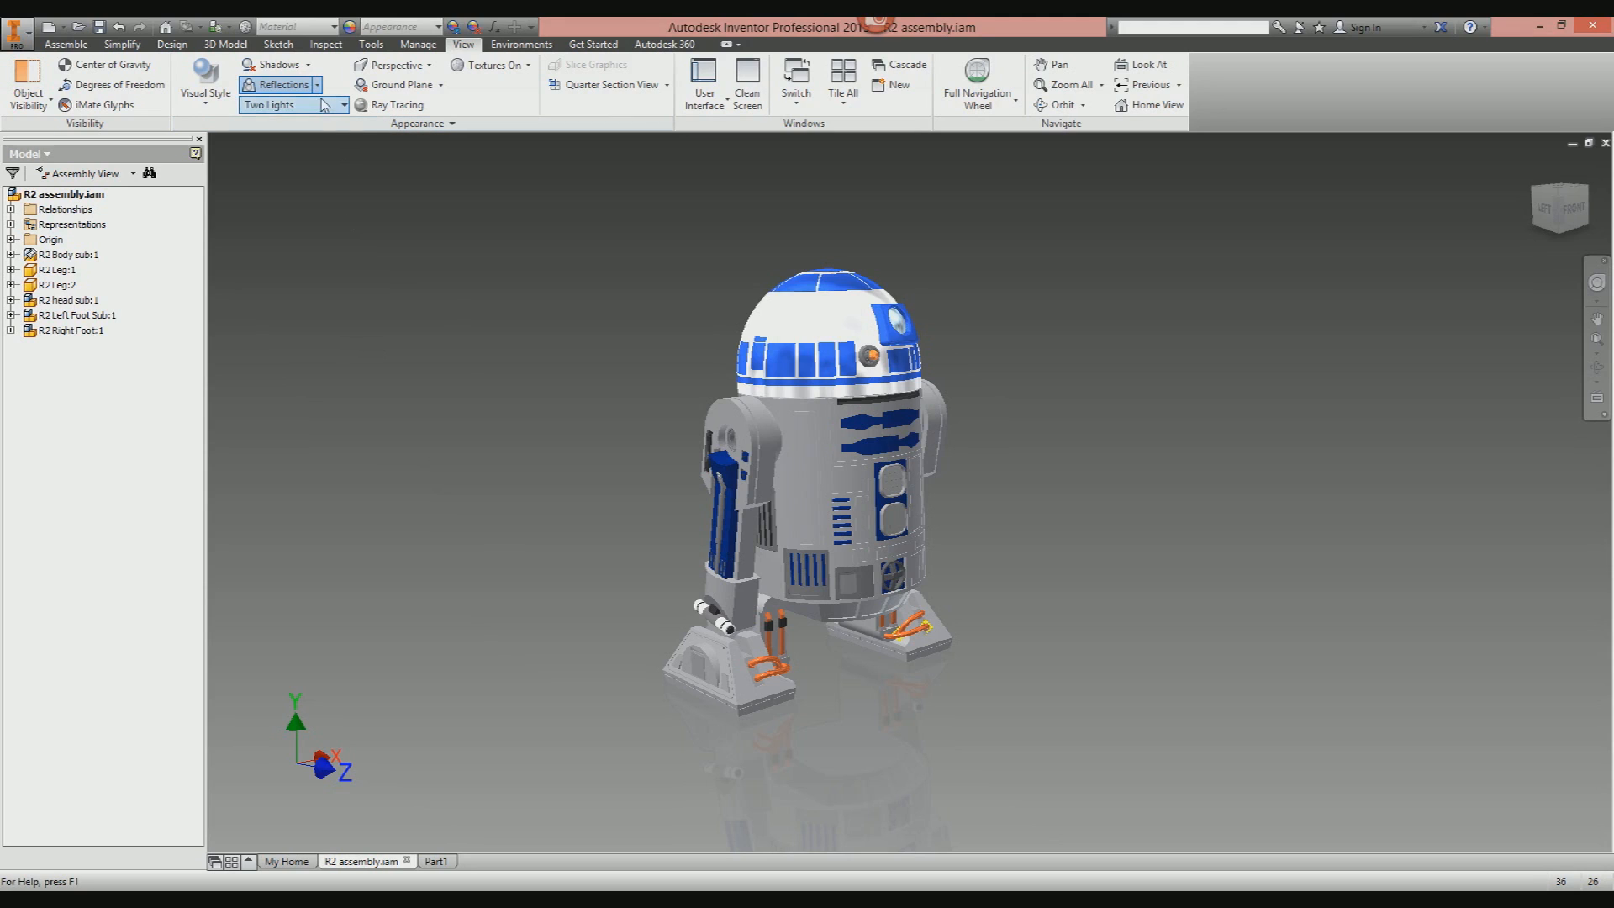
# Open the Style and Standard Editor for lighting from the Shadows settings entry.
pyautogui.click(279, 64)
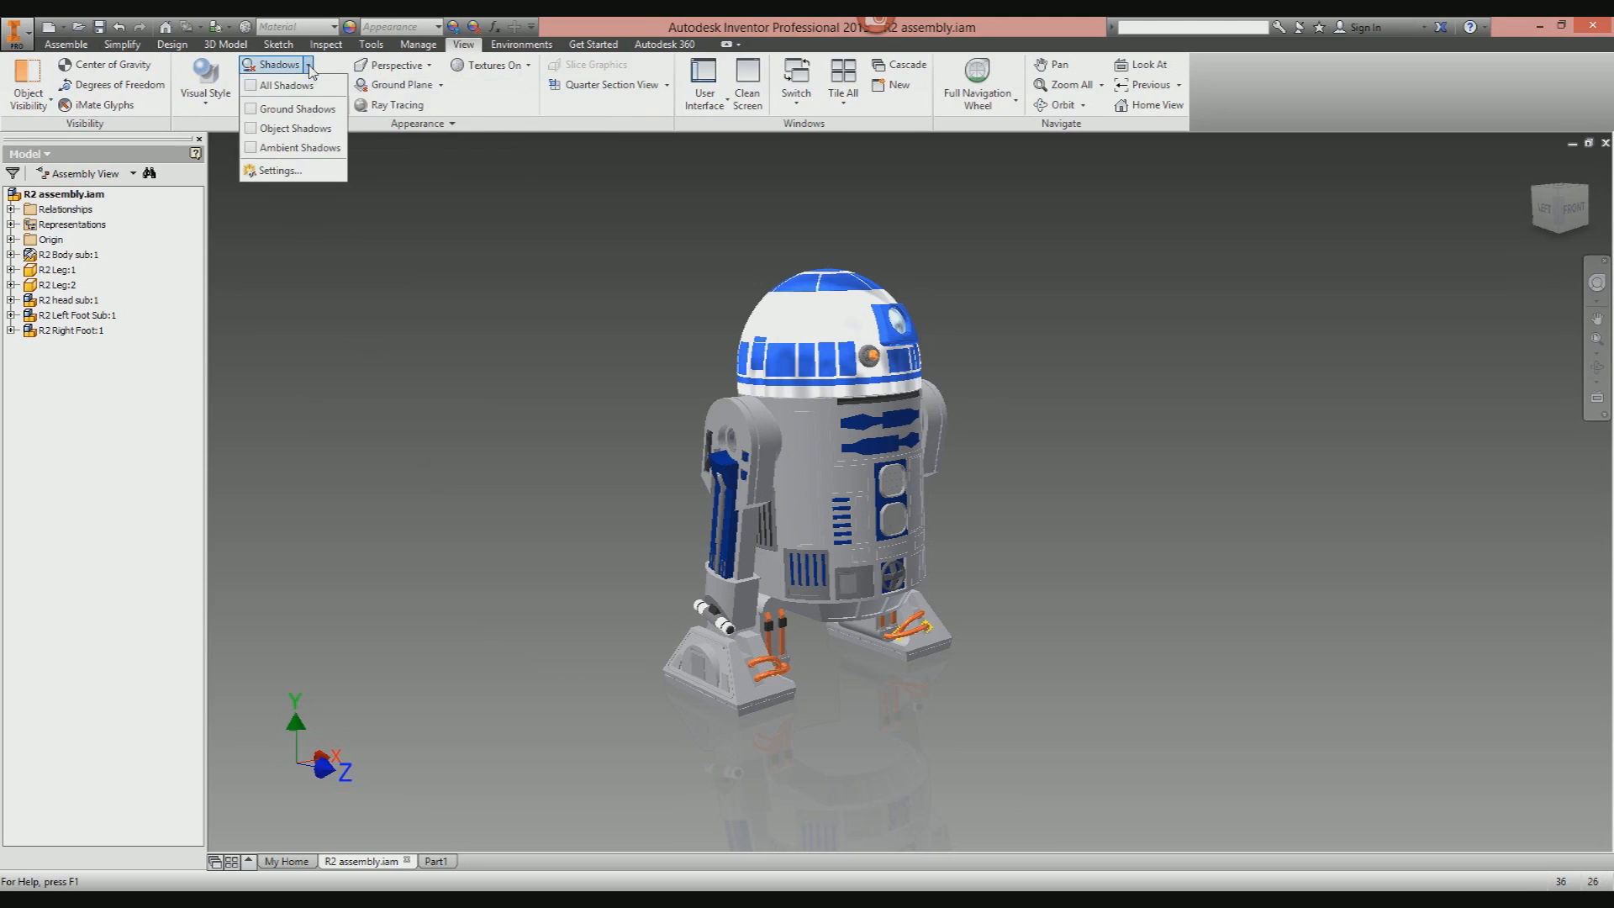
pyautogui.moveTo(296, 108)
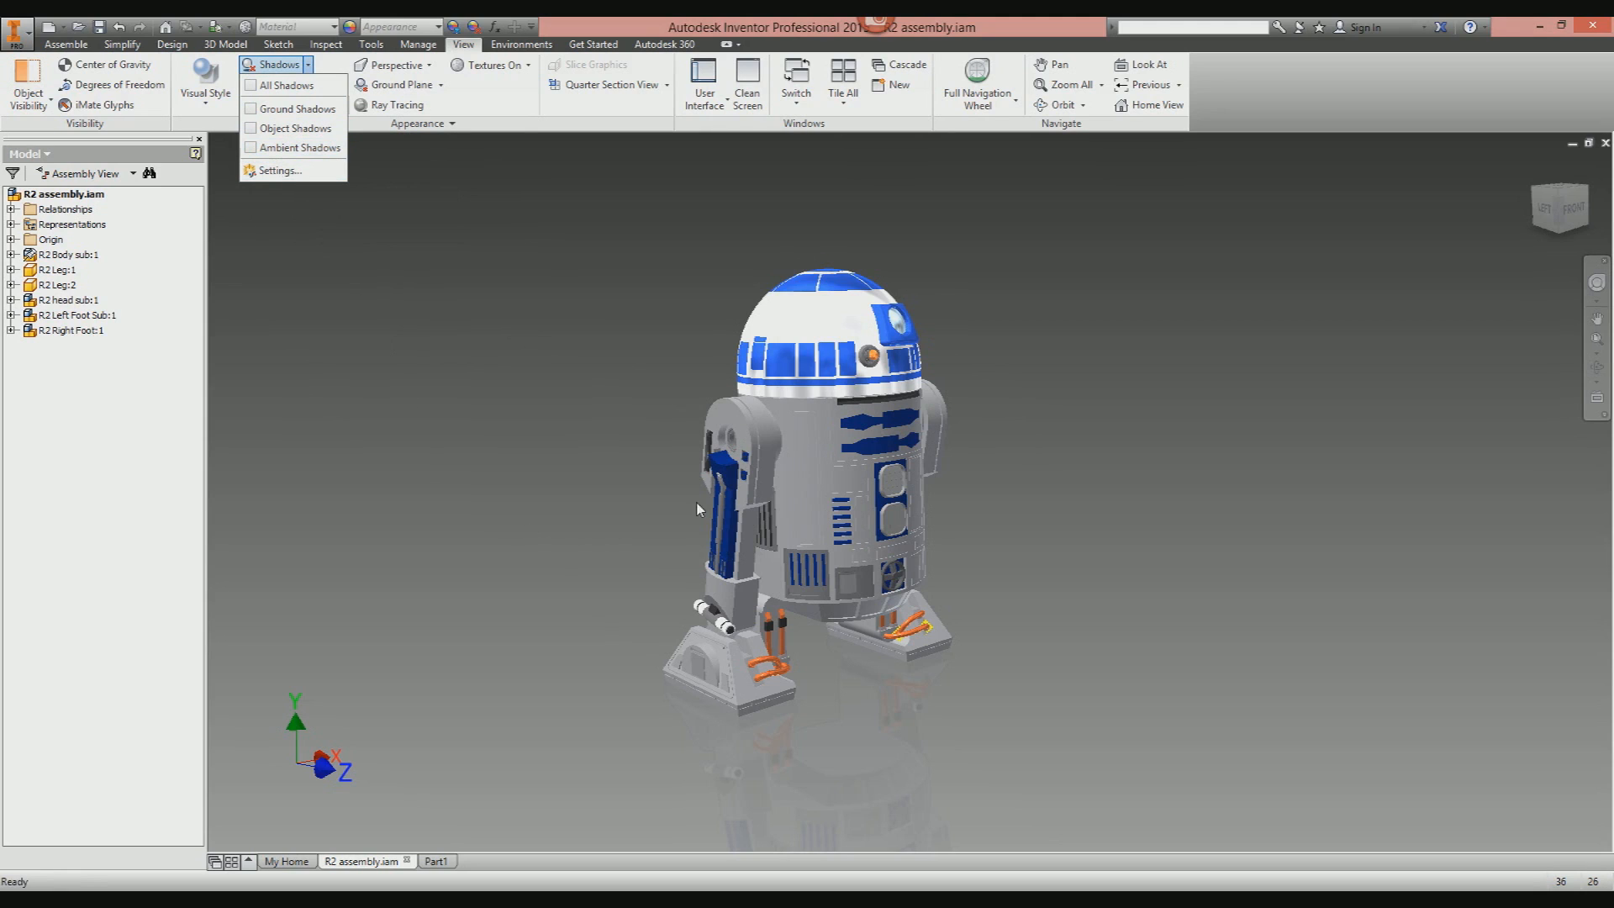
pyautogui.moveTo(728, 447)
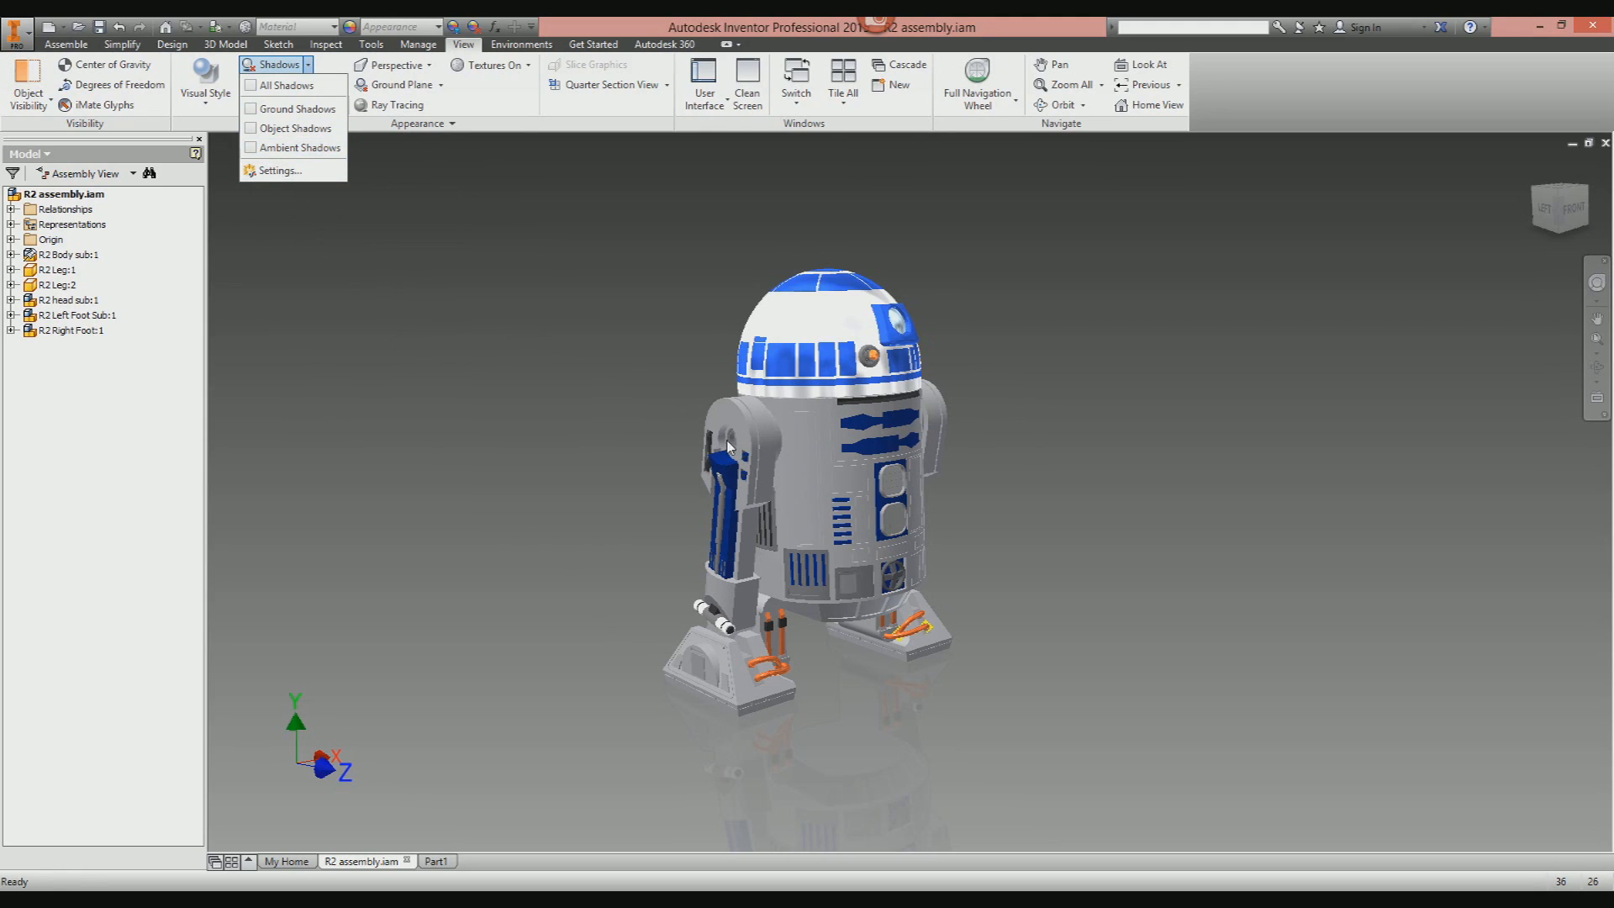
pyautogui.moveTo(741, 453)
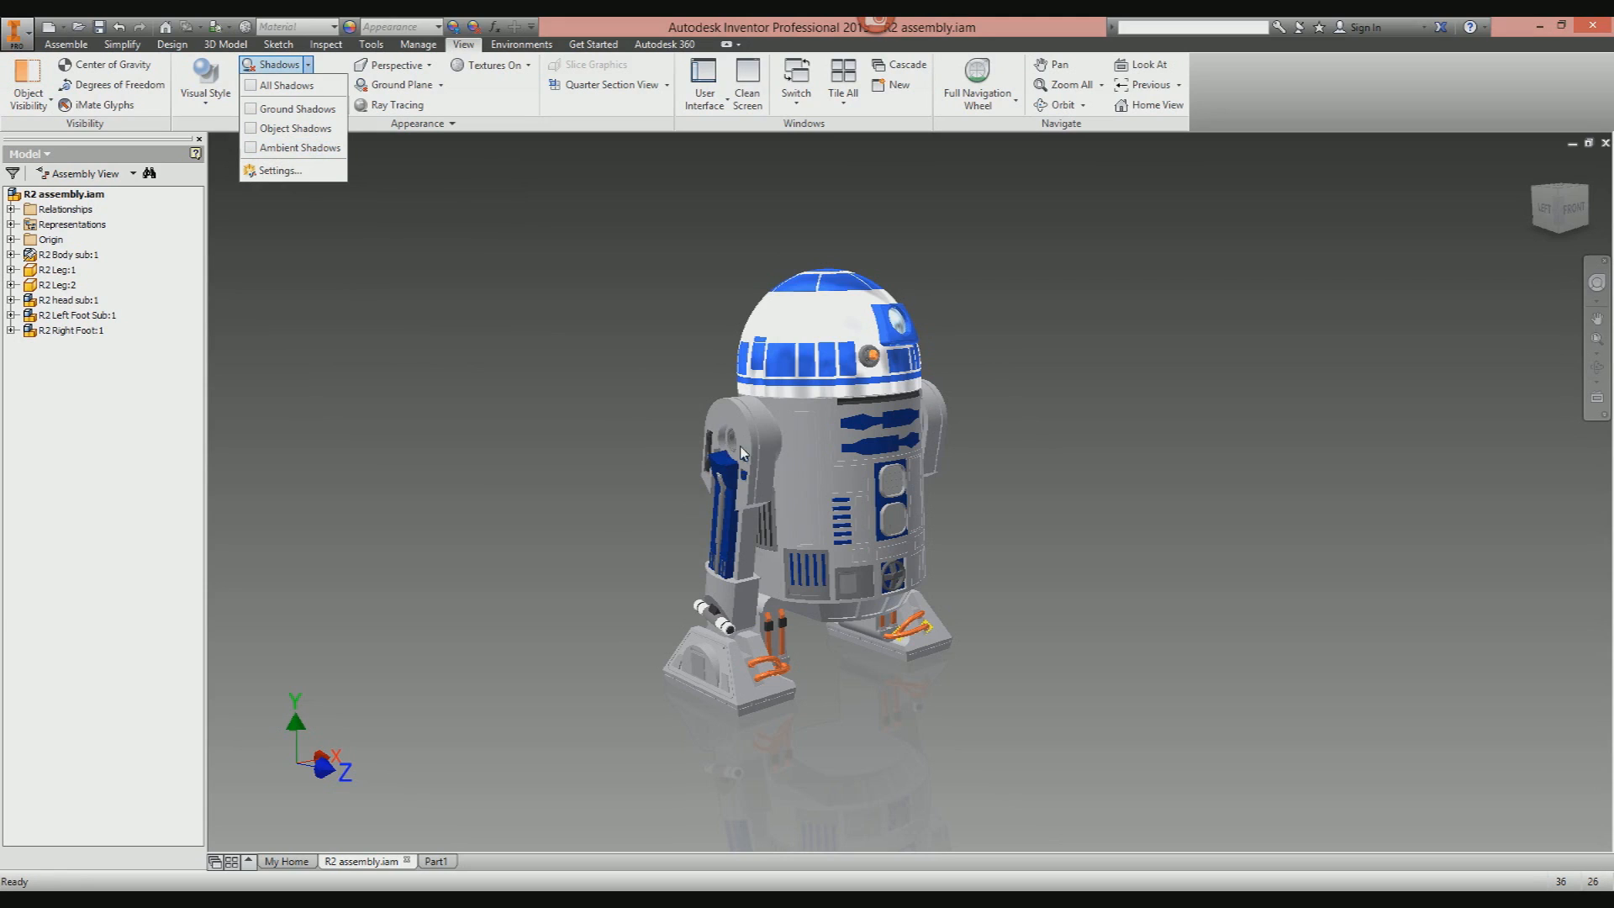
pyautogui.moveTo(263, 210)
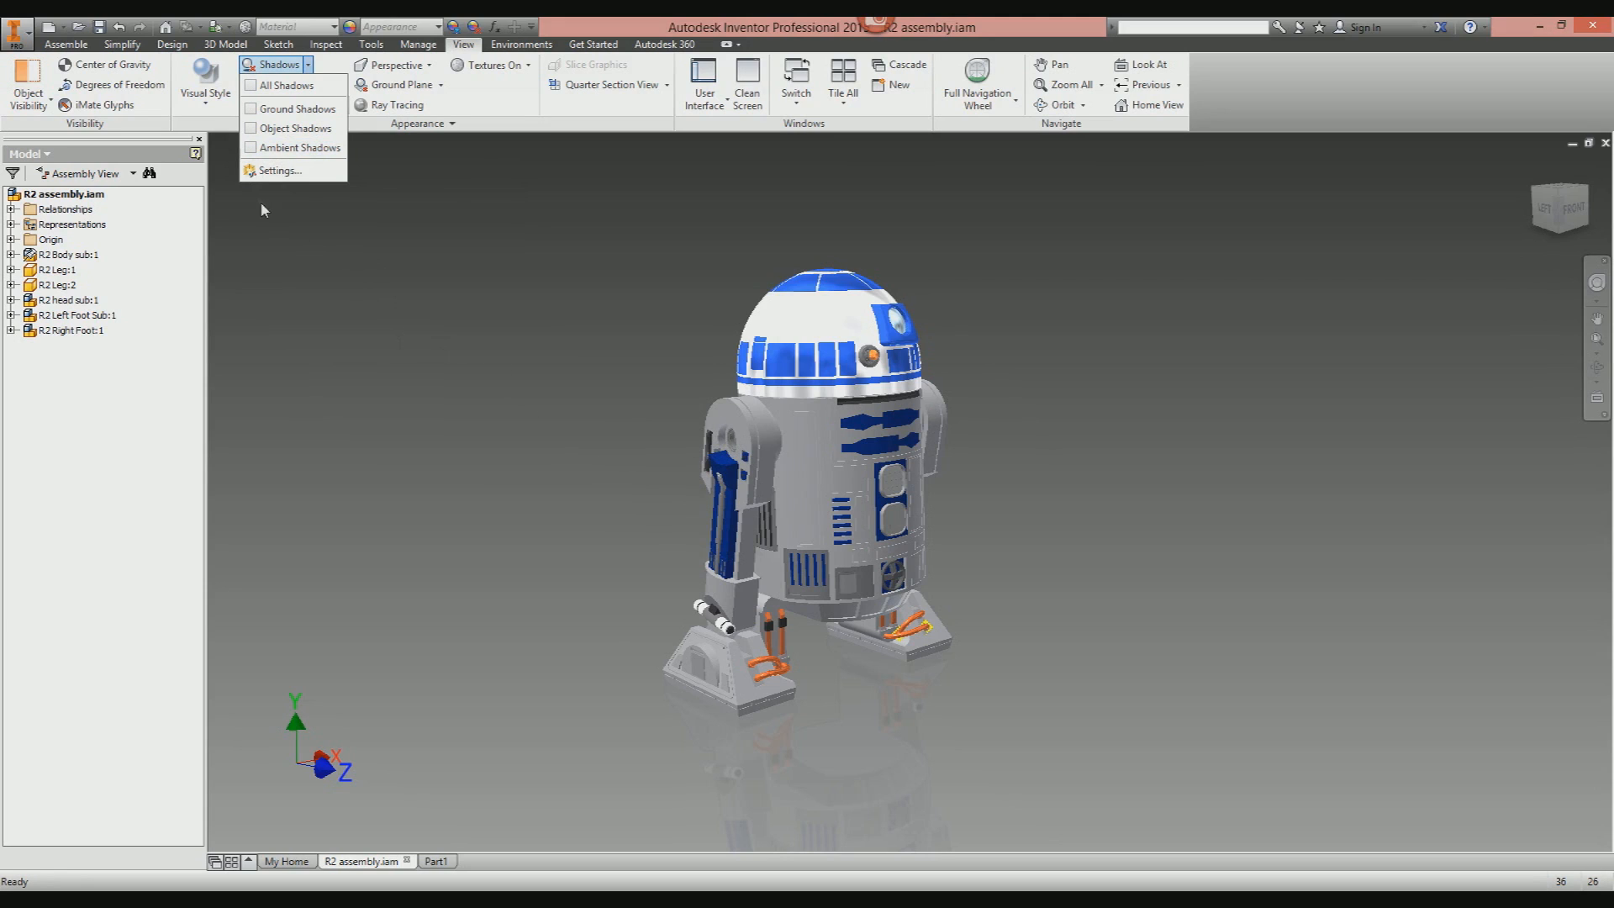
pyautogui.click(287, 84)
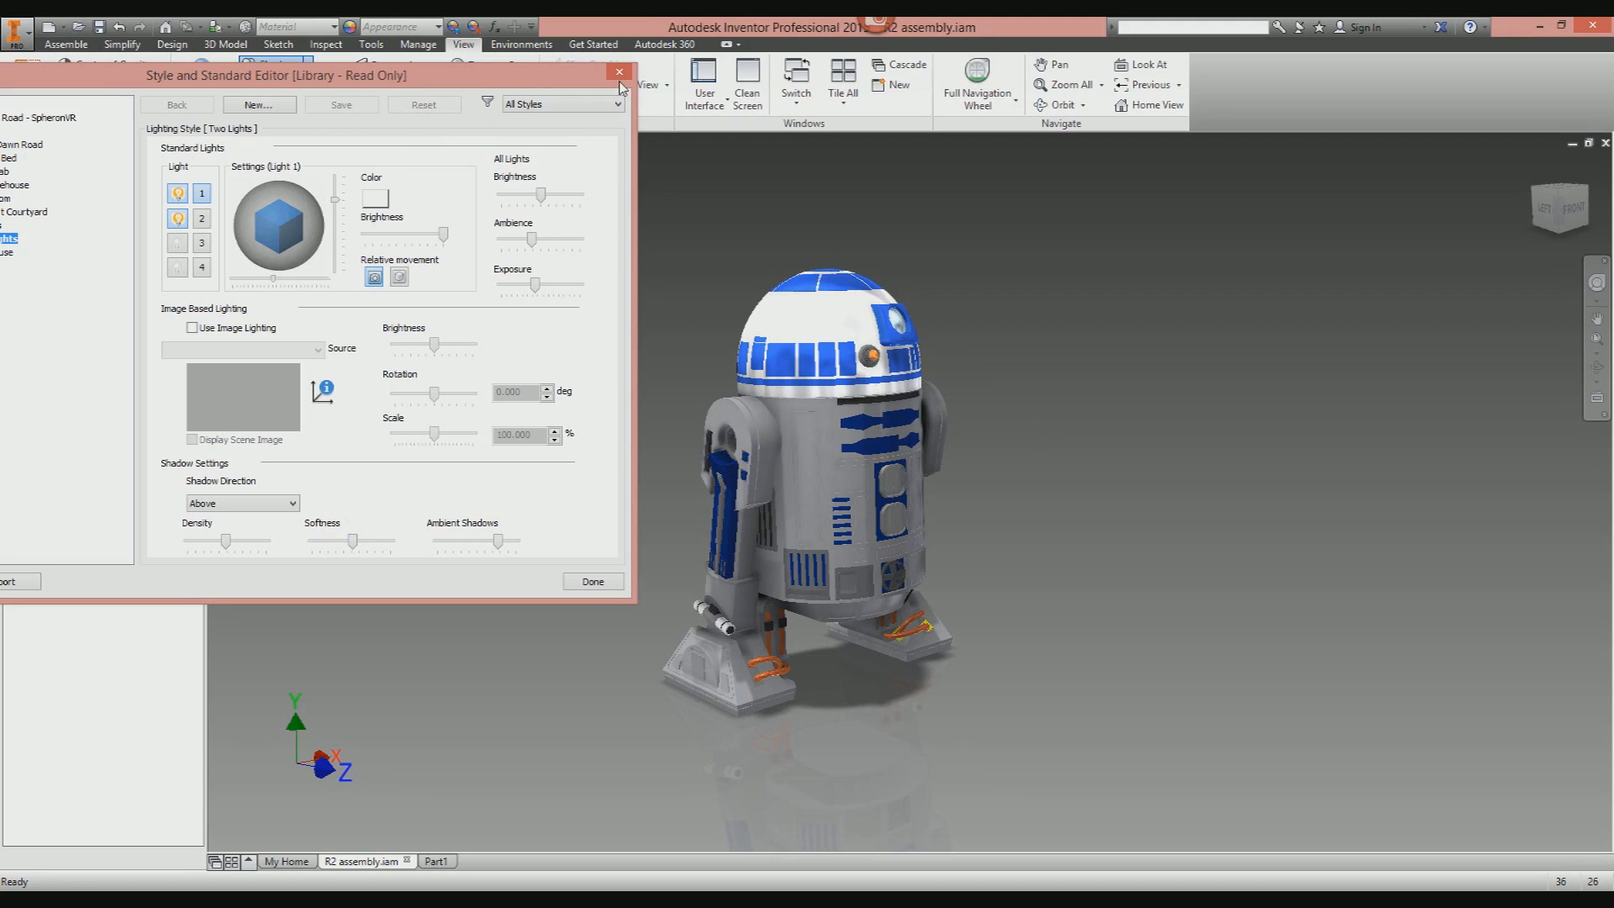
# Close the lighting editor, preview the Realistic visual style, and return the model to Shaded.
pyautogui.click(619, 72)
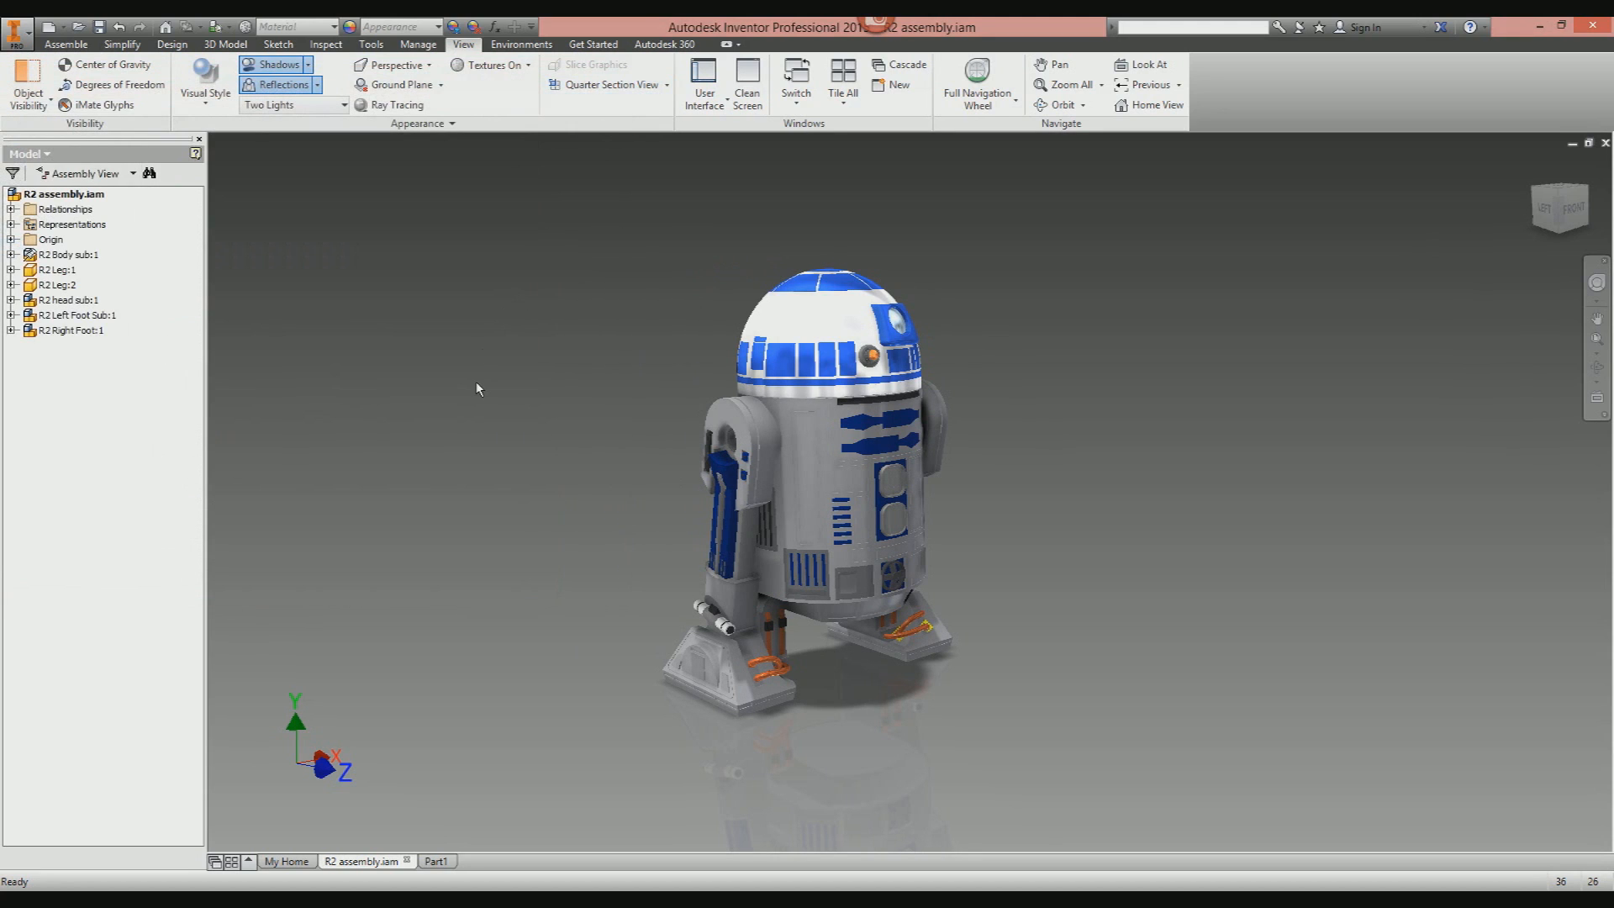
pyautogui.click(204, 83)
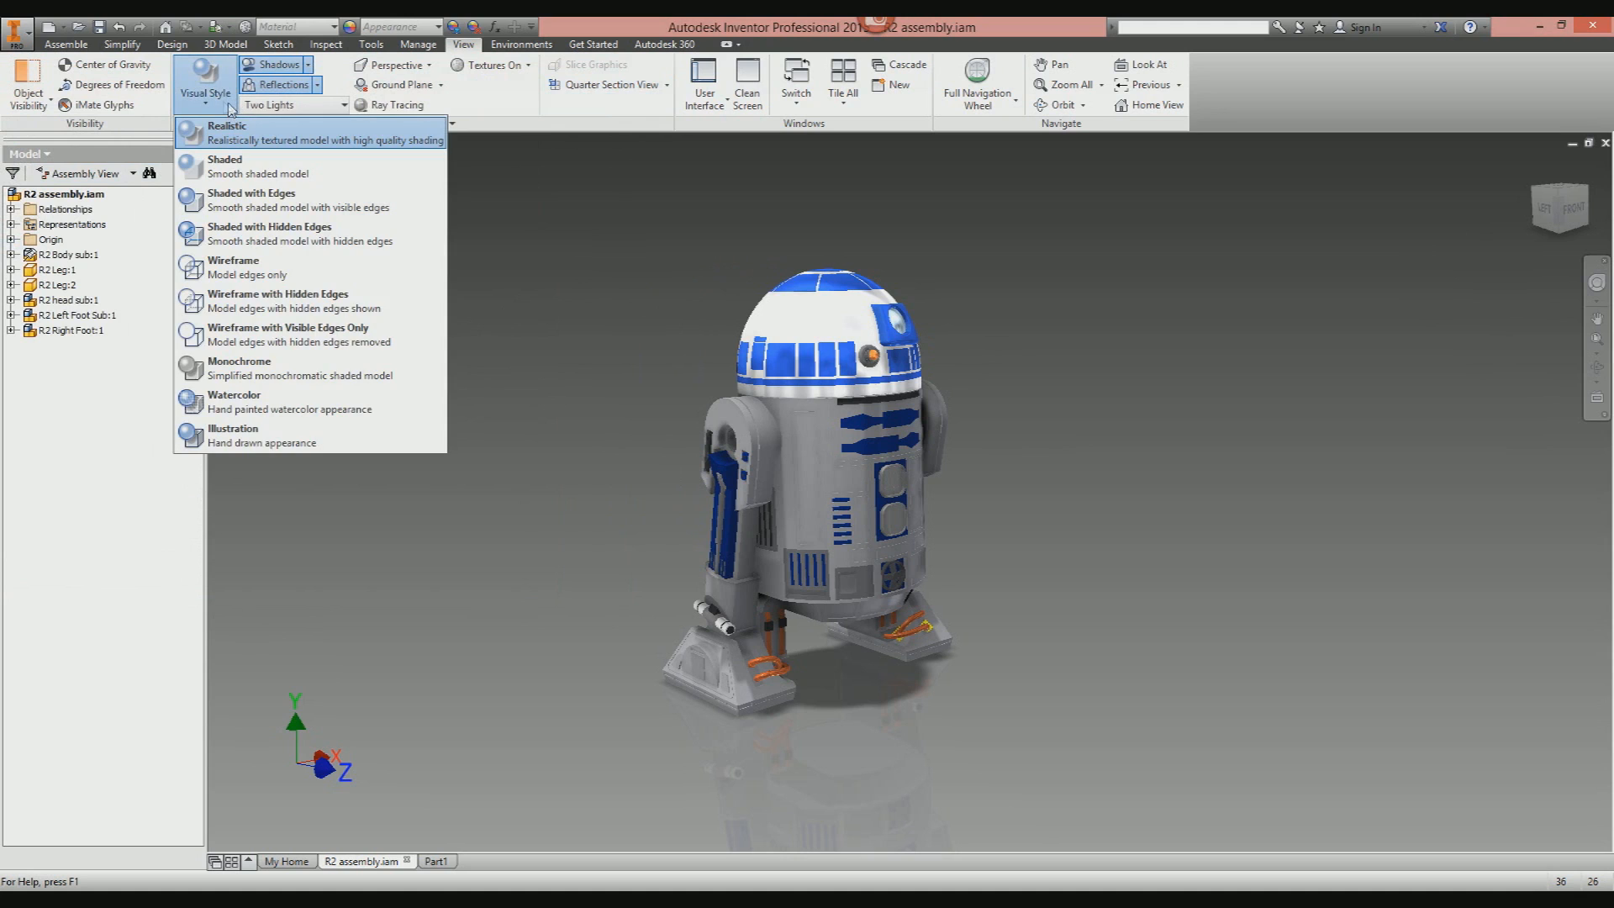
pyautogui.moveTo(234, 267)
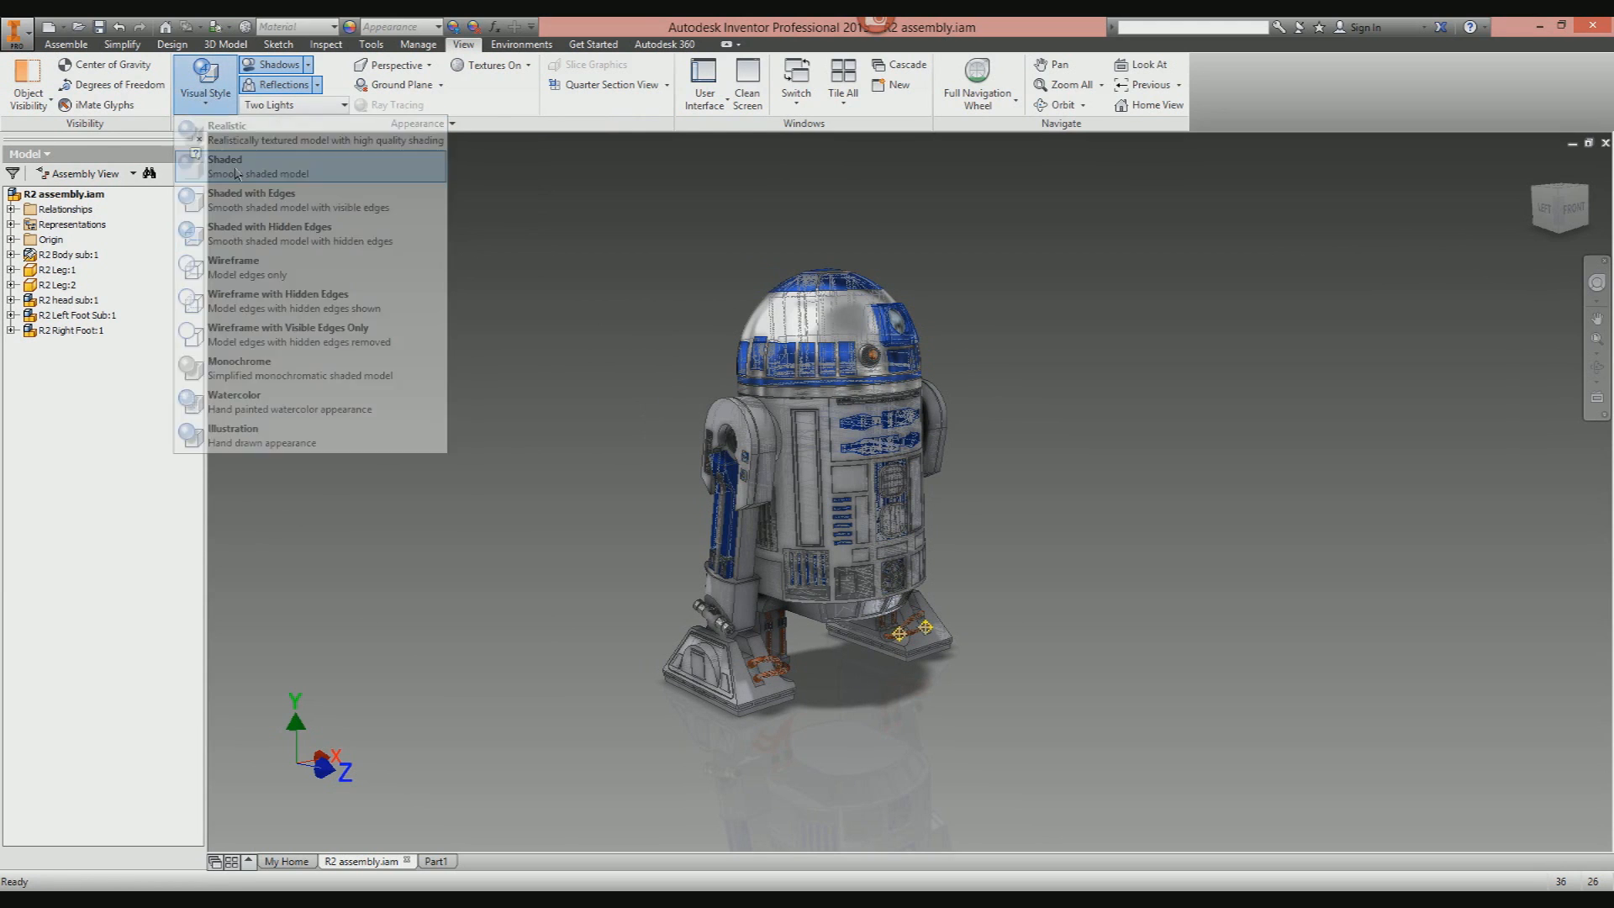
pyautogui.click(224, 165)
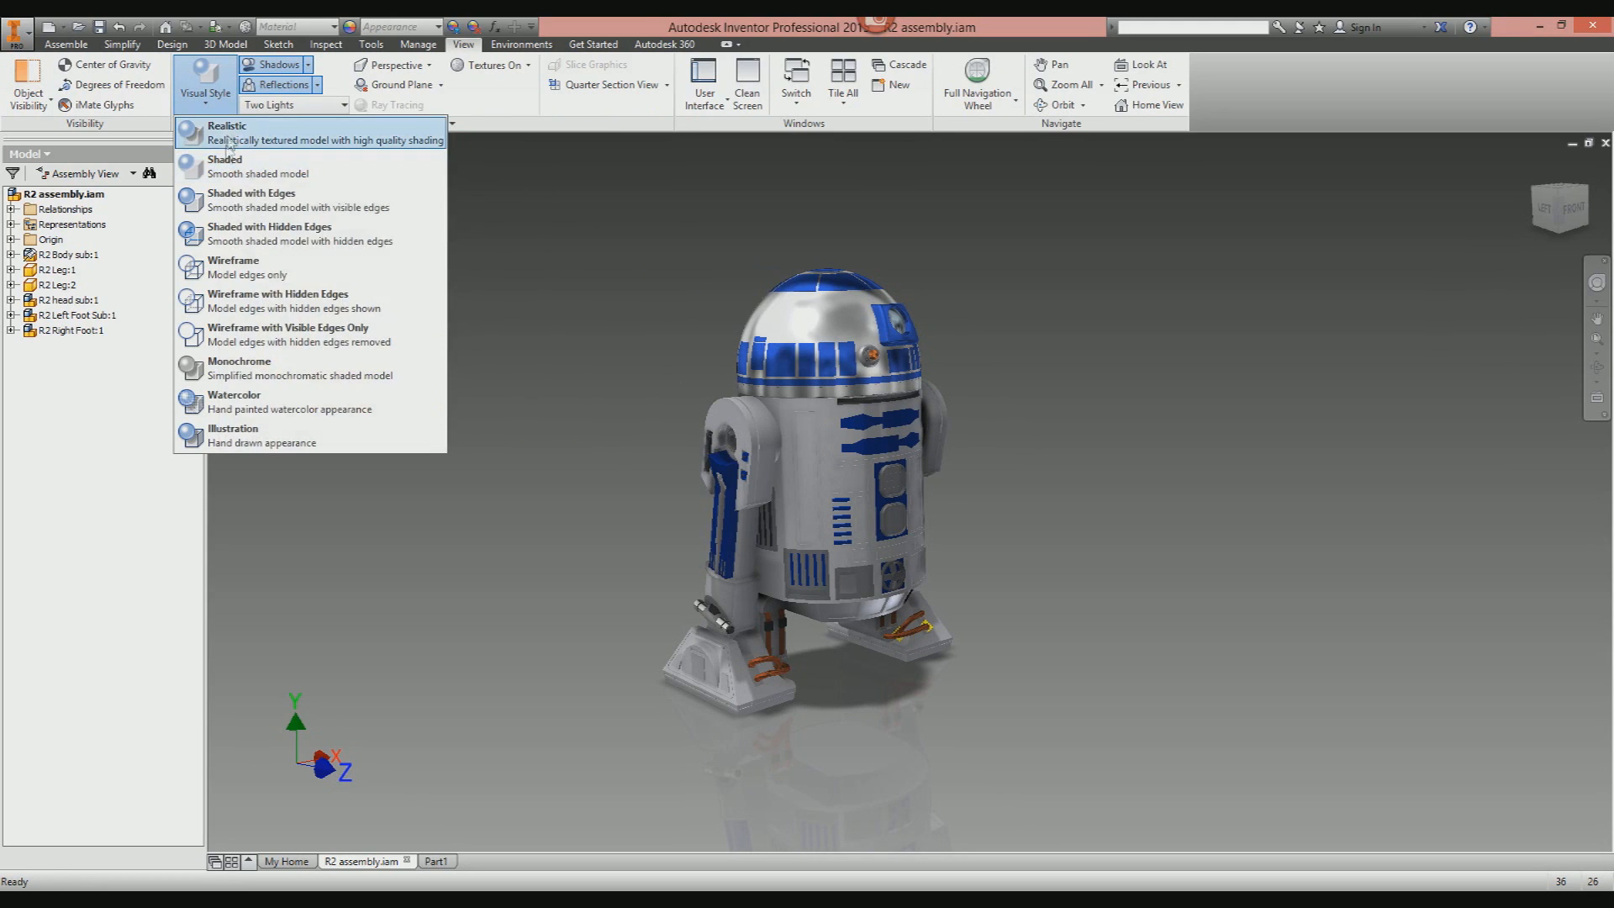
pyautogui.click(224, 167)
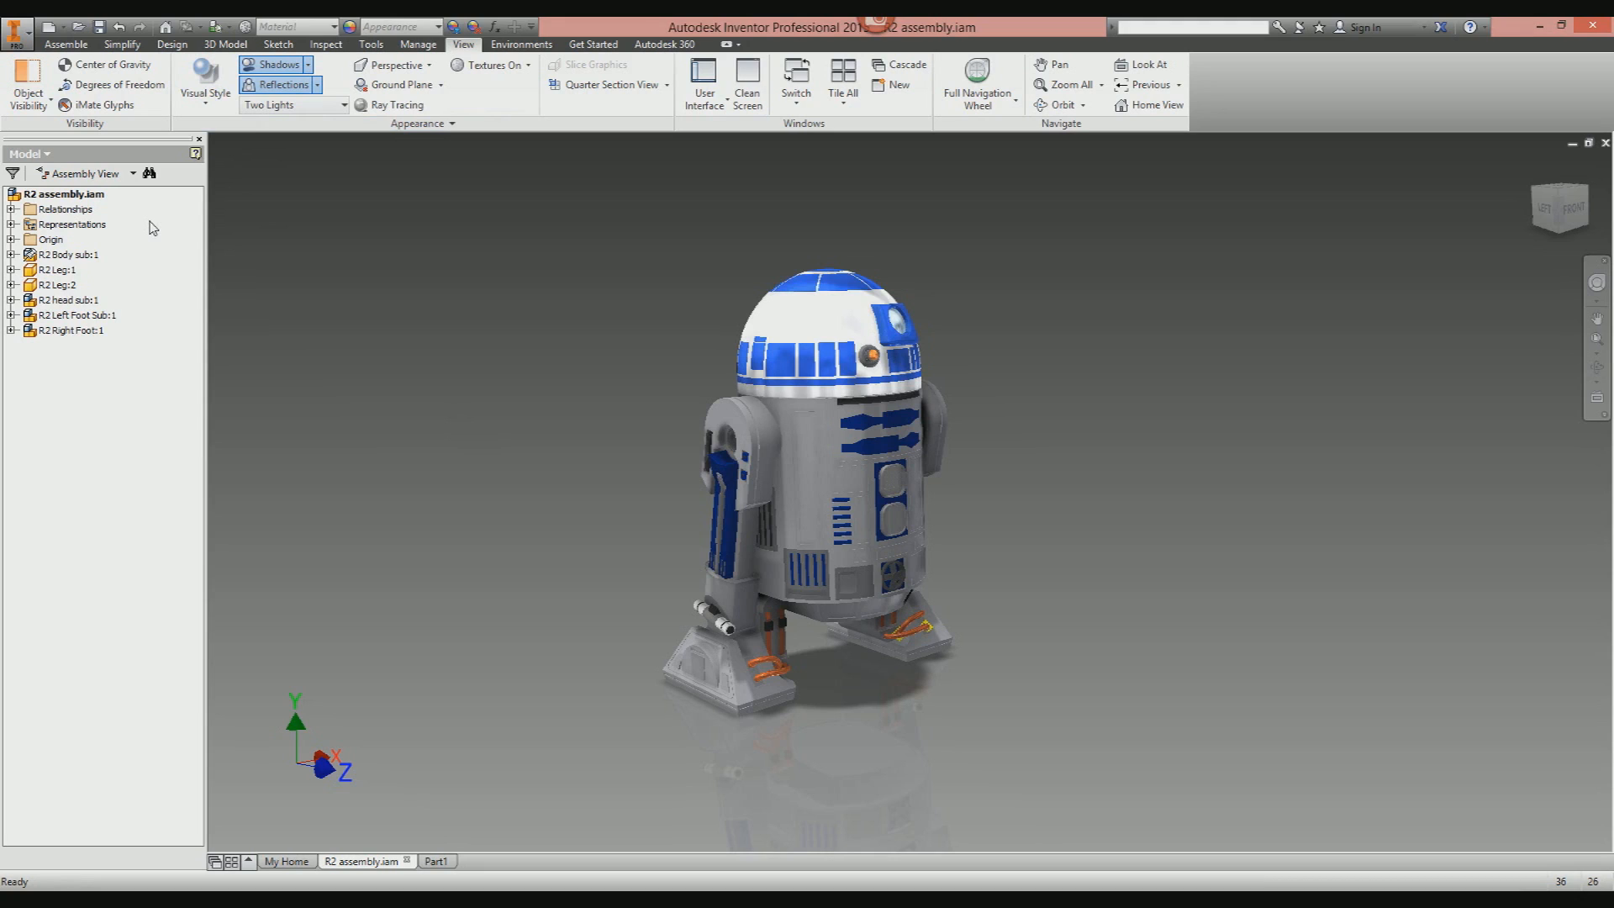
pyautogui.moveTo(190, 223)
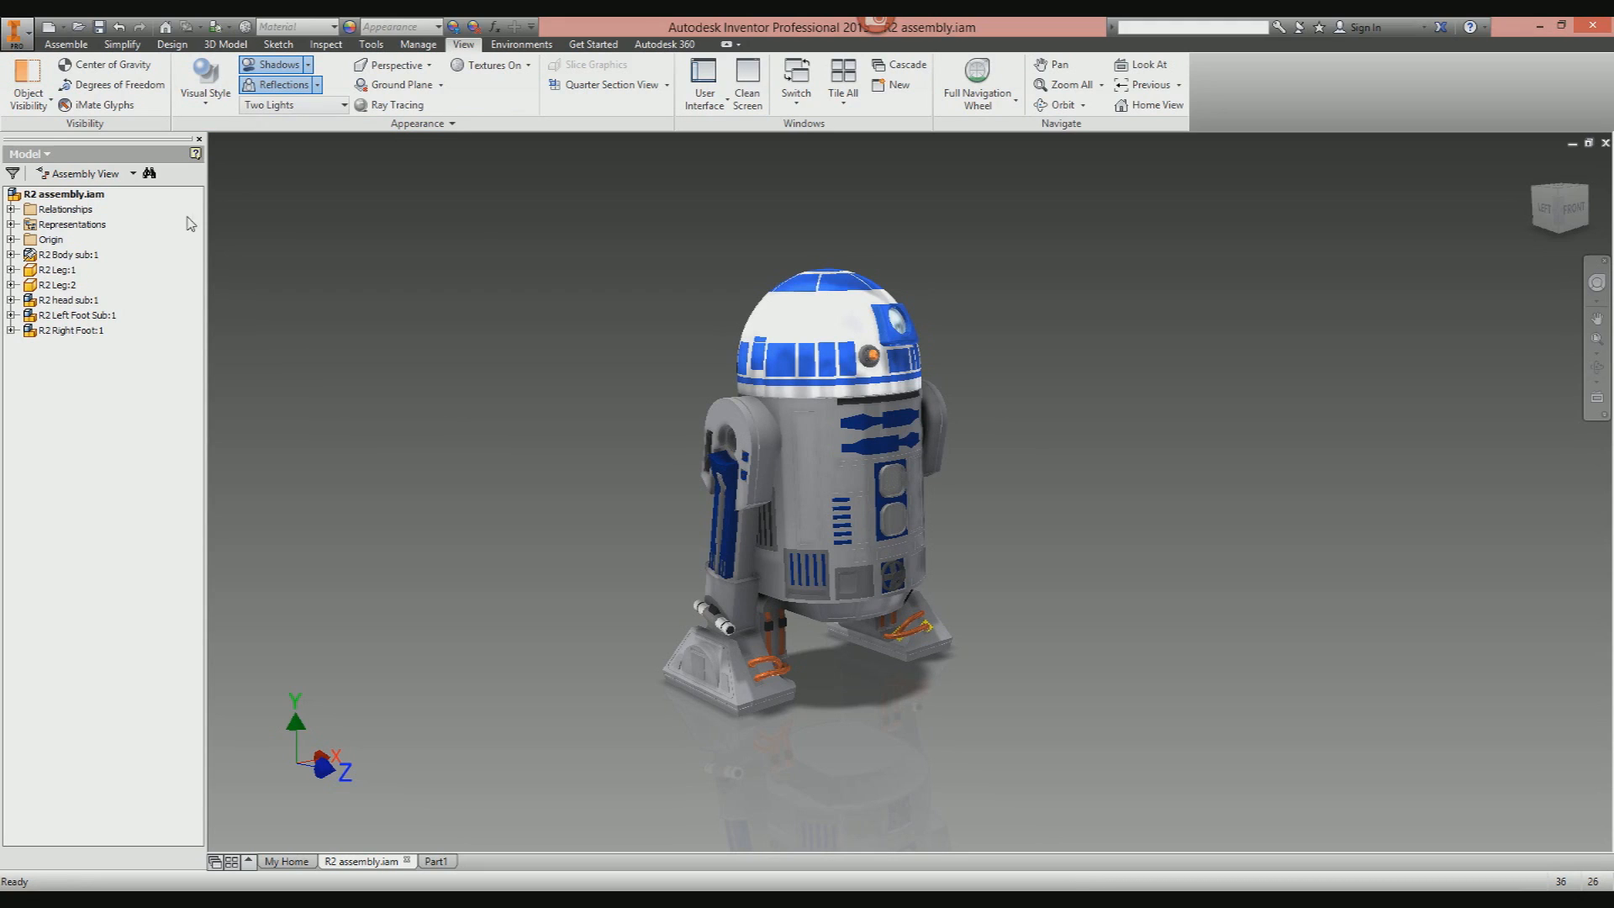
pyautogui.click(69, 254)
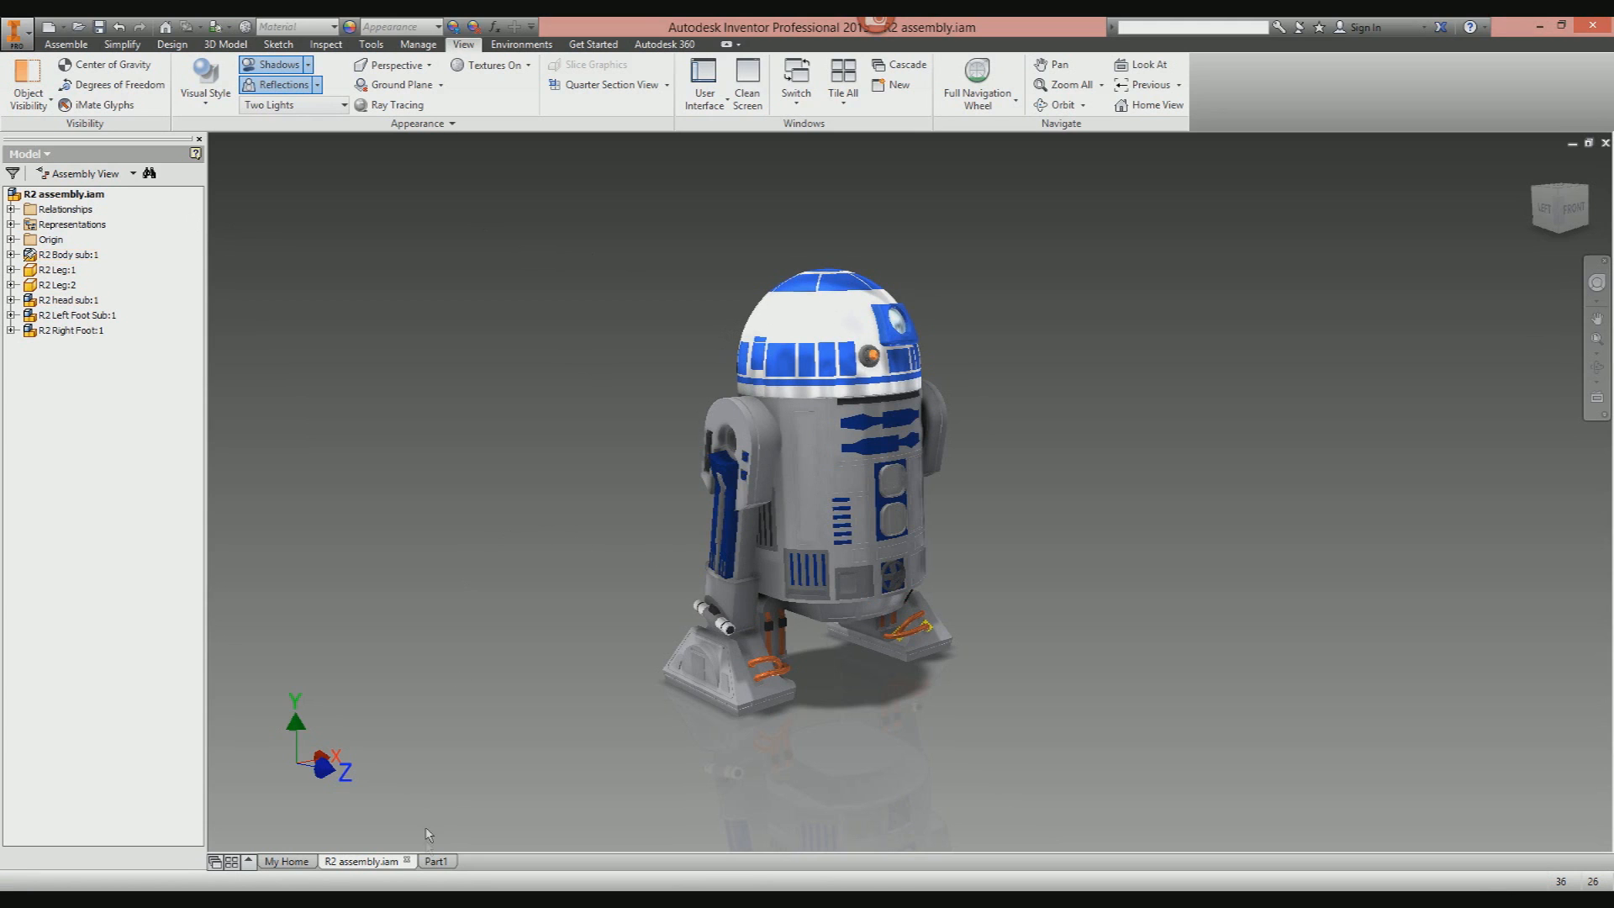
# Switch to the Part1 sphere document and browse its appearance list.
pyautogui.click(427, 861)
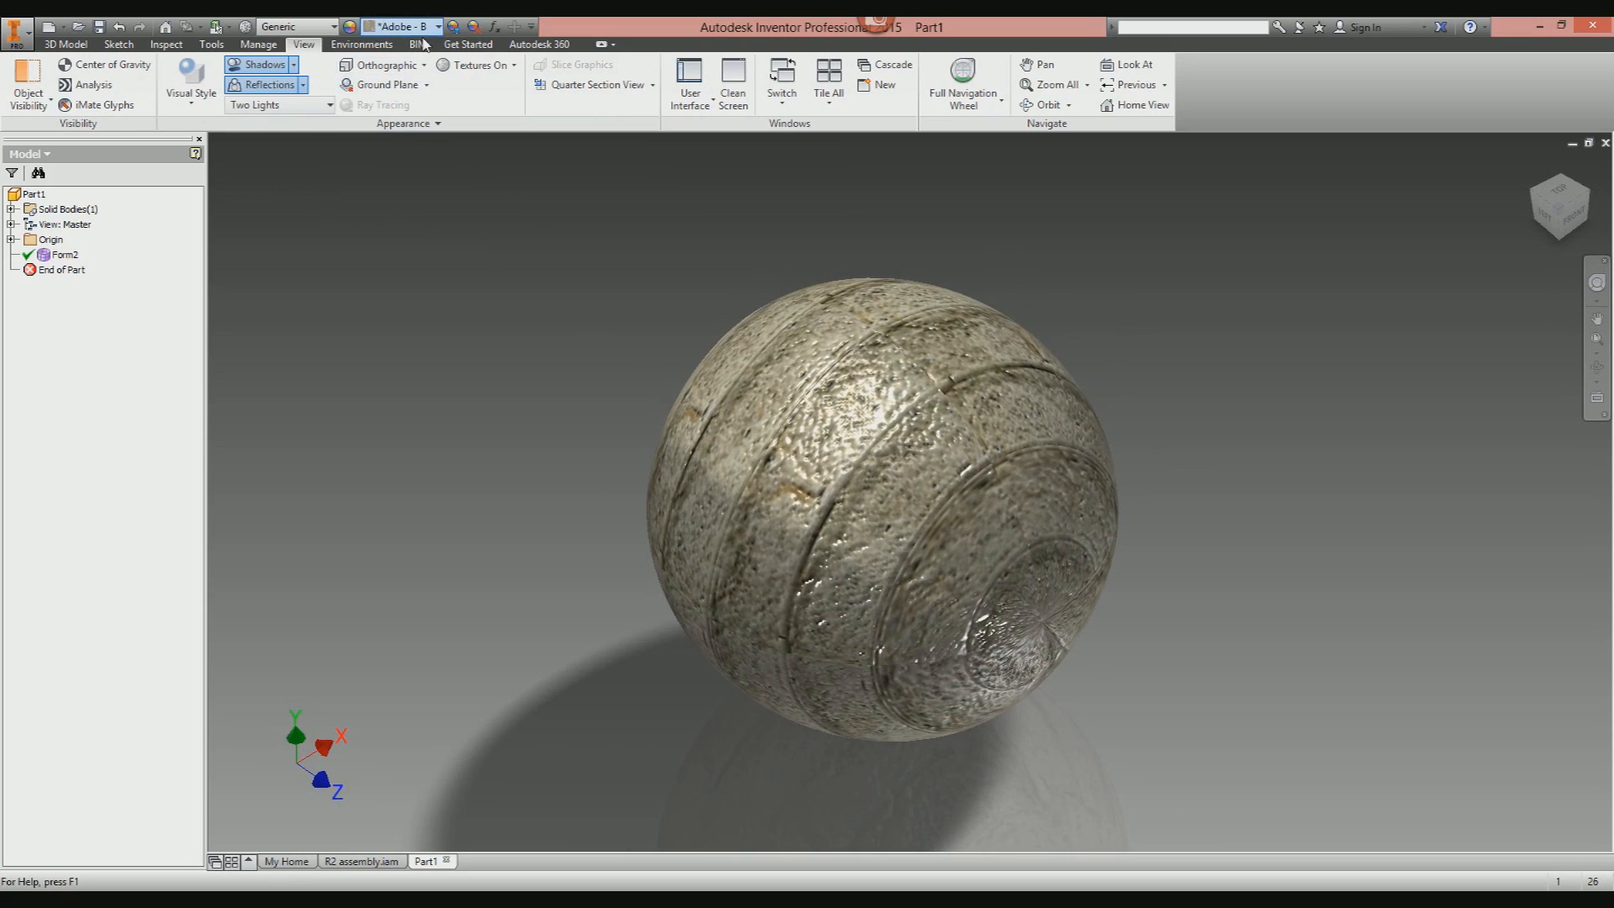
pyautogui.click(447, 25)
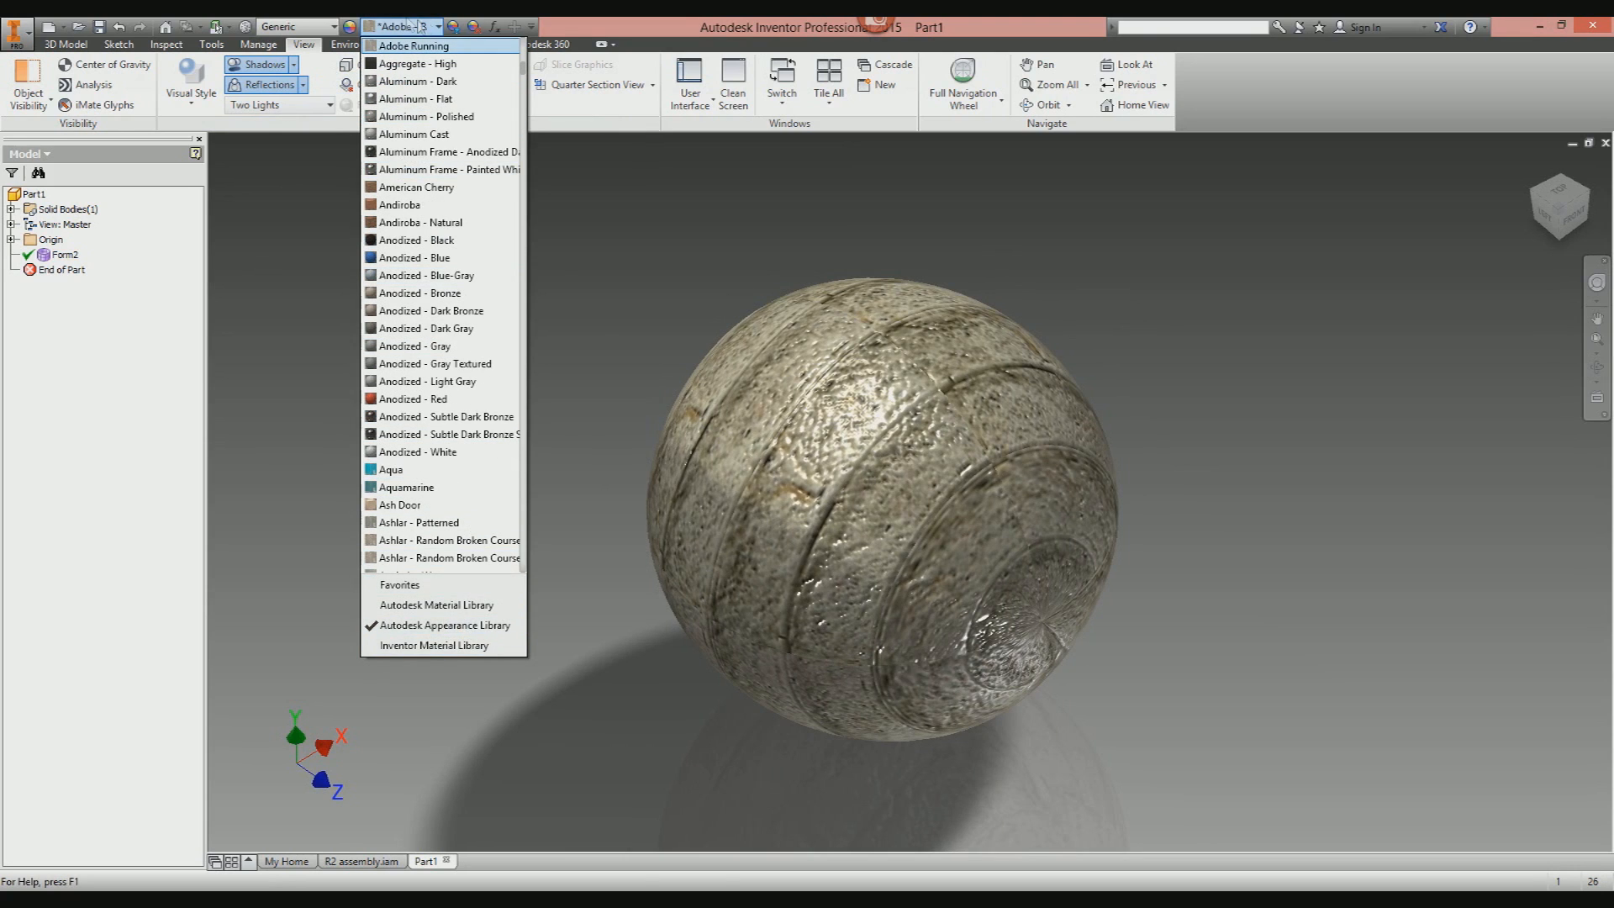
pyautogui.scroll(-3)
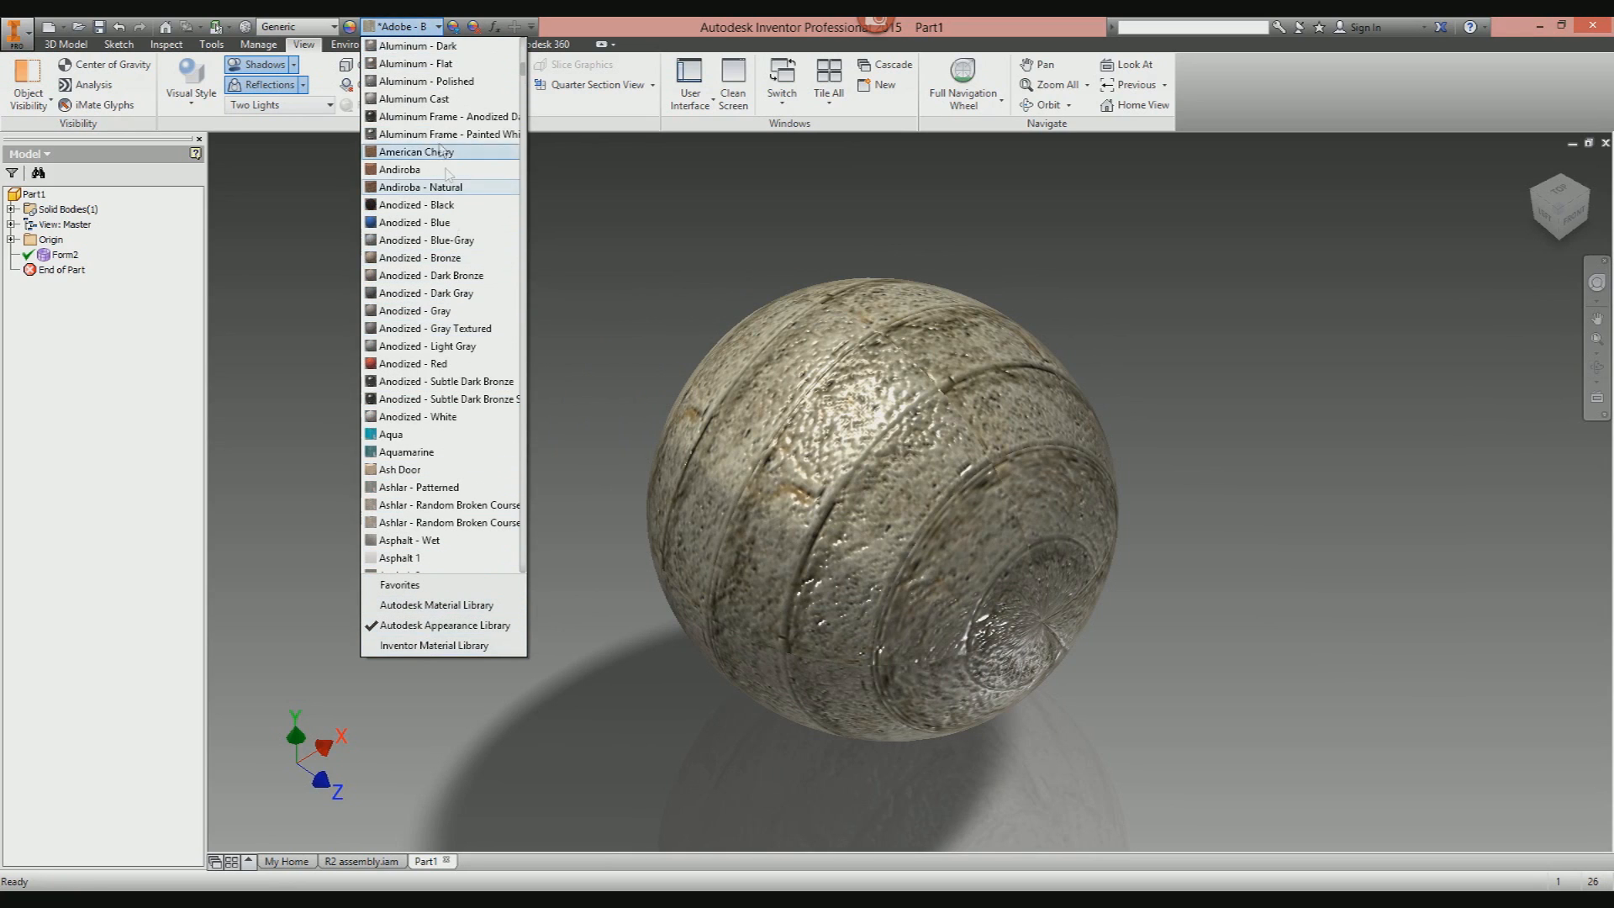
pyautogui.moveTo(443, 62)
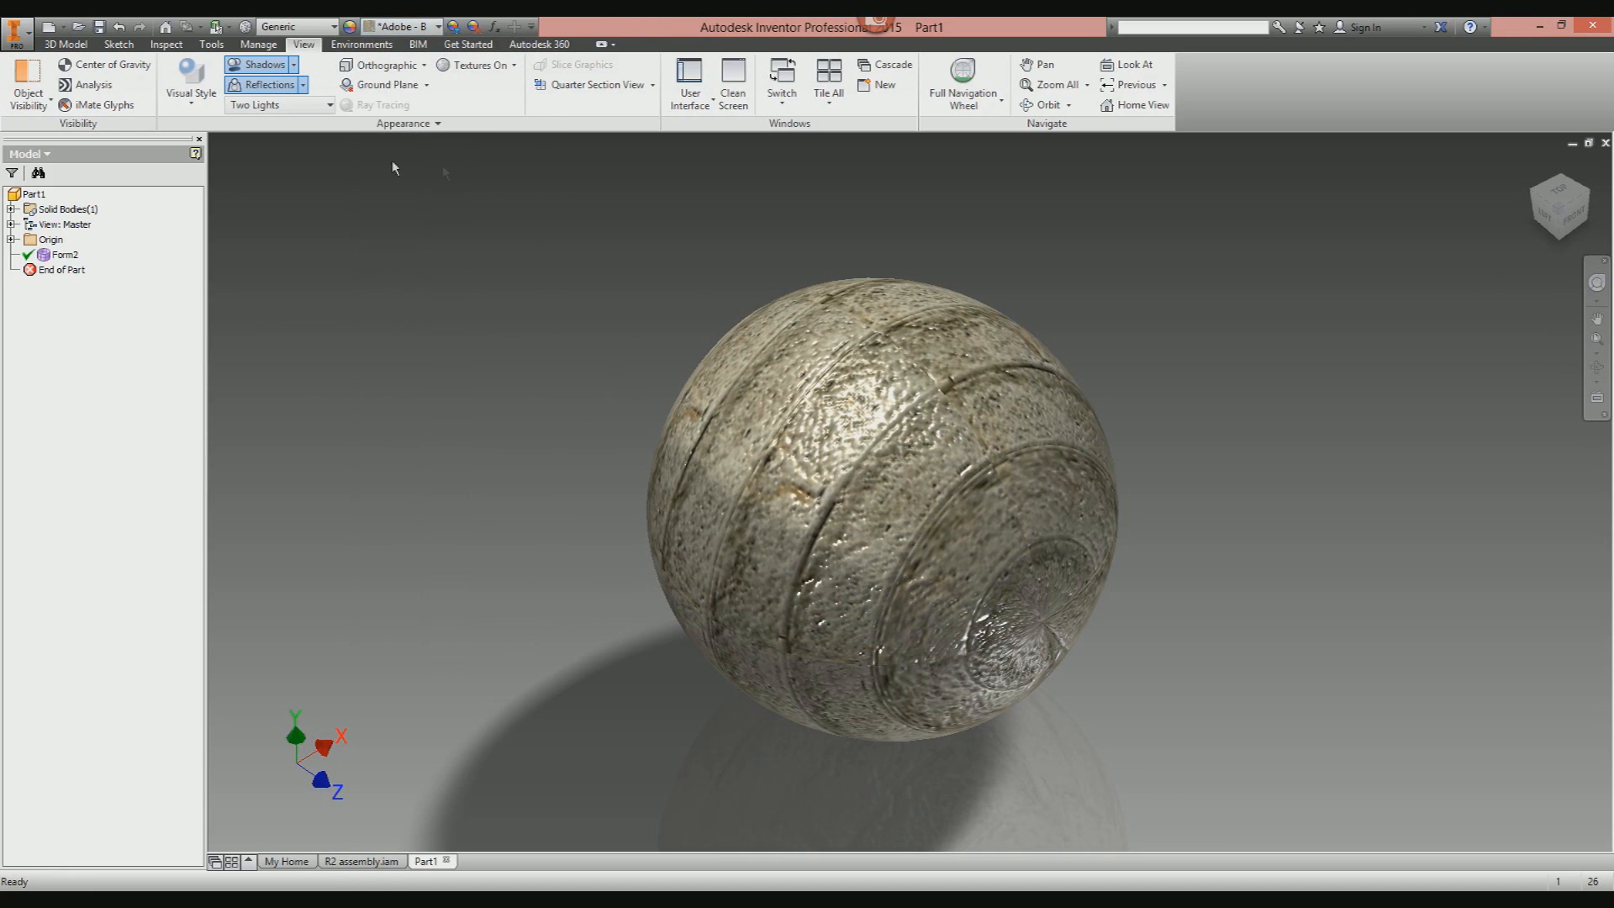
pyautogui.click(190, 82)
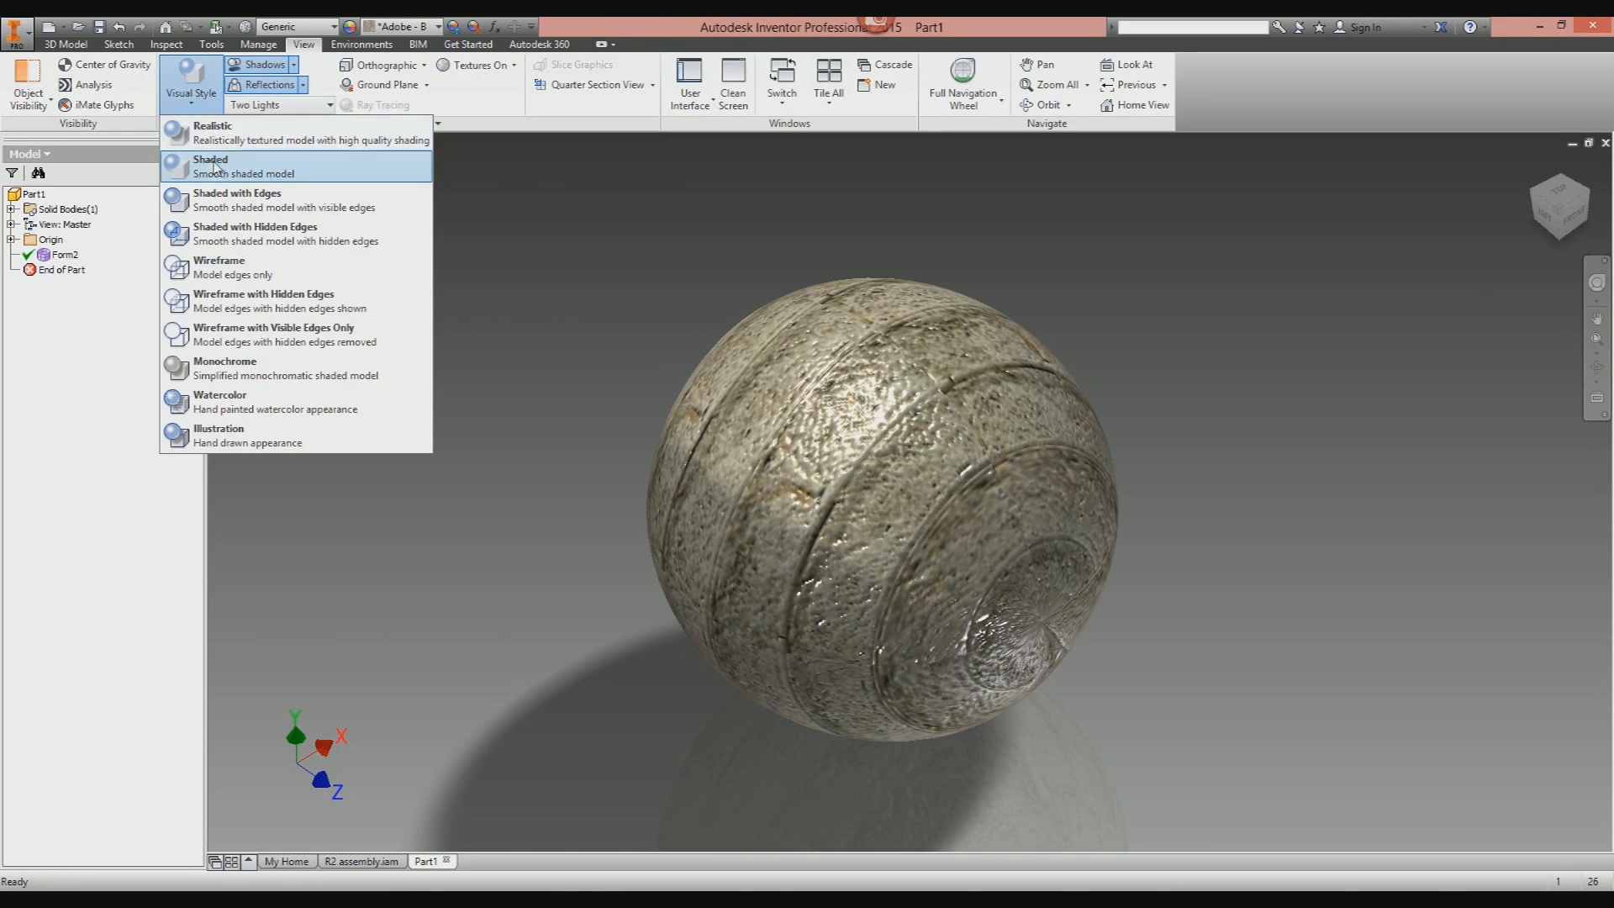
pyautogui.moveTo(193, 111)
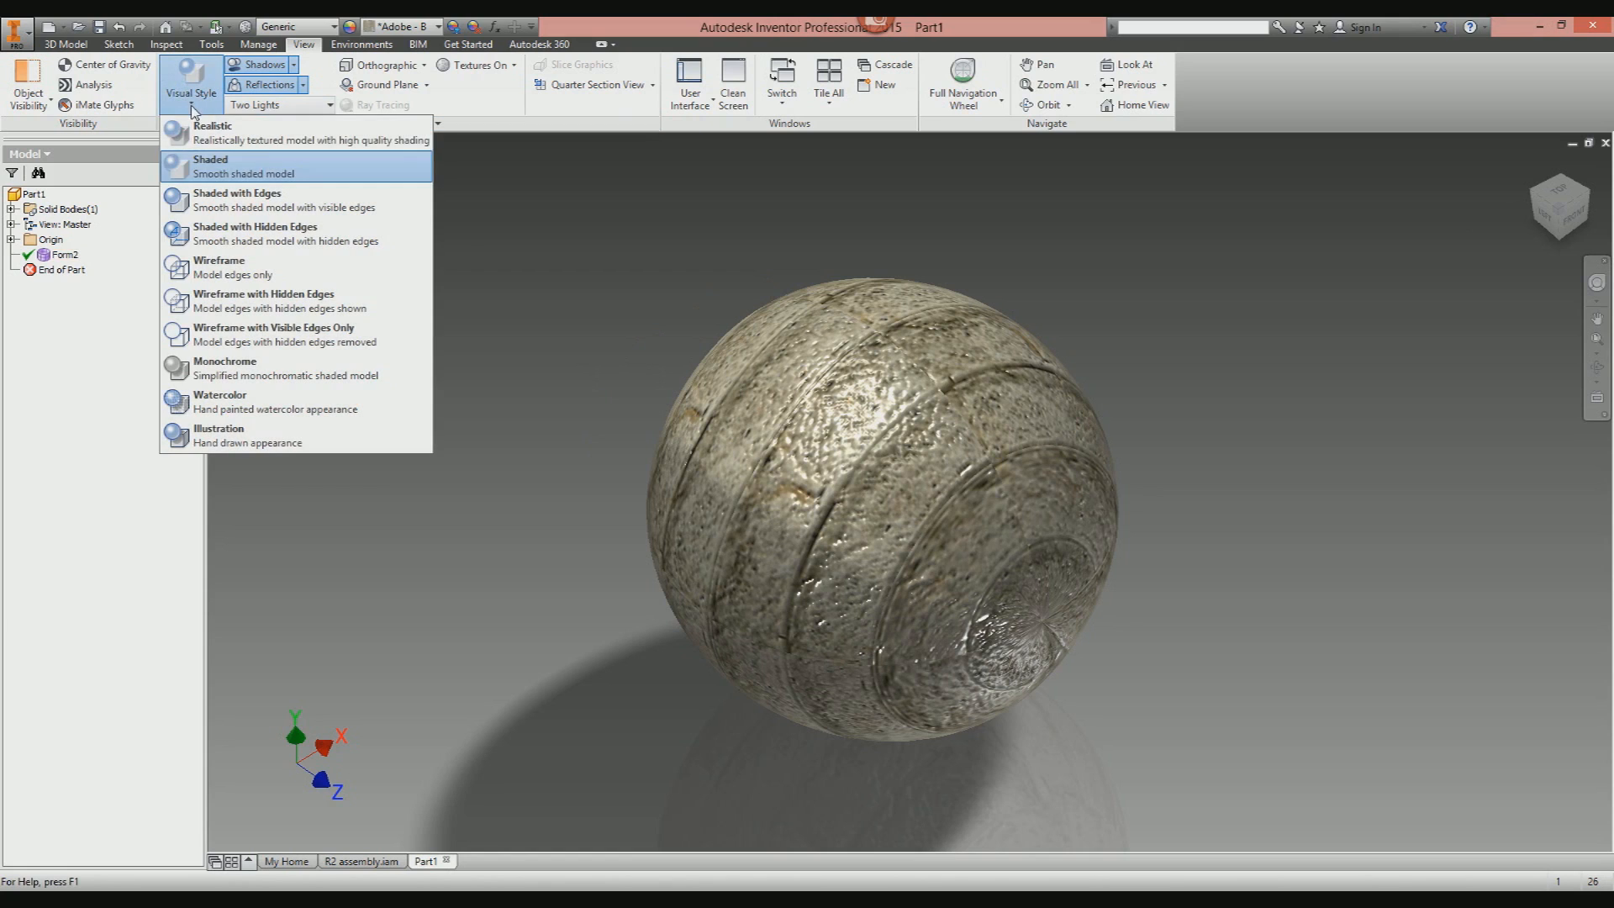
pyautogui.moveTo(431, 34)
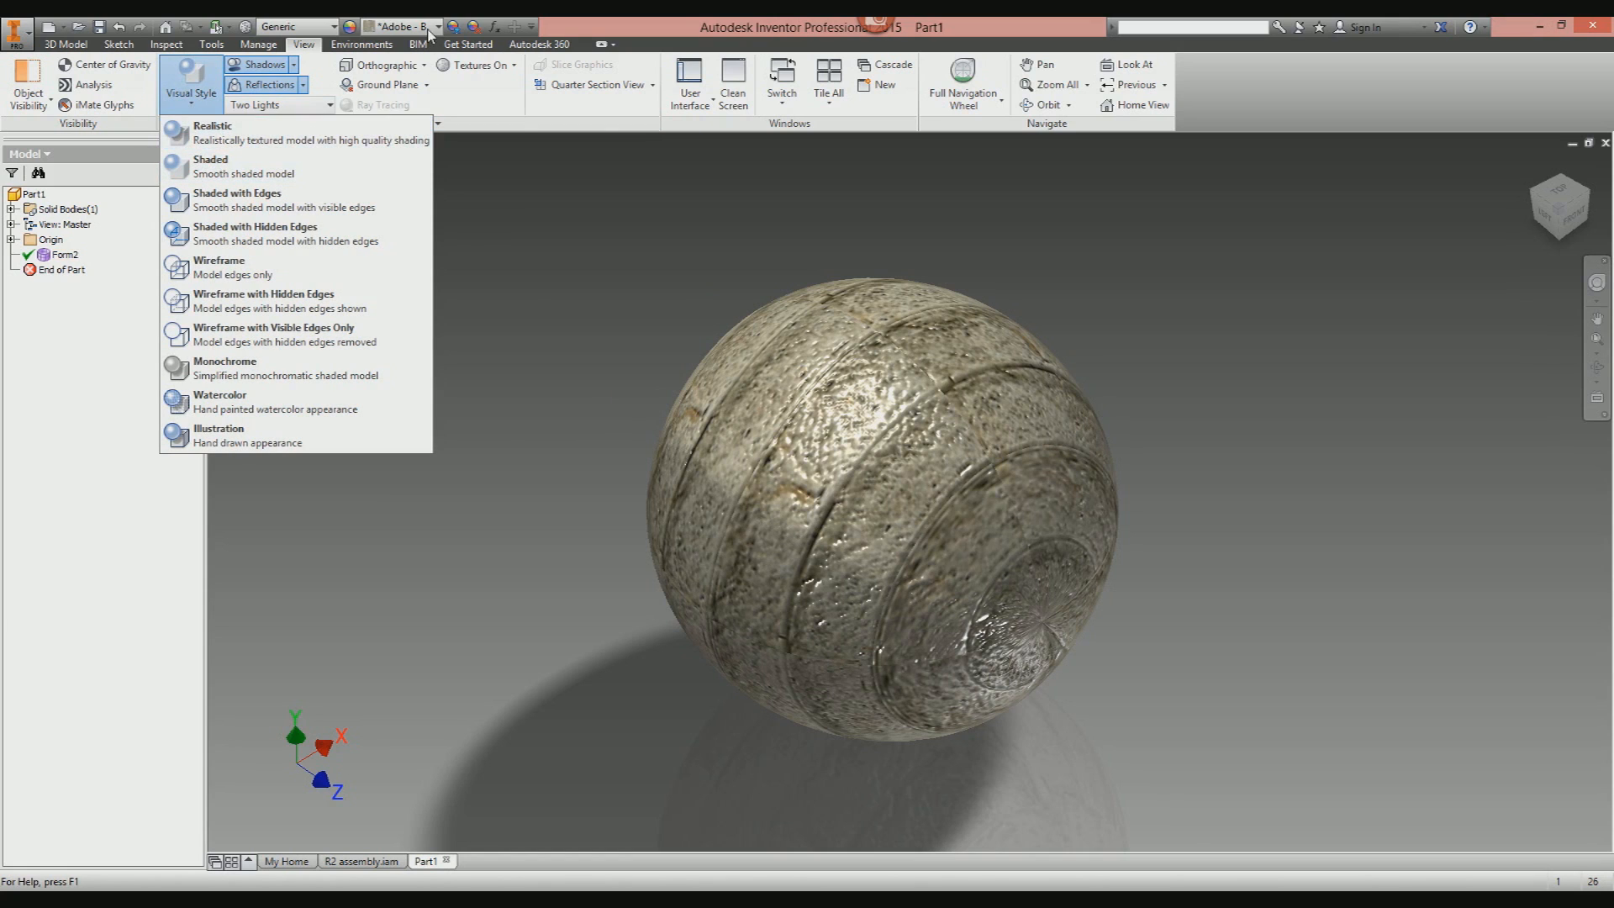
# Show the weathered sphere in the Realistic visual style and review its appearance choices again.
pyautogui.click(442, 25)
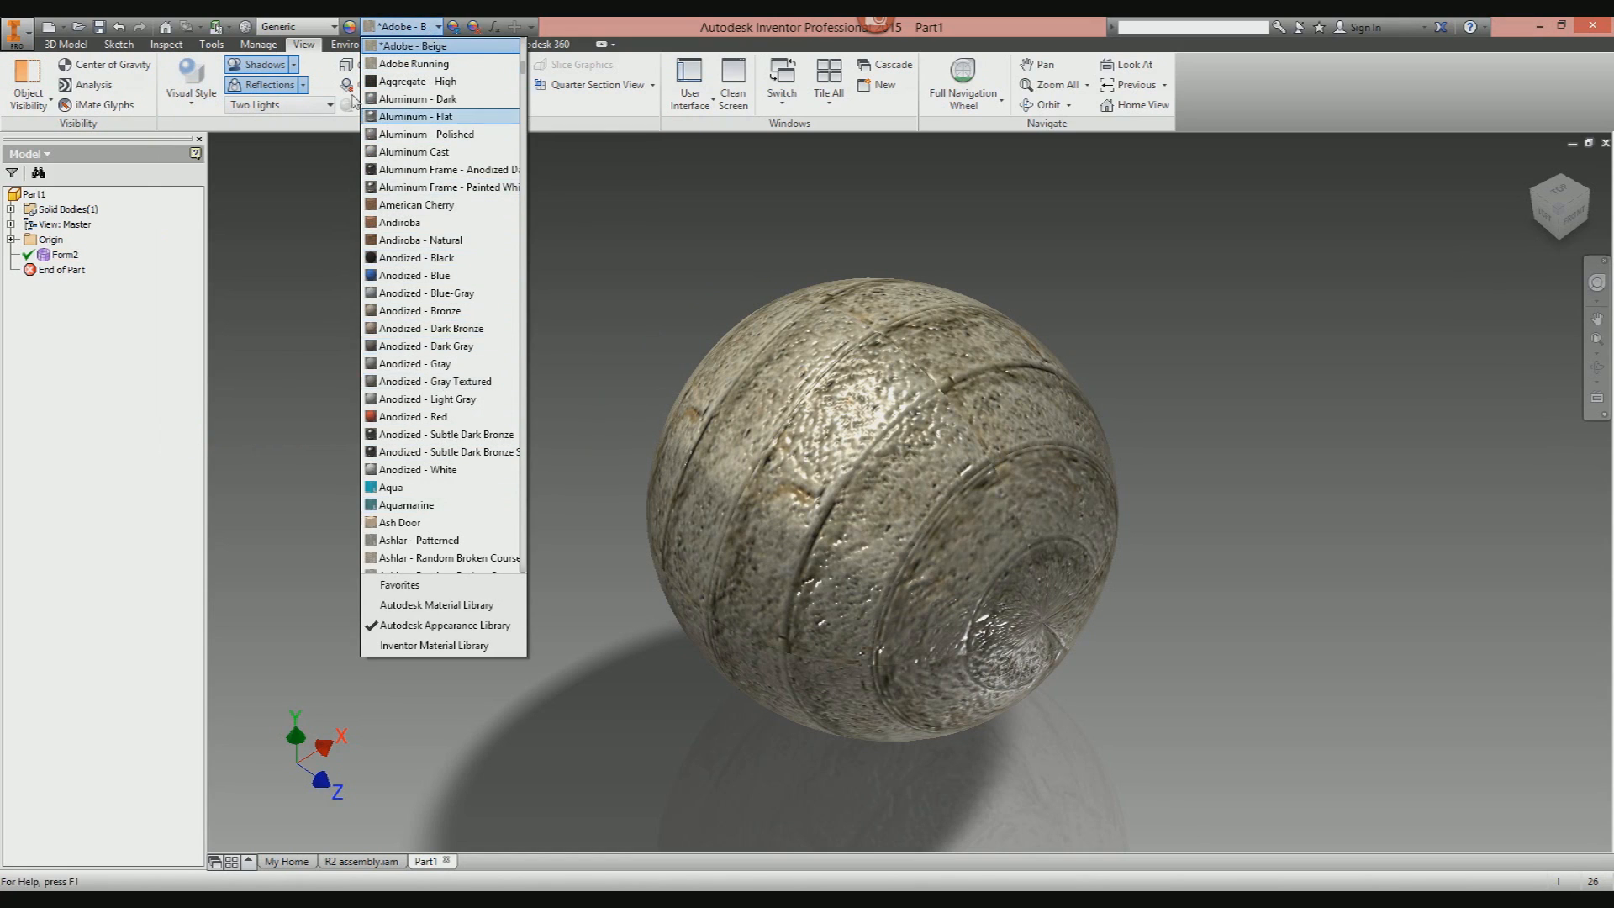
pyautogui.moveTo(437, 80)
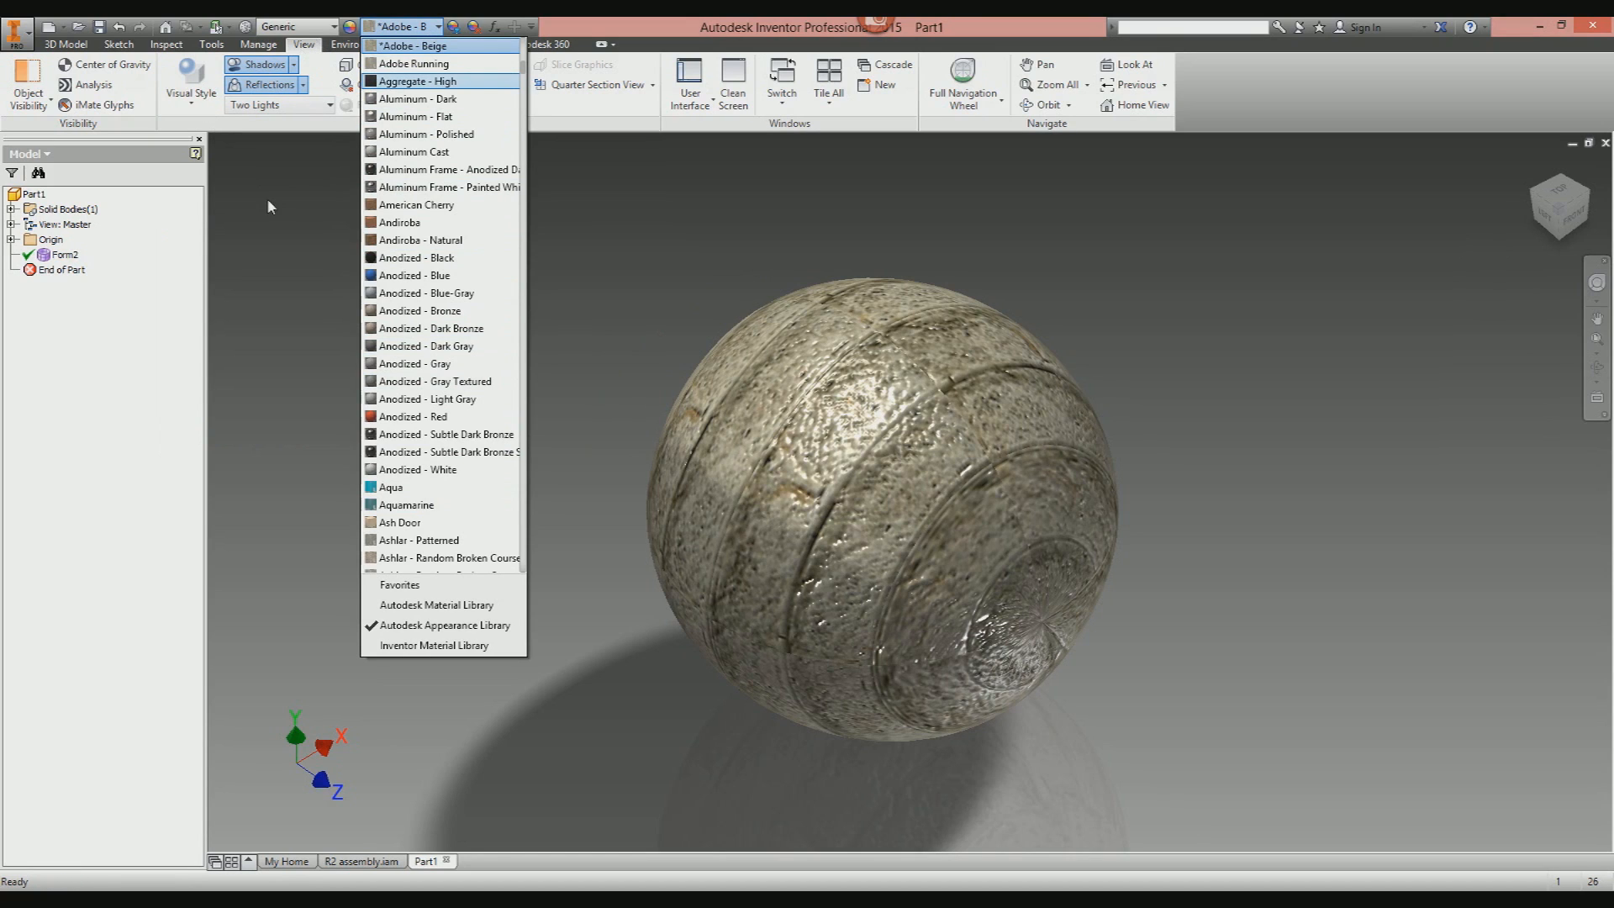
pyautogui.click(190, 77)
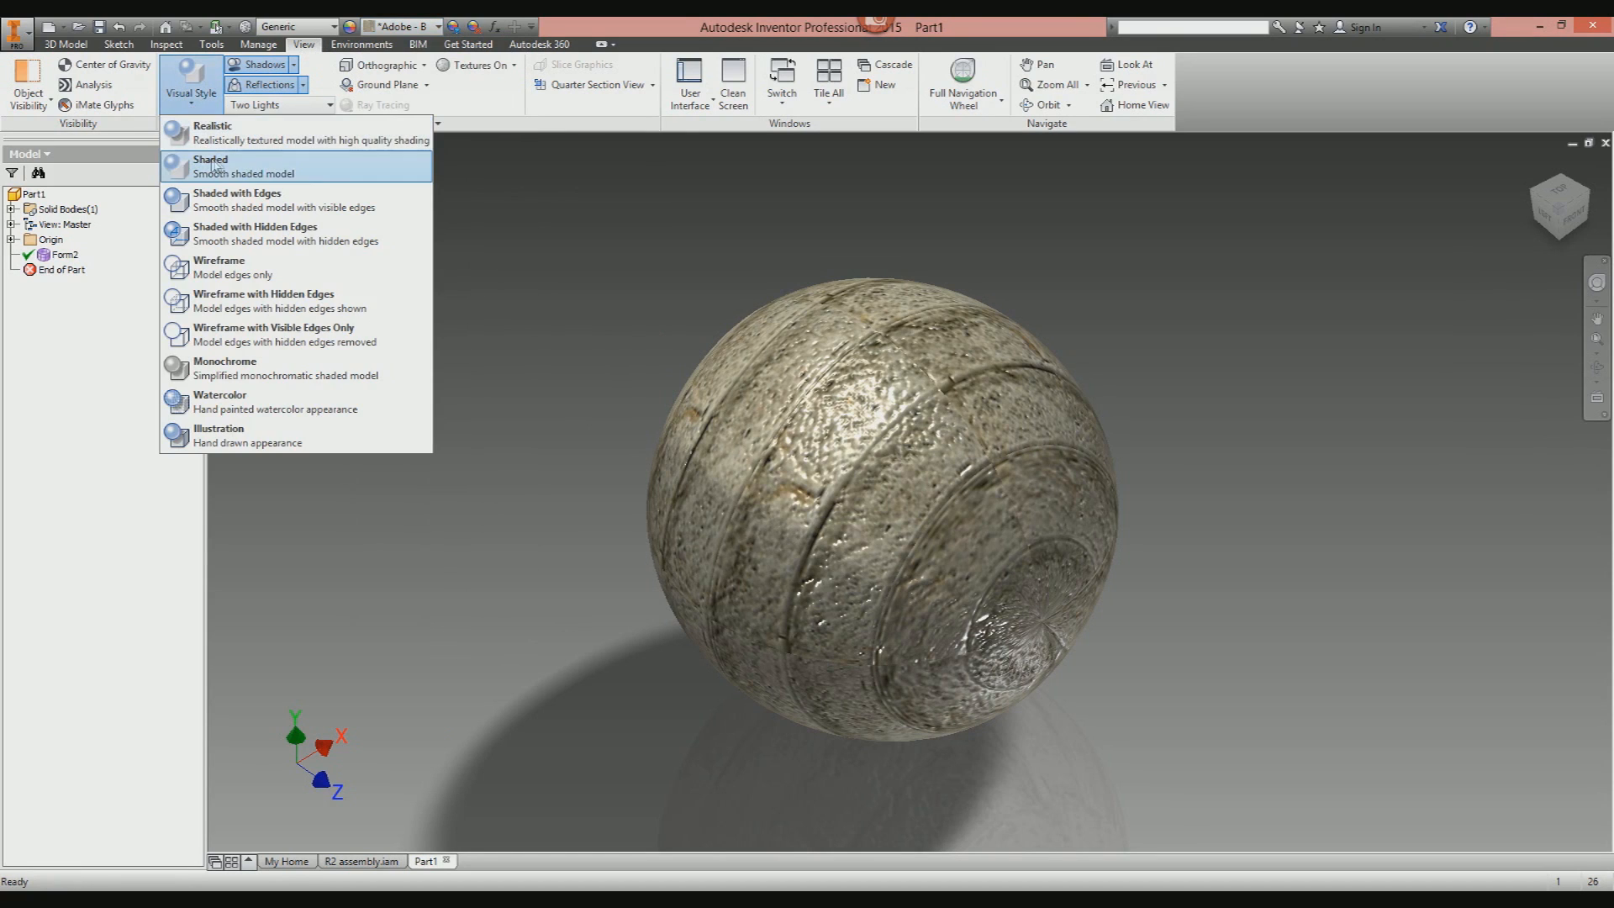
pyautogui.moveTo(716, 445)
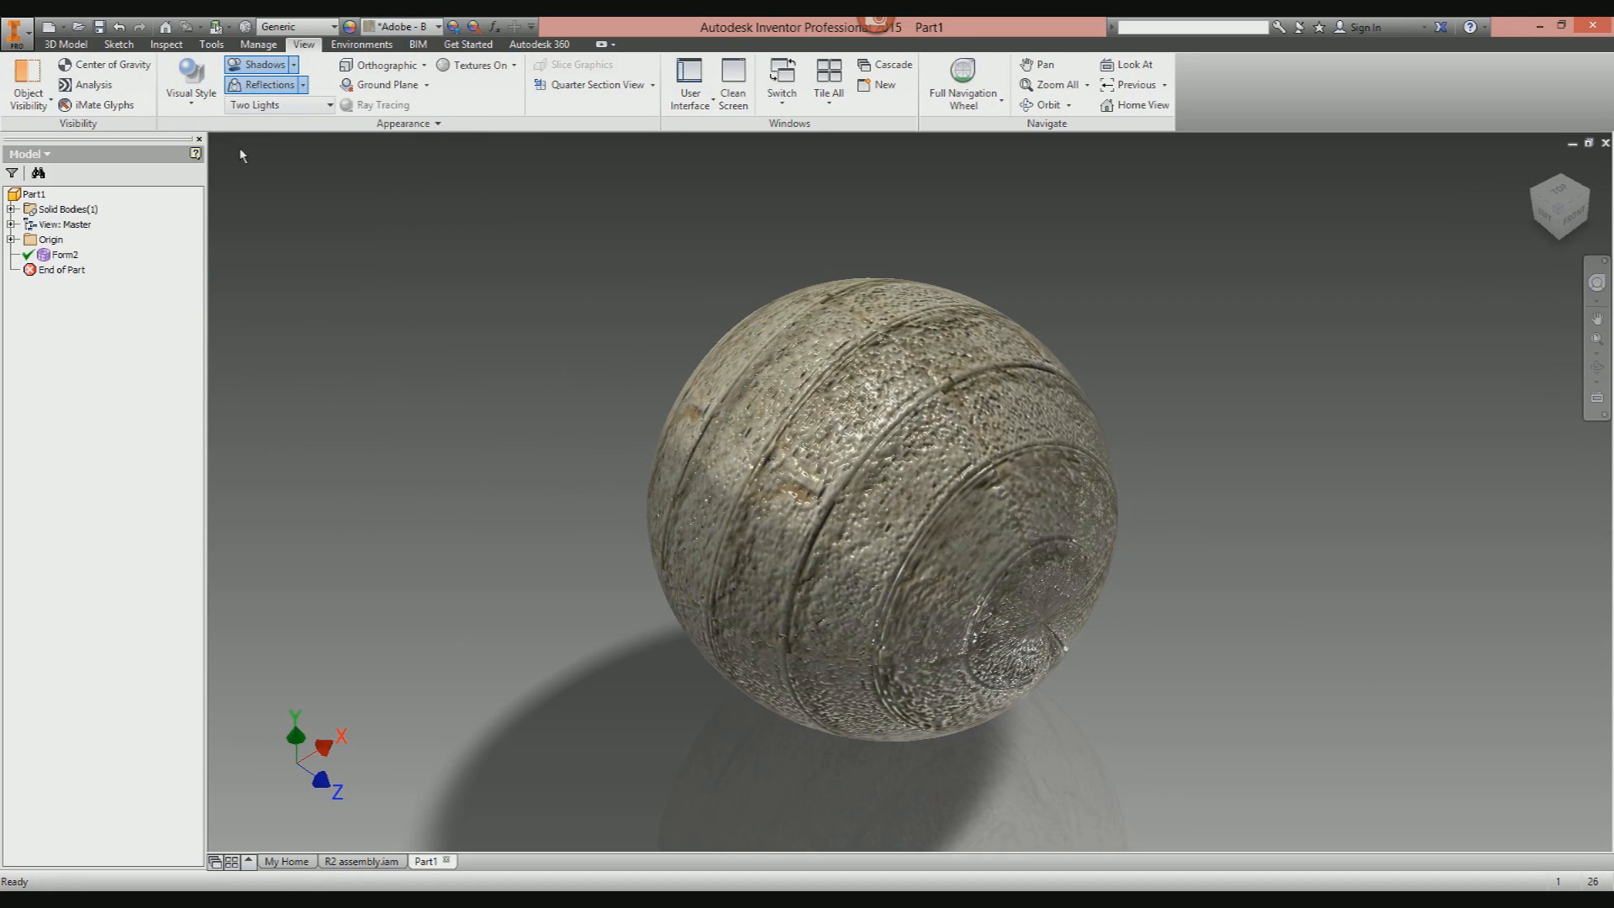
pyautogui.click(63, 254)
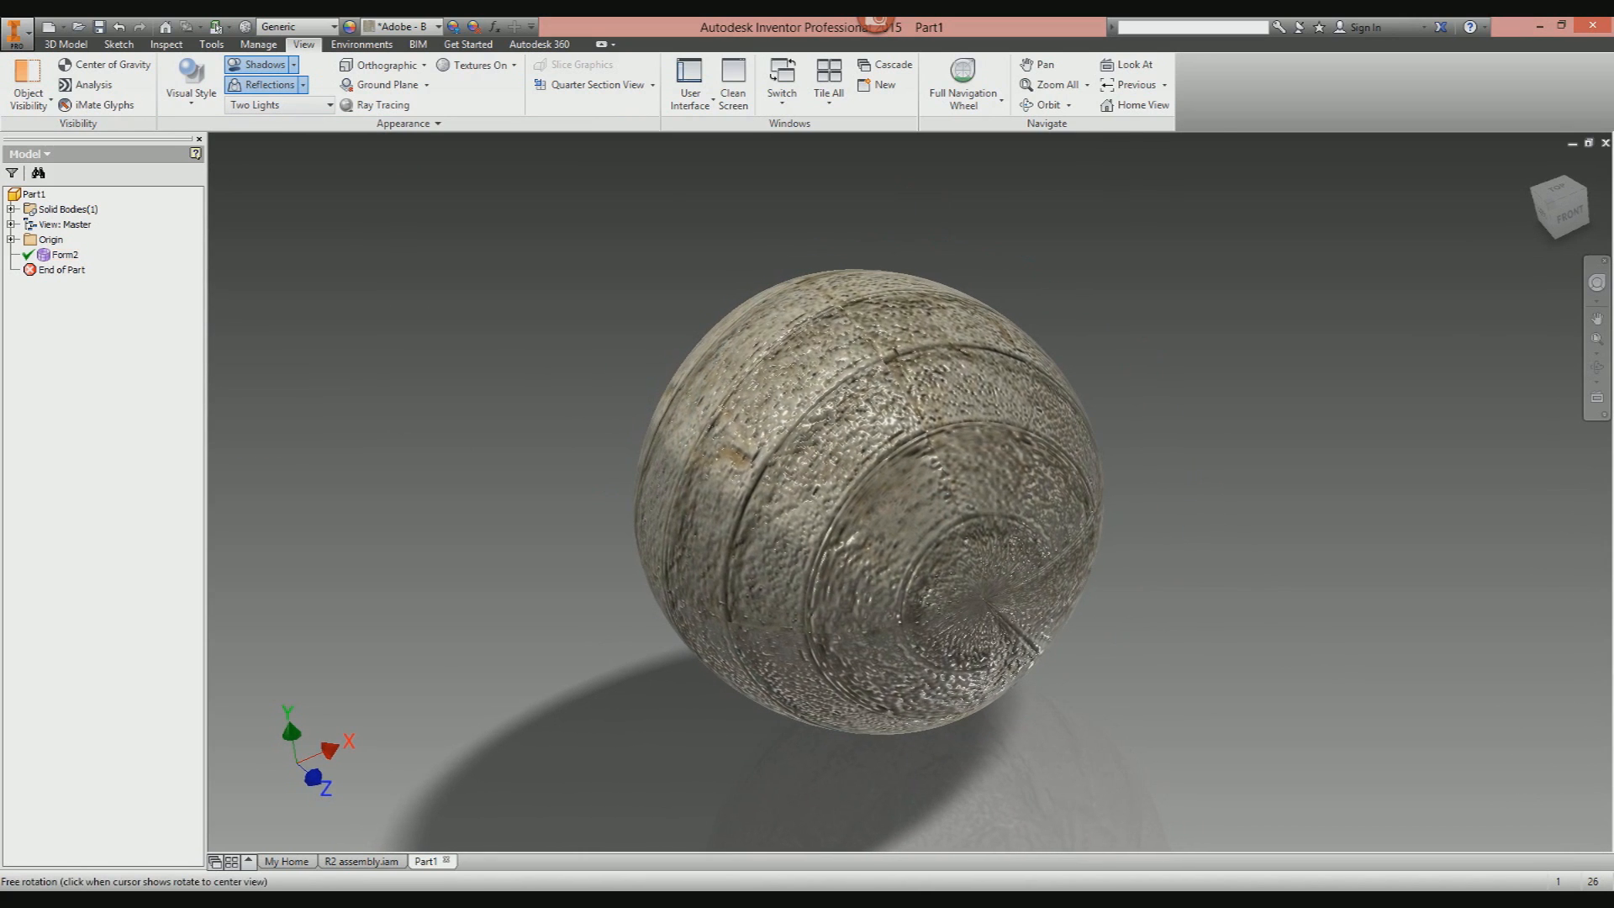
pyautogui.click(432, 26)
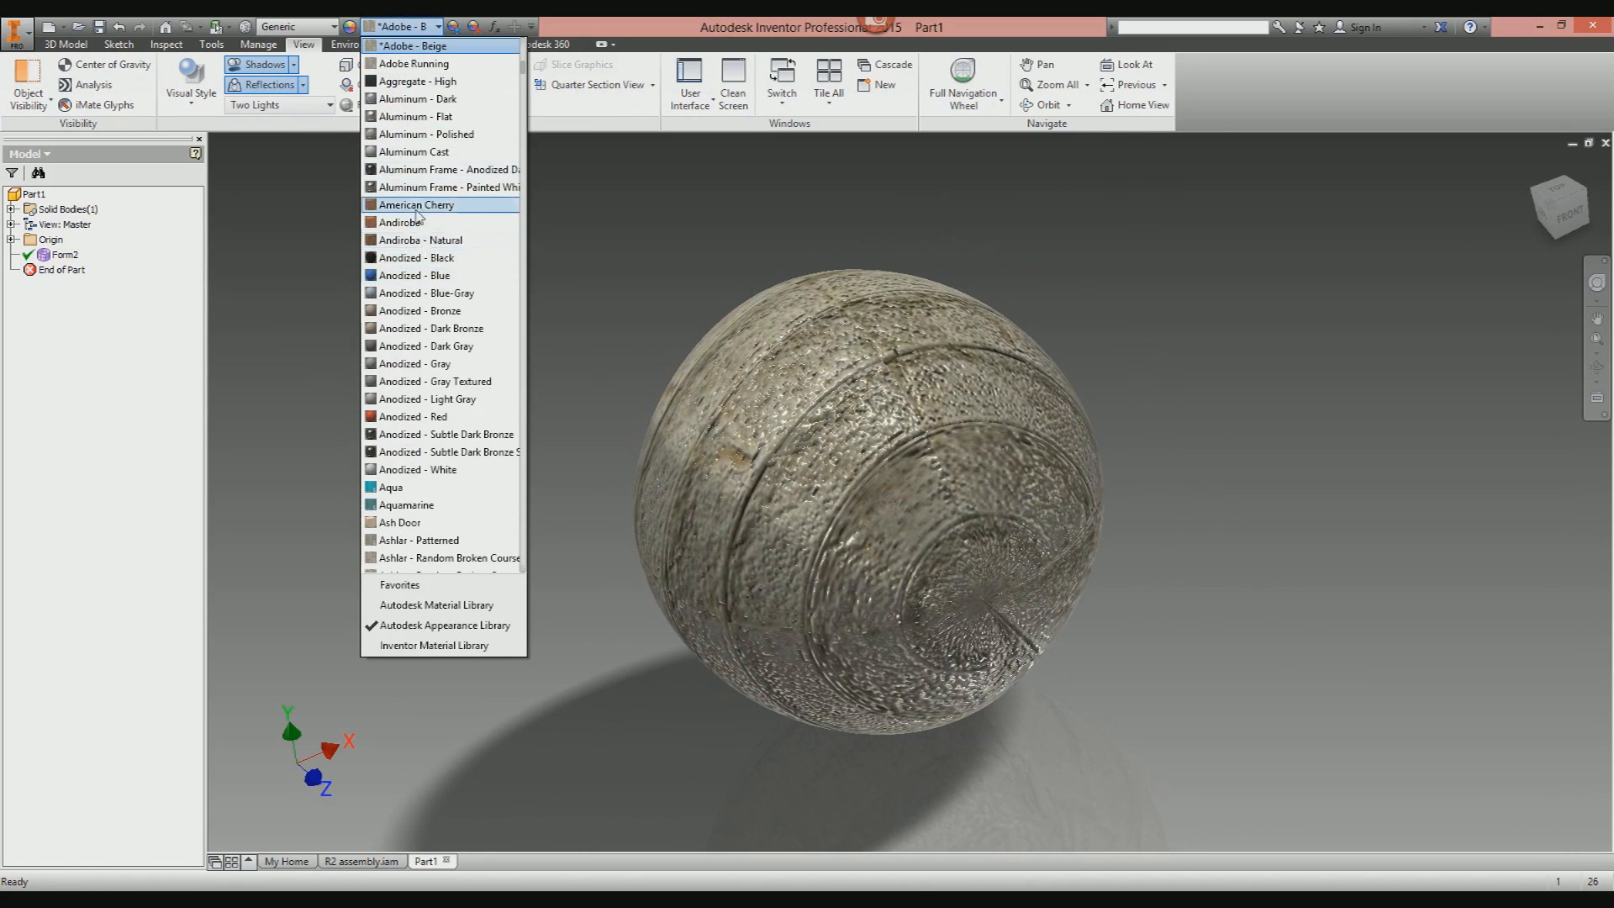
pyautogui.moveTo(430, 241)
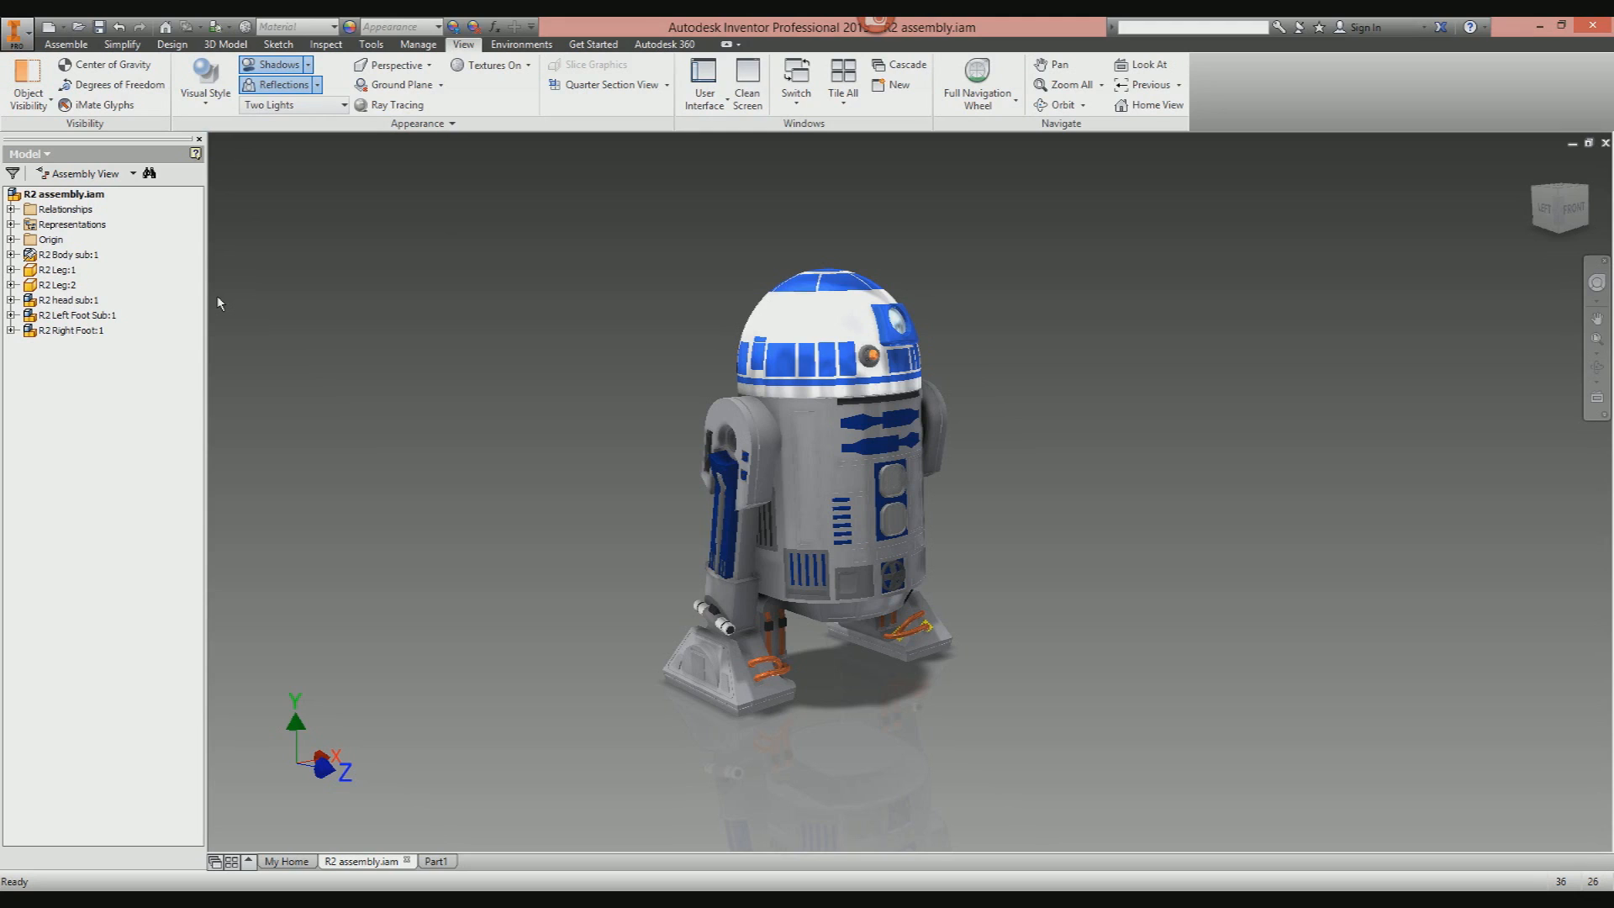
pyautogui.moveTo(338, 123)
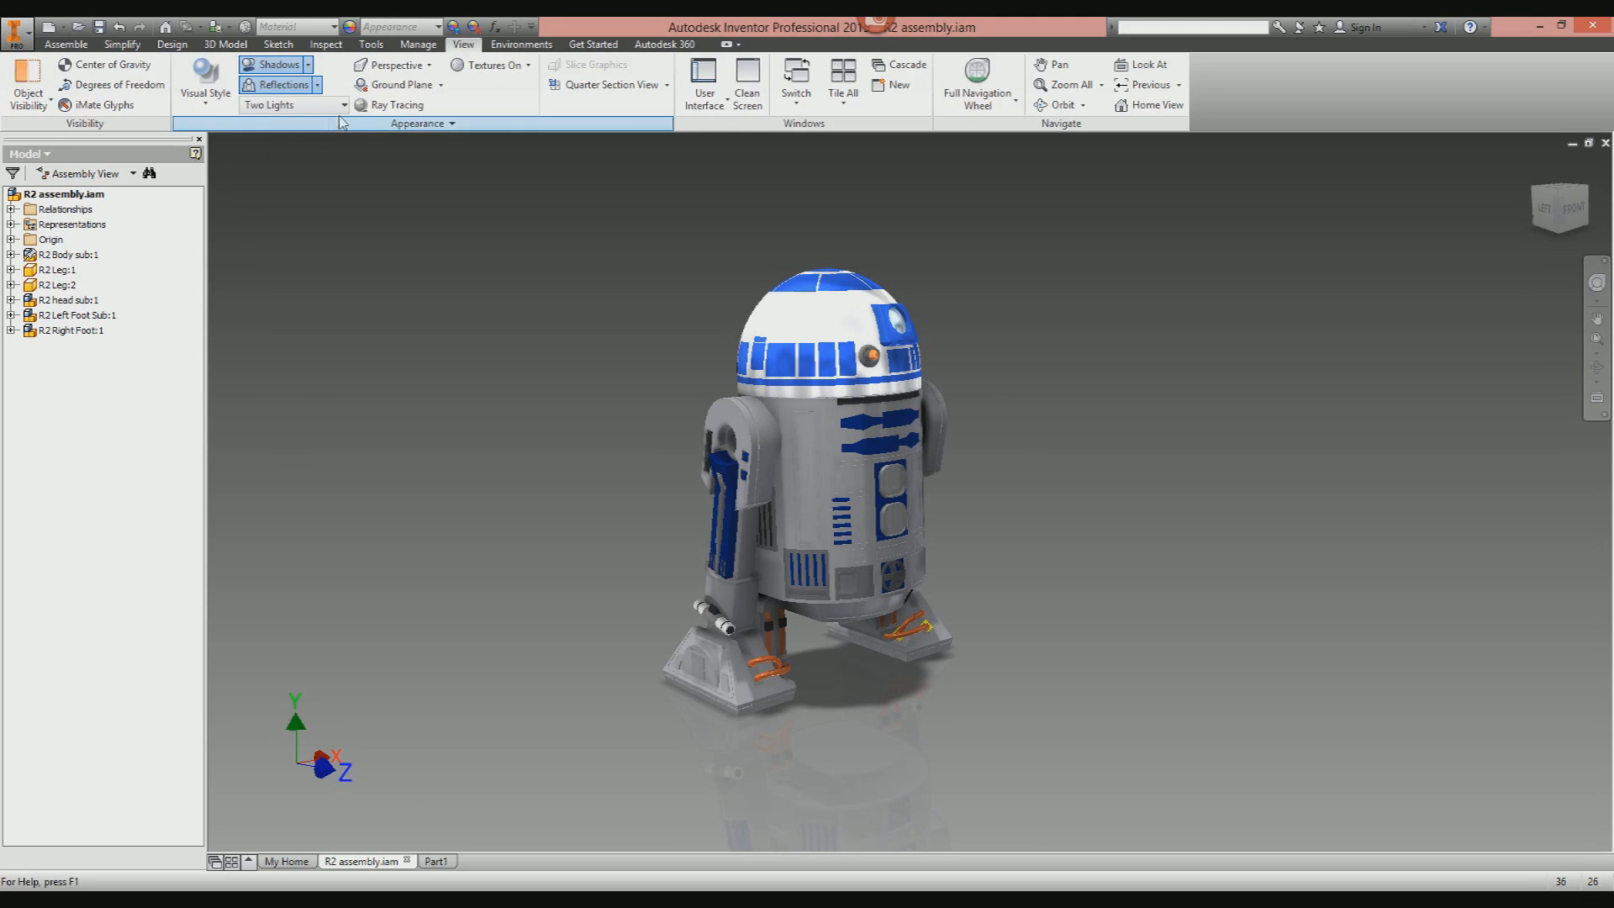
pyautogui.moveTo(292, 104)
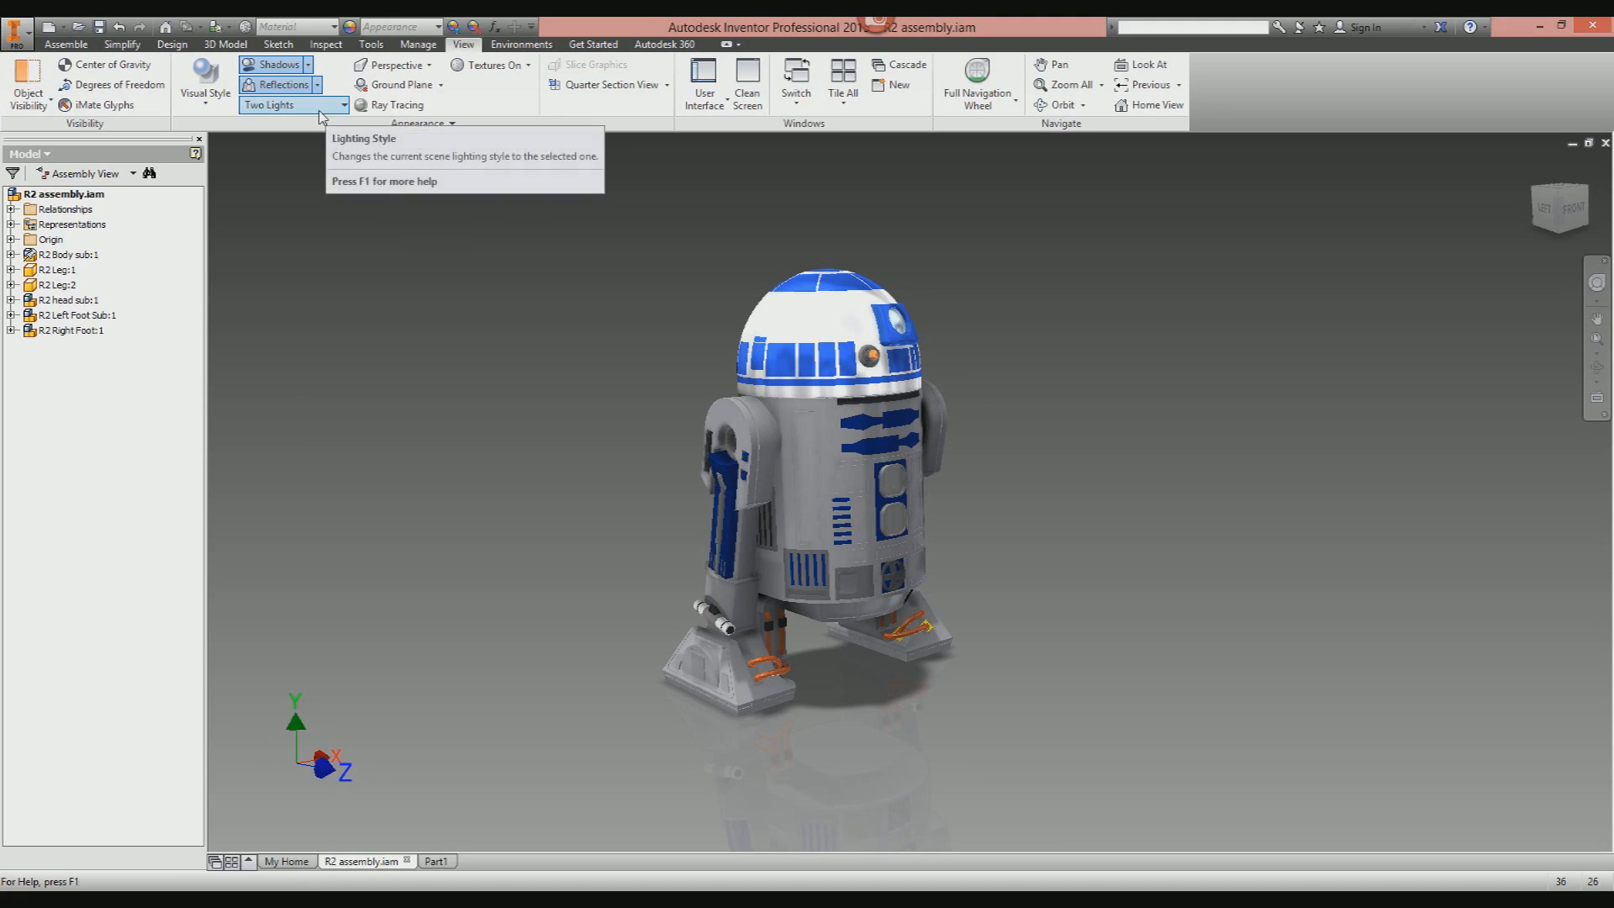
# Back in the R2 assembly, open the Lighting Style (Two Lights) list of scene environments.
pyautogui.click(343, 105)
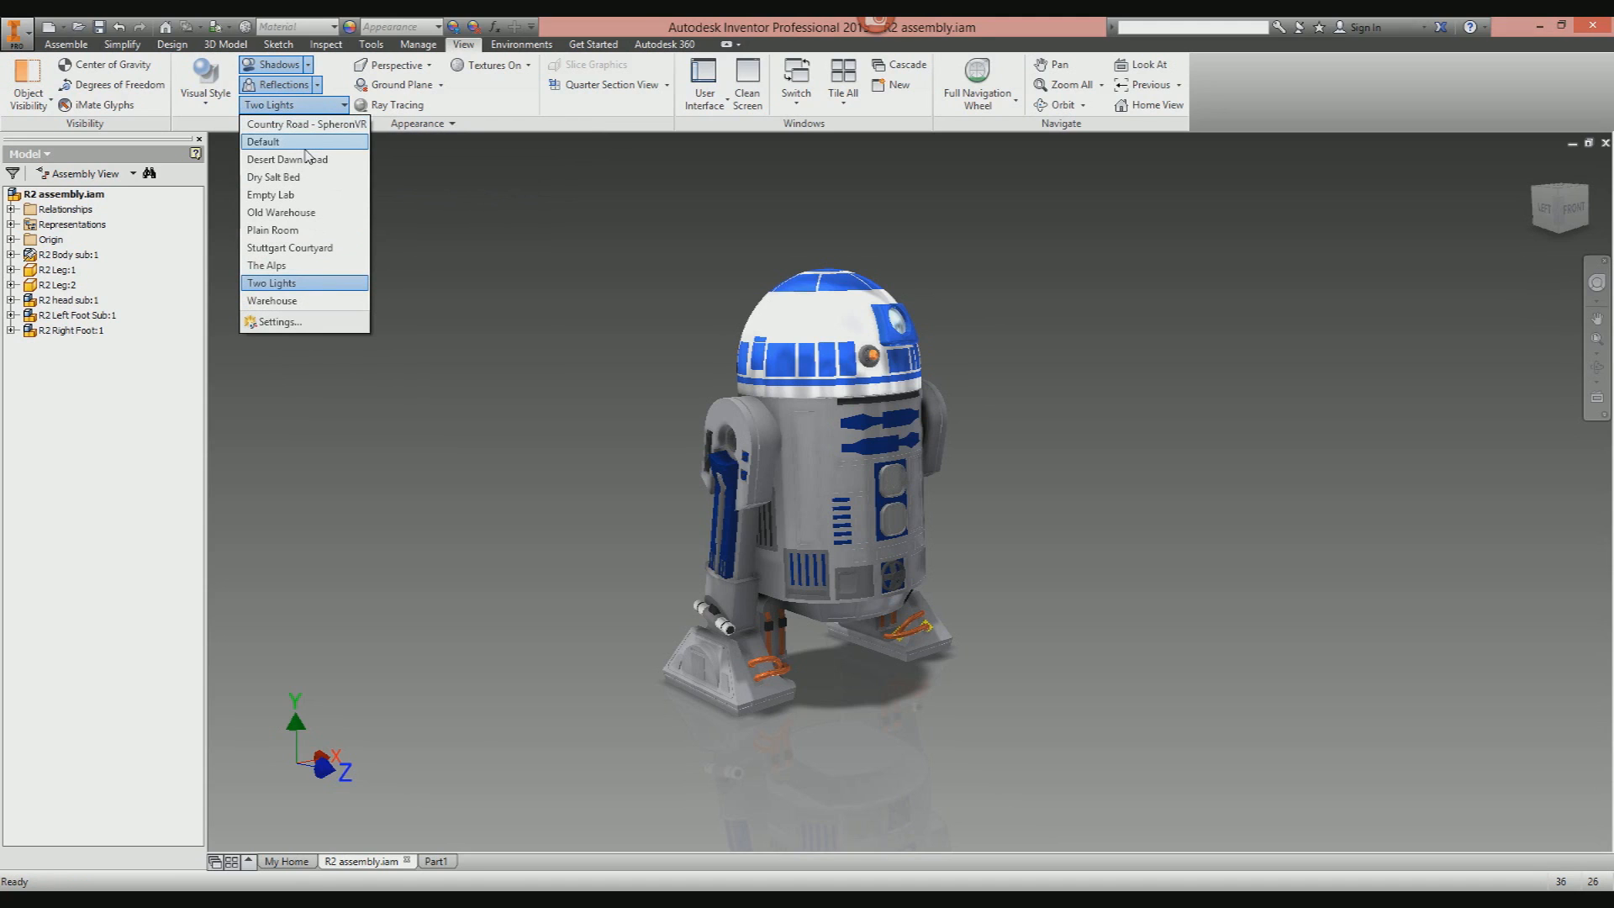
pyautogui.moveTo(288, 160)
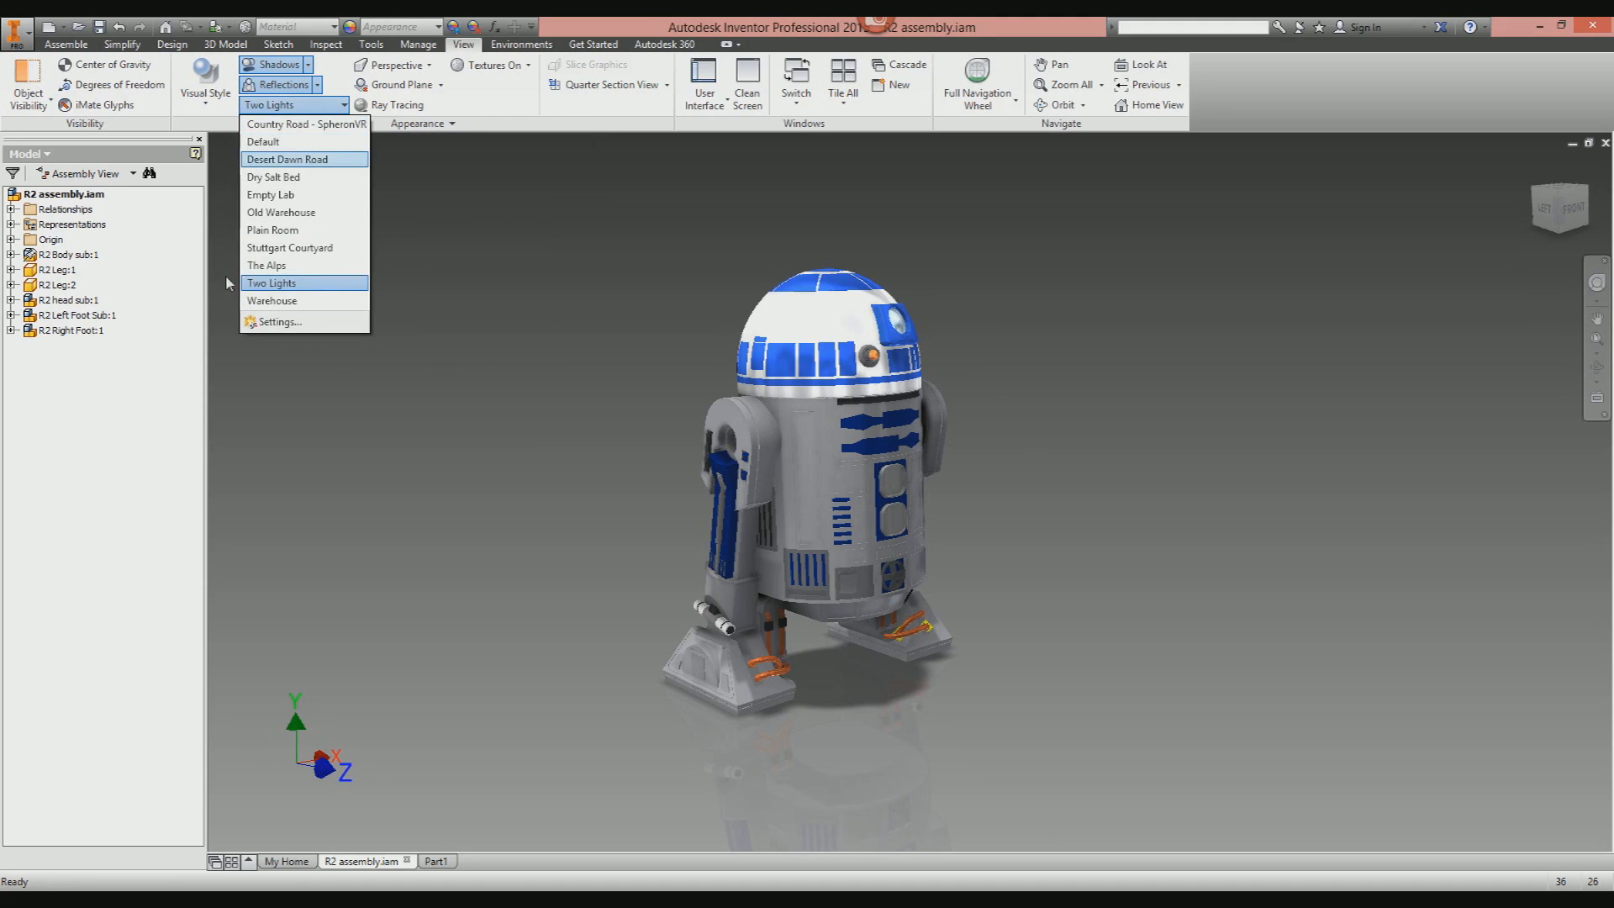
pyautogui.moveTo(318, 287)
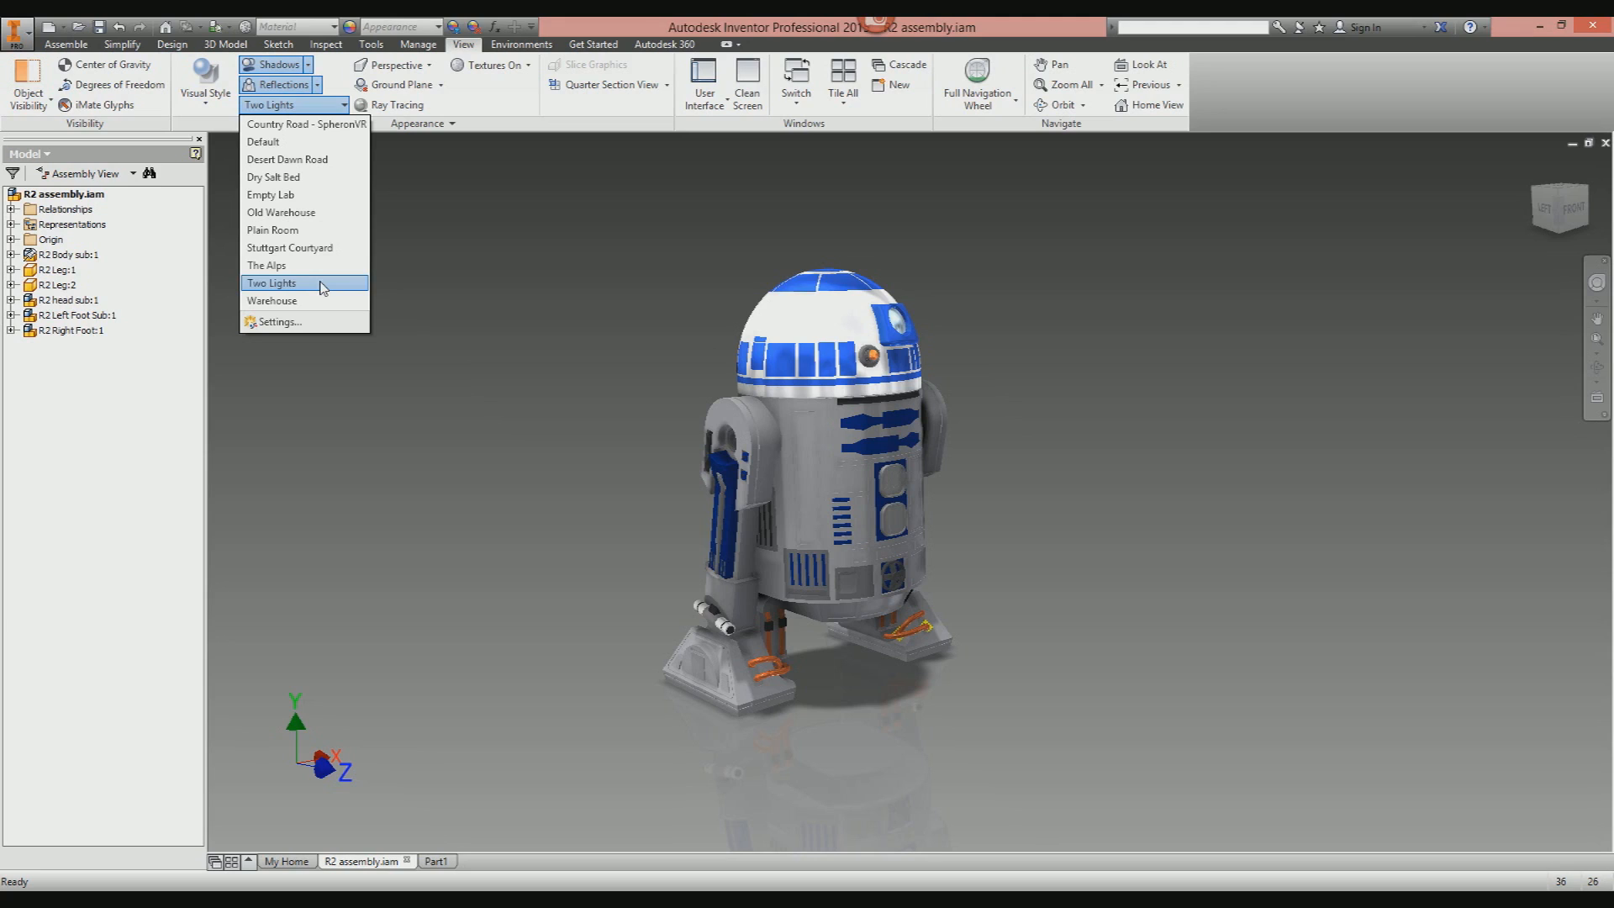
pyautogui.moveTo(304, 247)
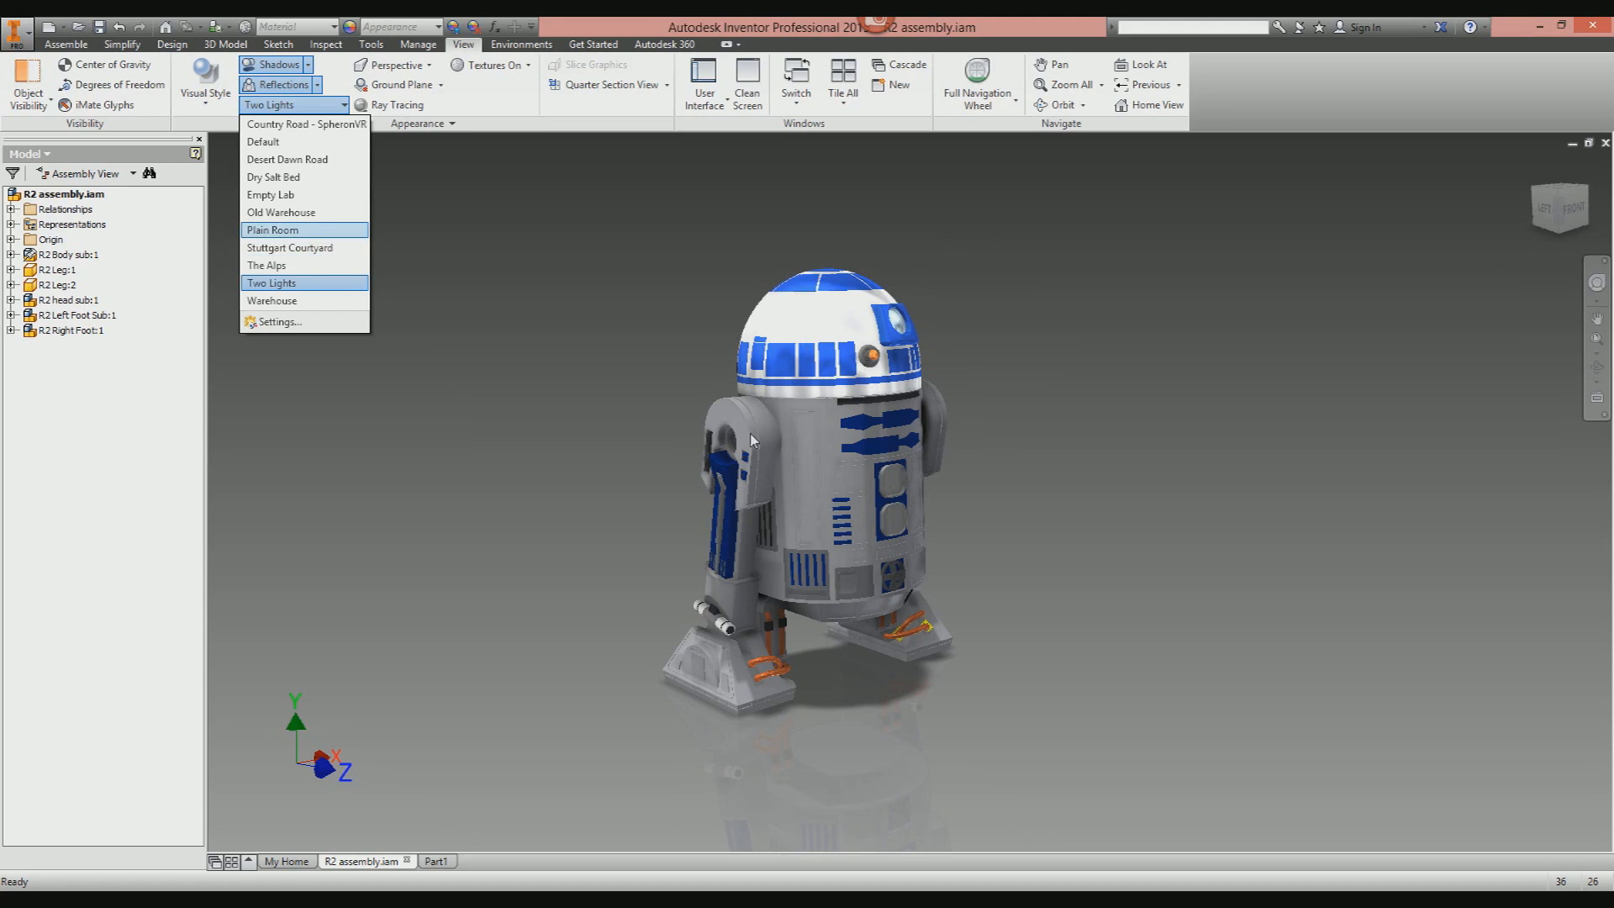
pyautogui.moveTo(306, 247)
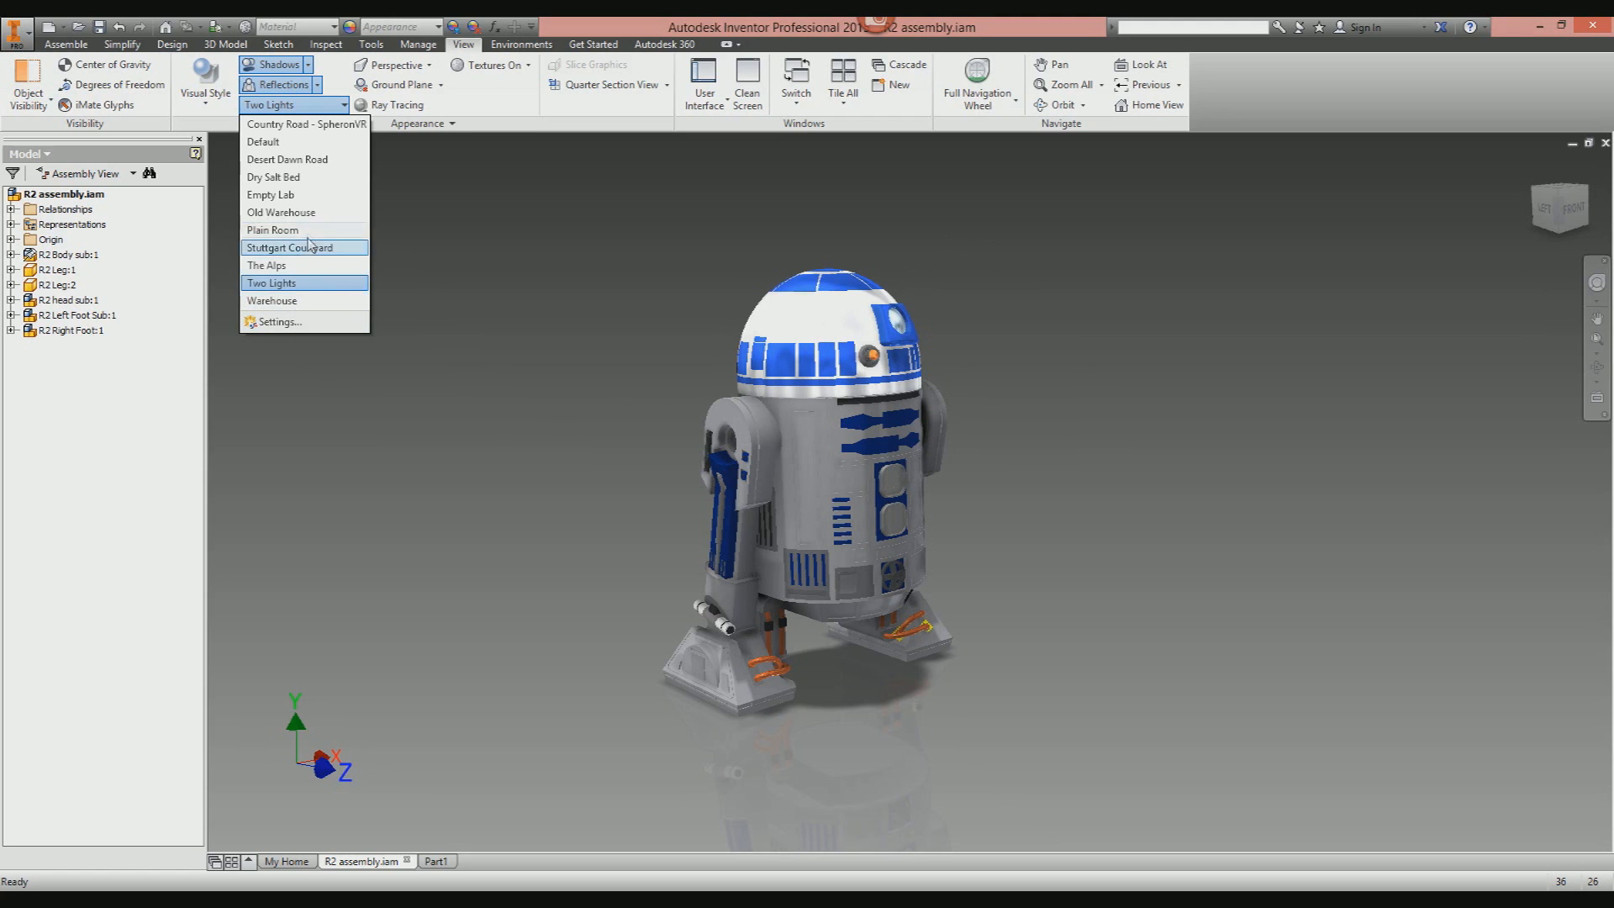
pyautogui.moveTo(304, 230)
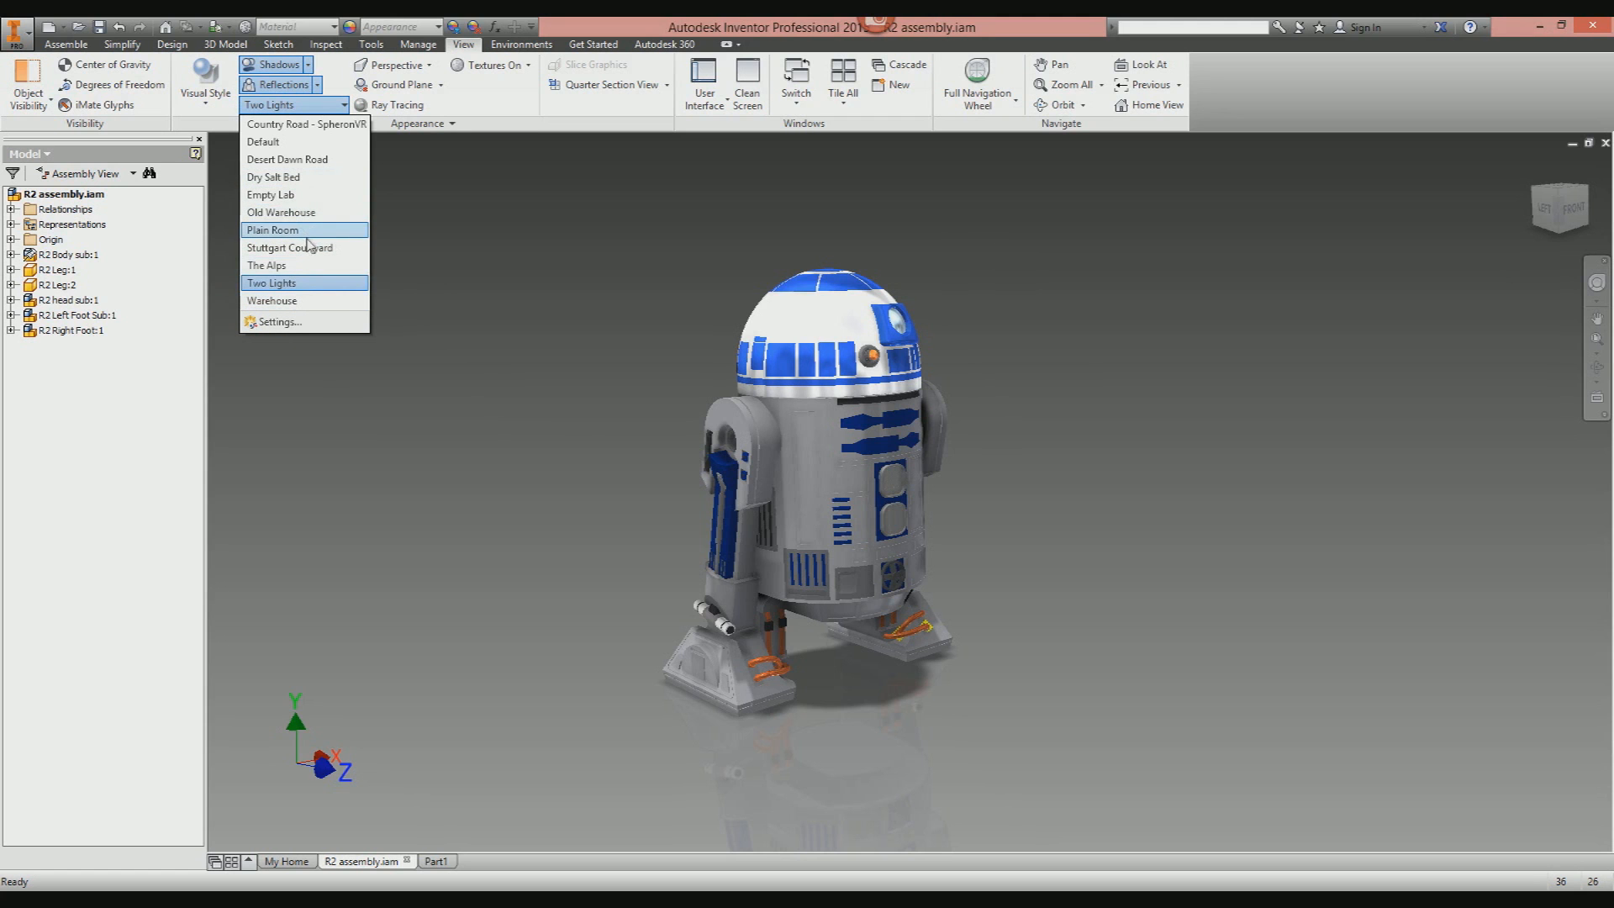
# Light the scene with the Dry Salt Bed environment and orbit to a lower side view showing the ground shadow.
pyautogui.click(272, 177)
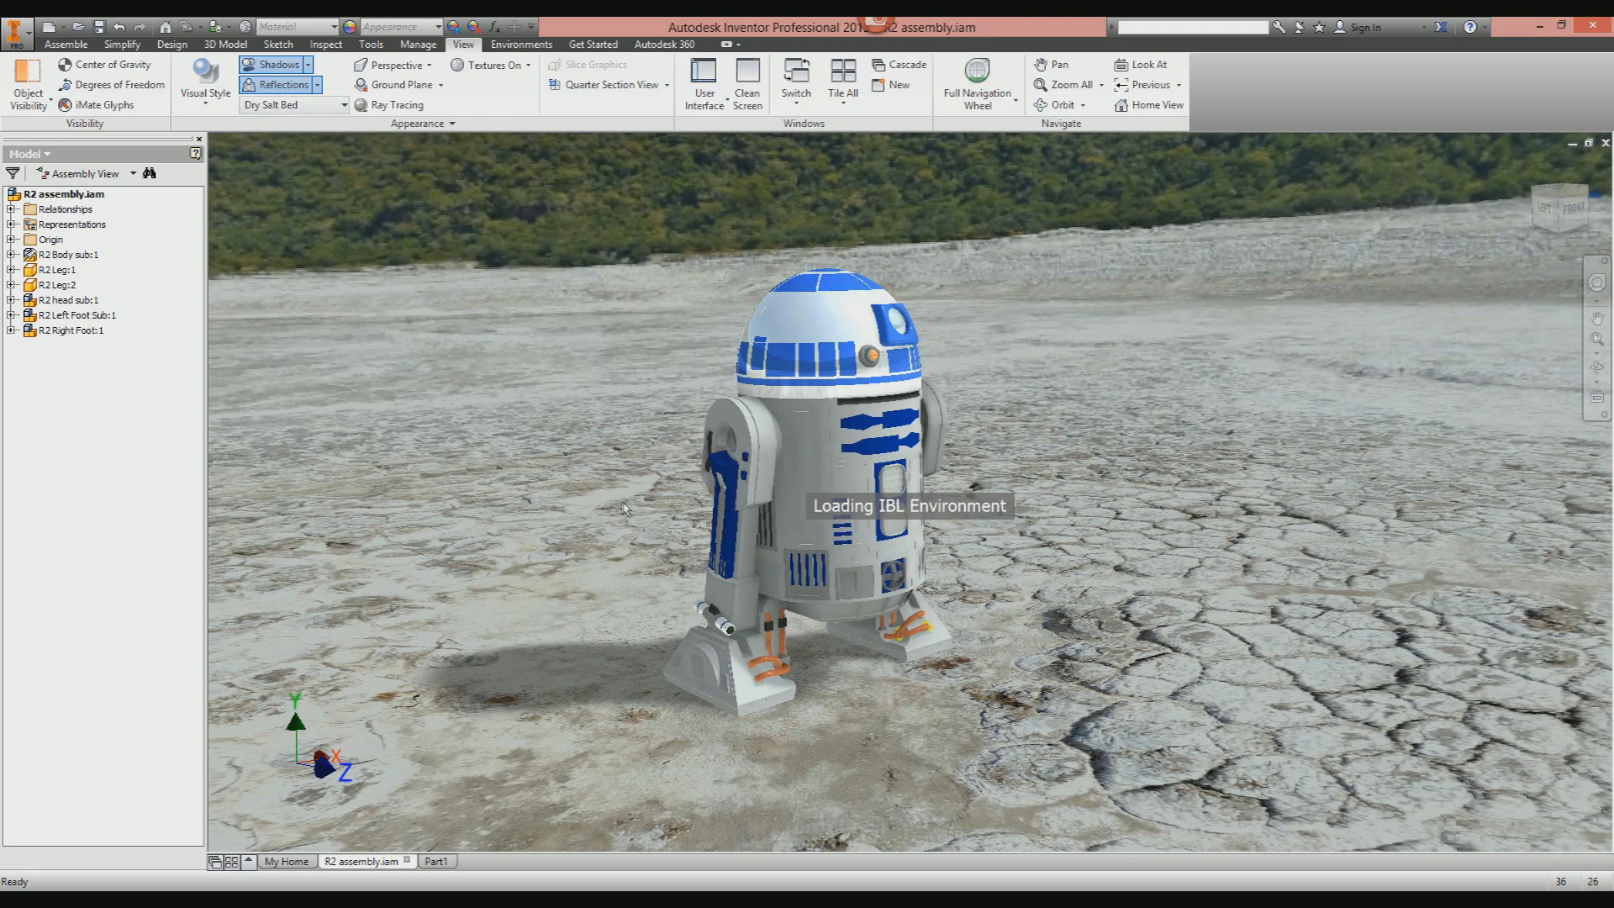
pyautogui.moveTo(974, 506)
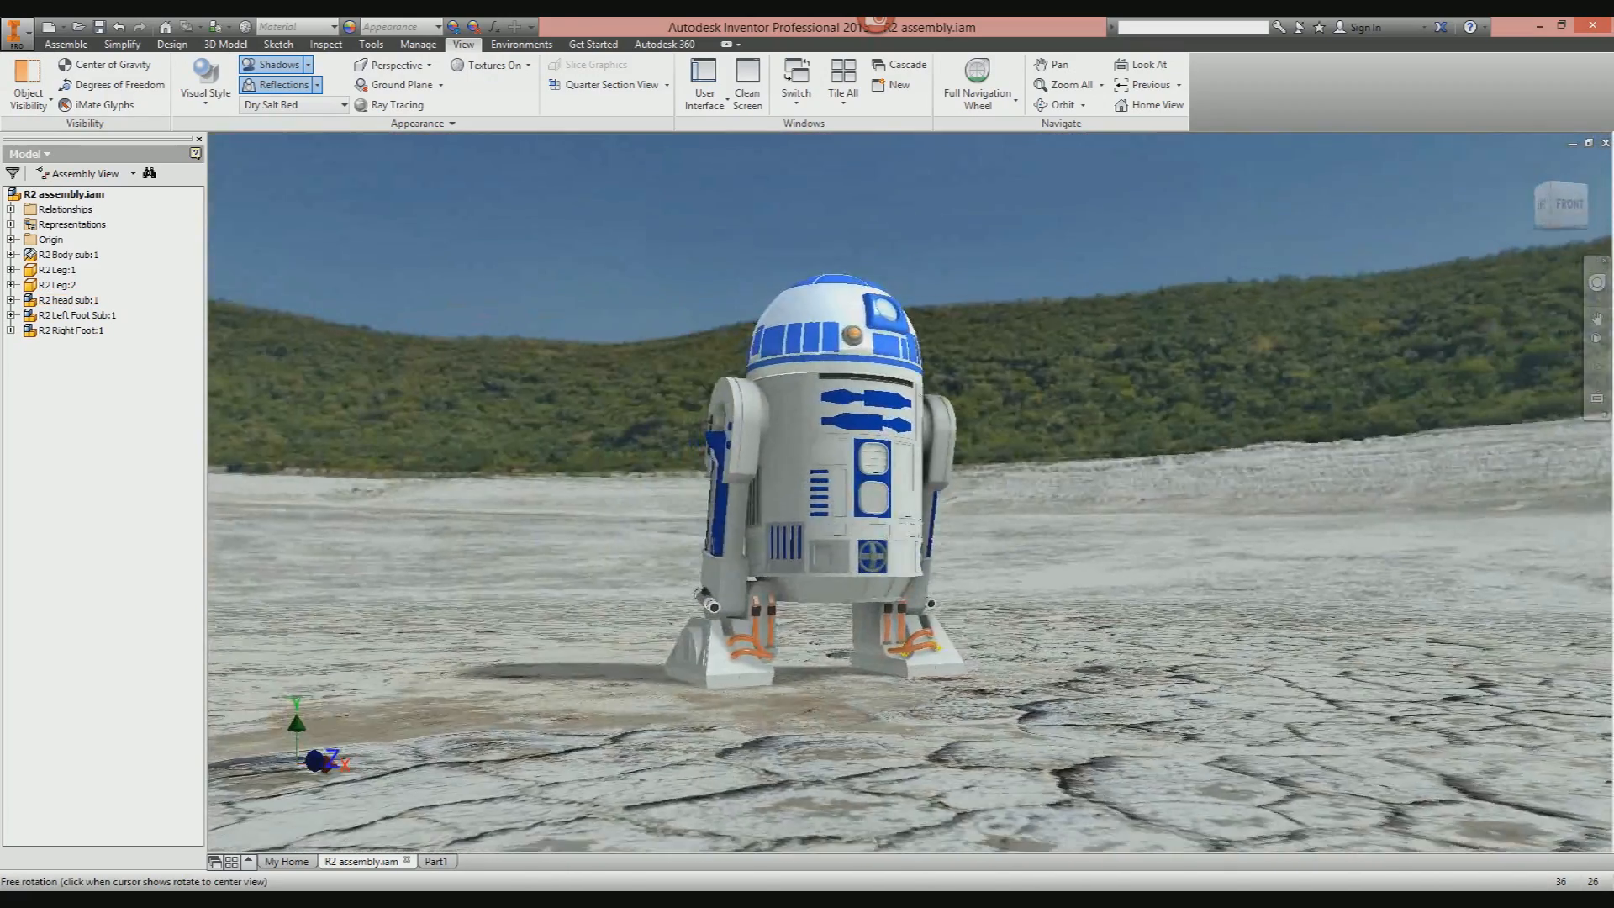
pyautogui.moveTo(844, 464); pyautogui.dragTo(804, 432)
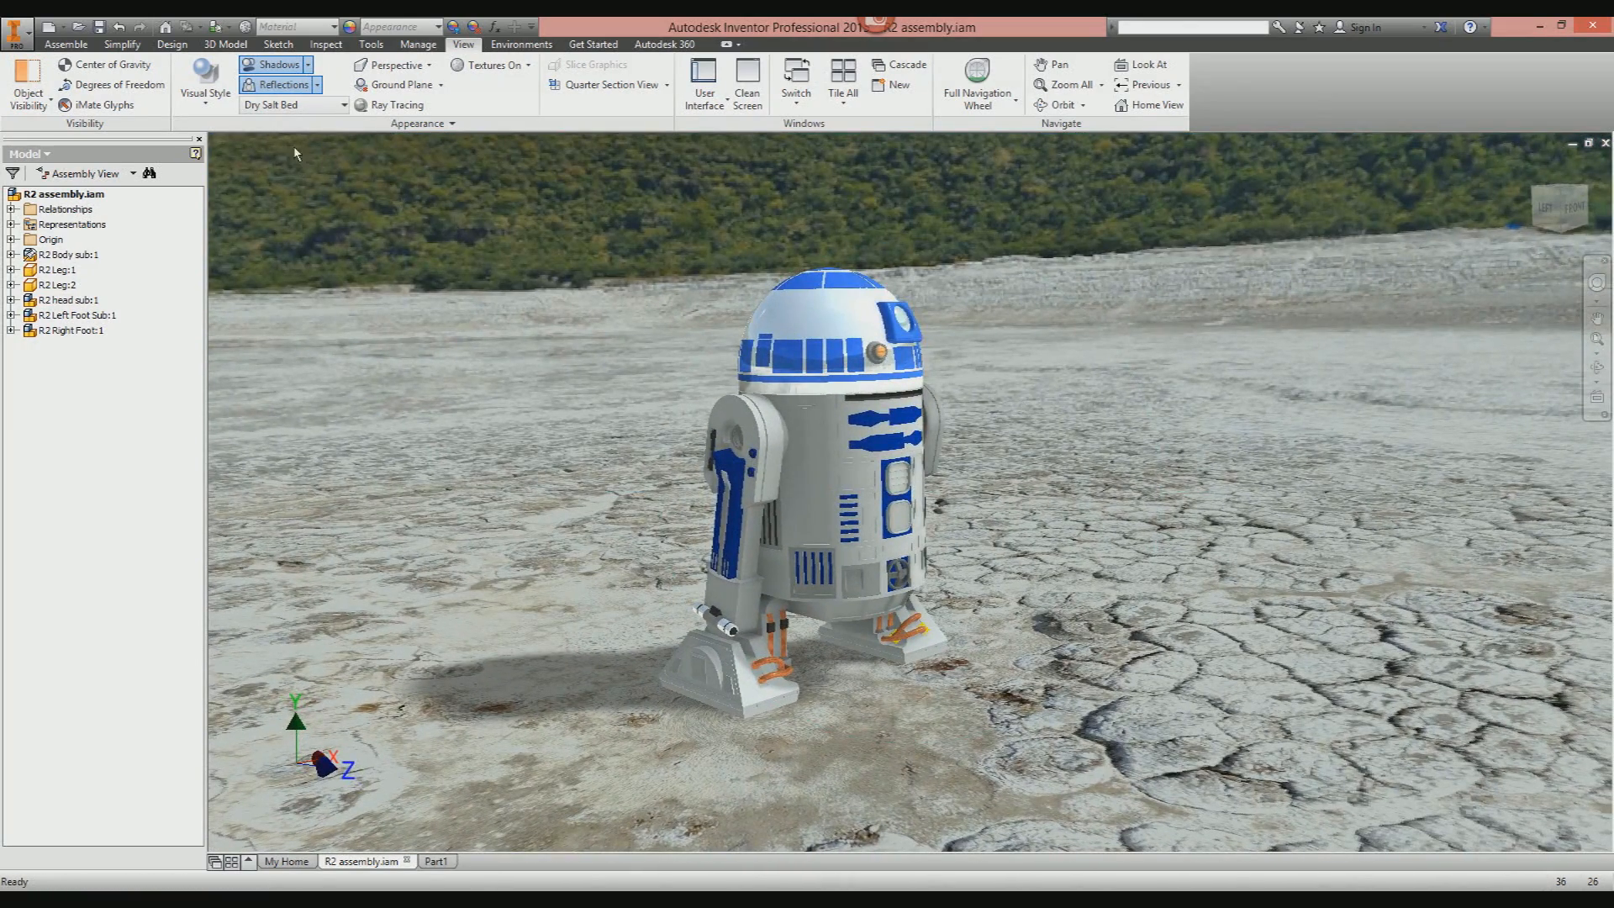
pyautogui.moveTo(293, 104)
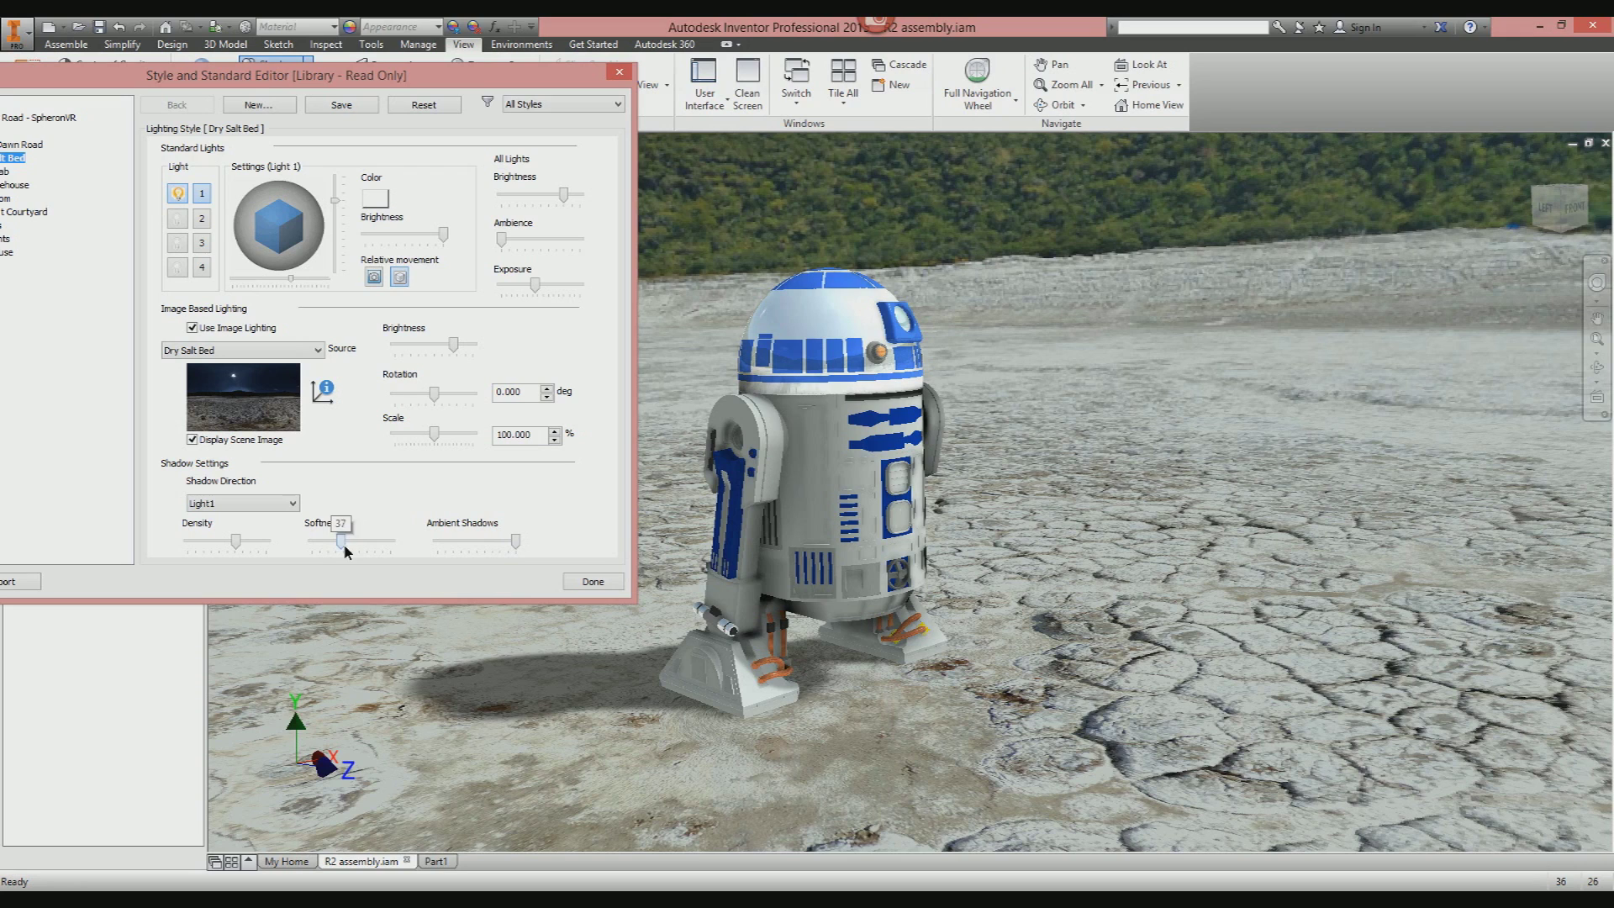
pyautogui.moveTo(543, 249)
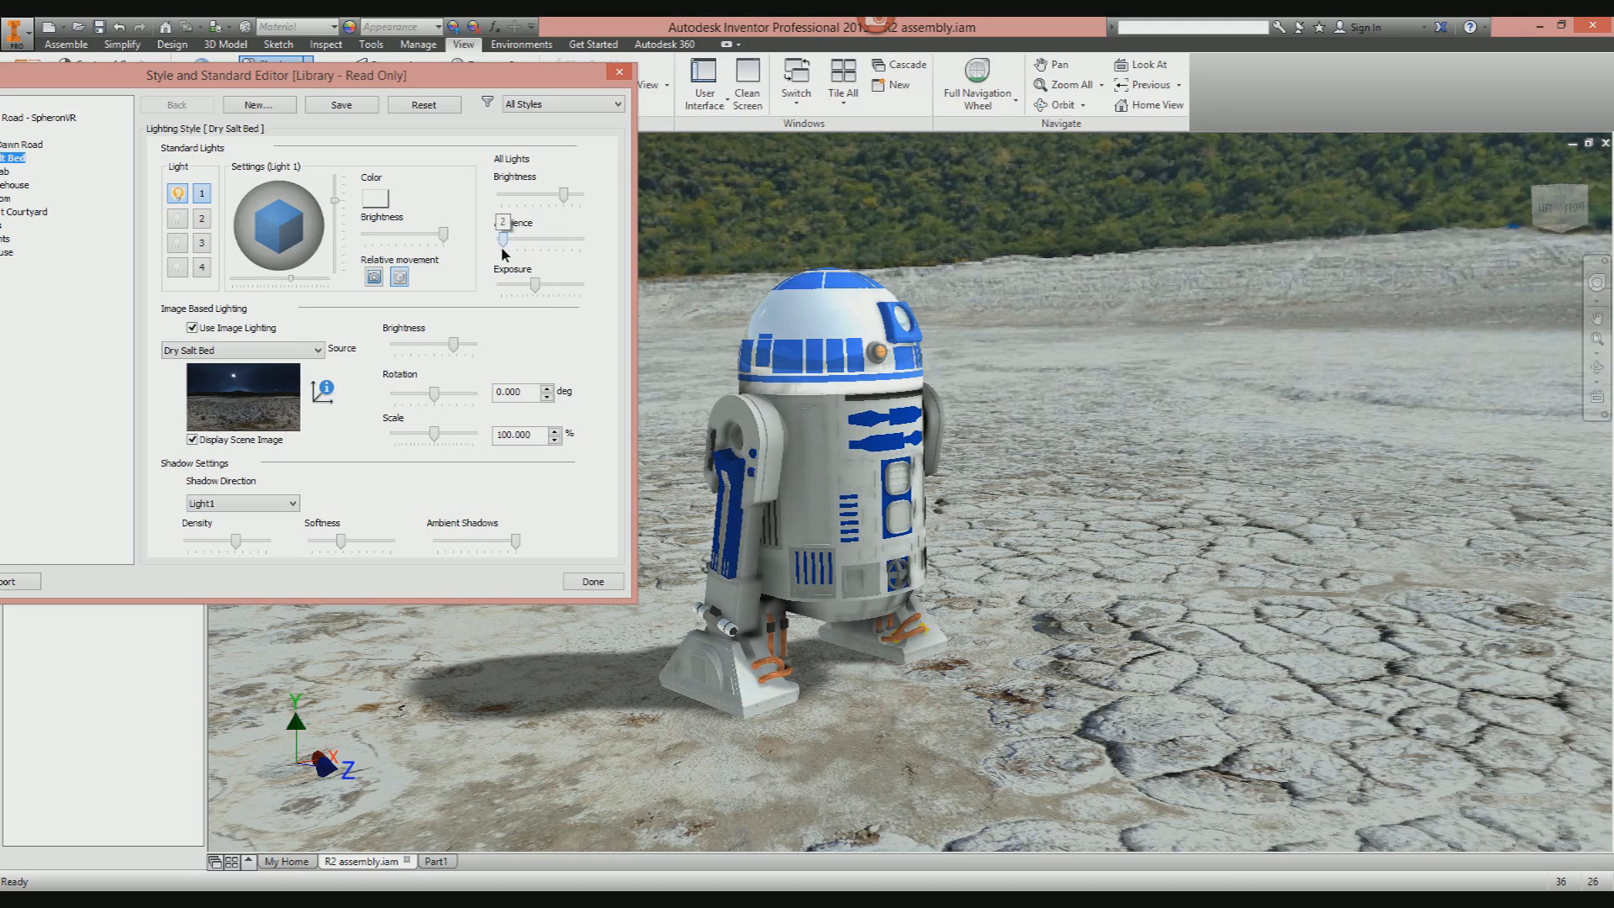
# Close the Dry Salt Bed lighting style editor after adjusting softness and ambience.
pyautogui.click(591, 582)
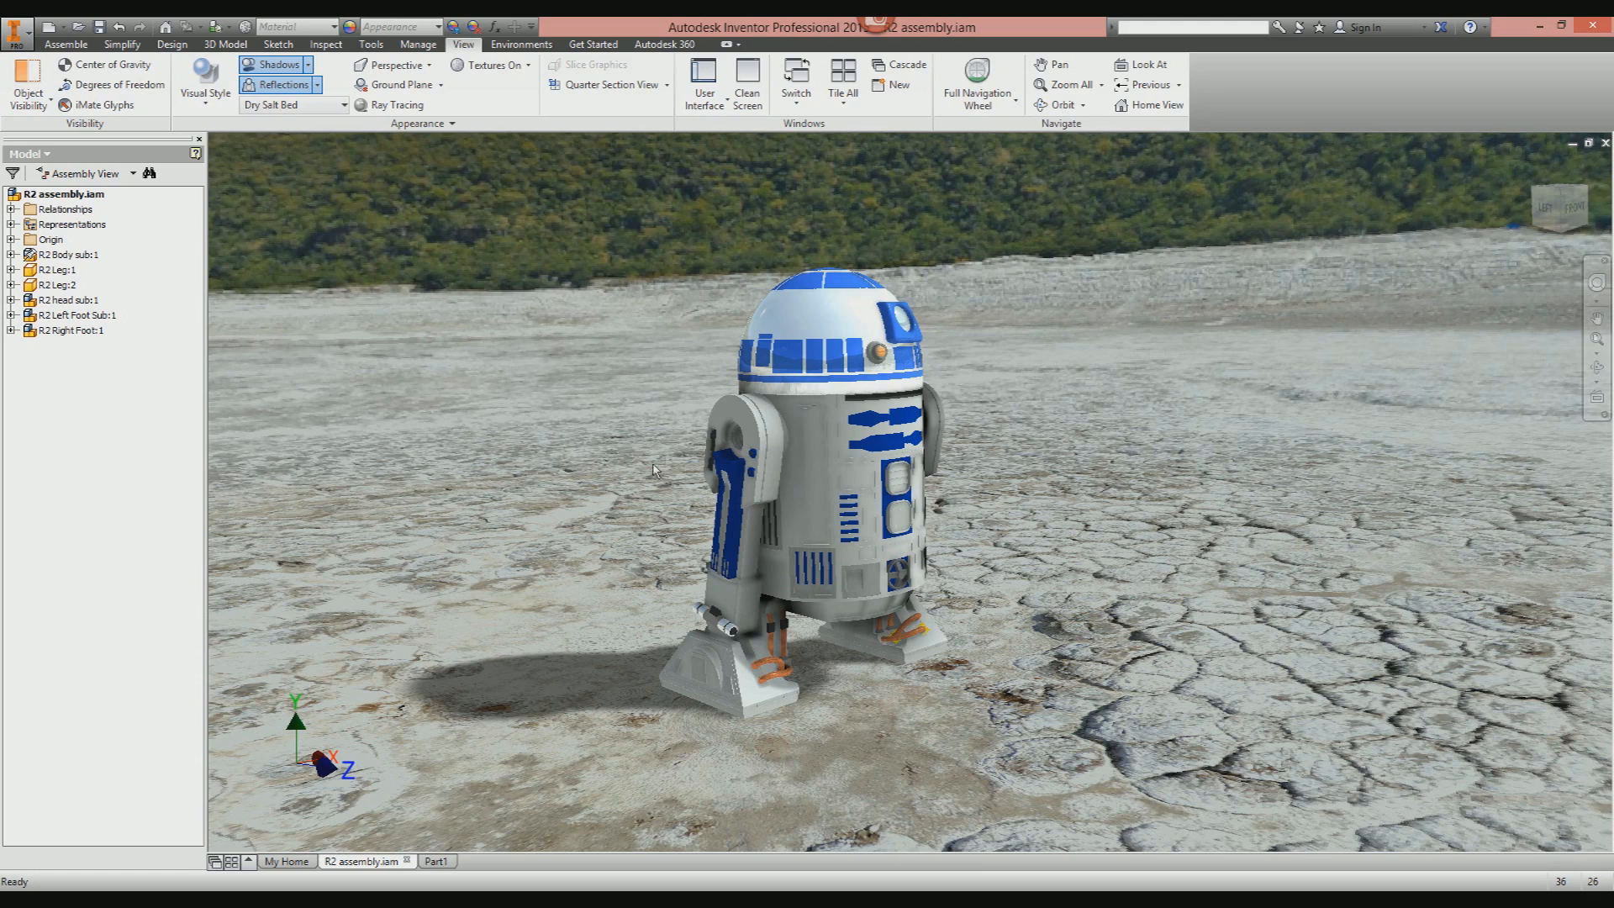
pyautogui.moveTo(481, 469)
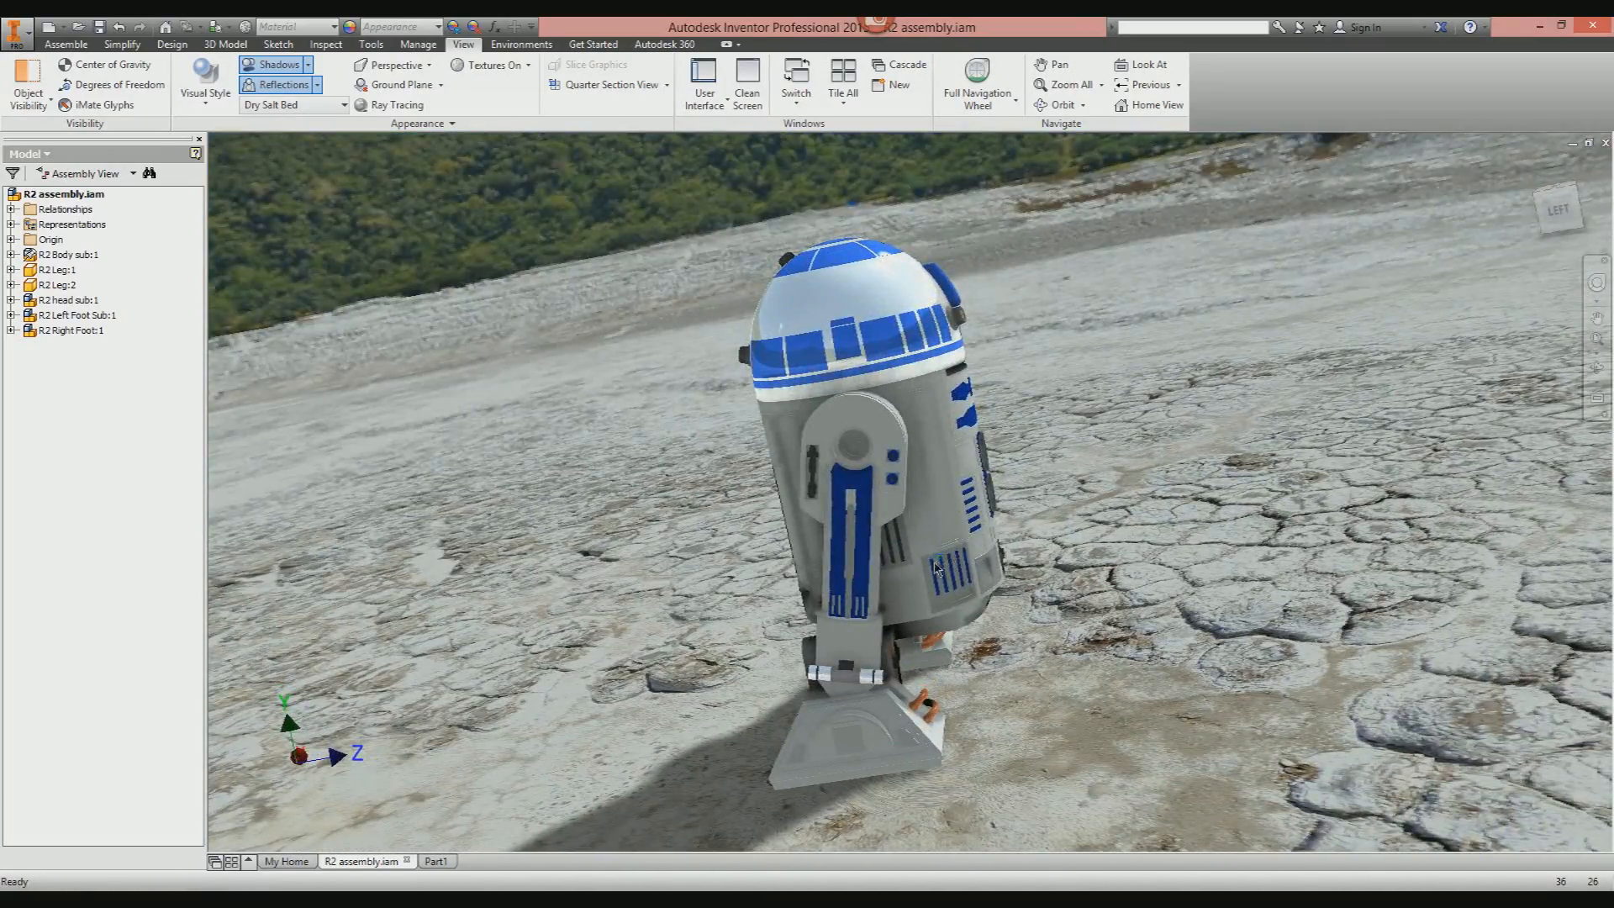
# Orbit the view toward R2-D2's left side to inspect the softened shadow.
pyautogui.click(834, 329)
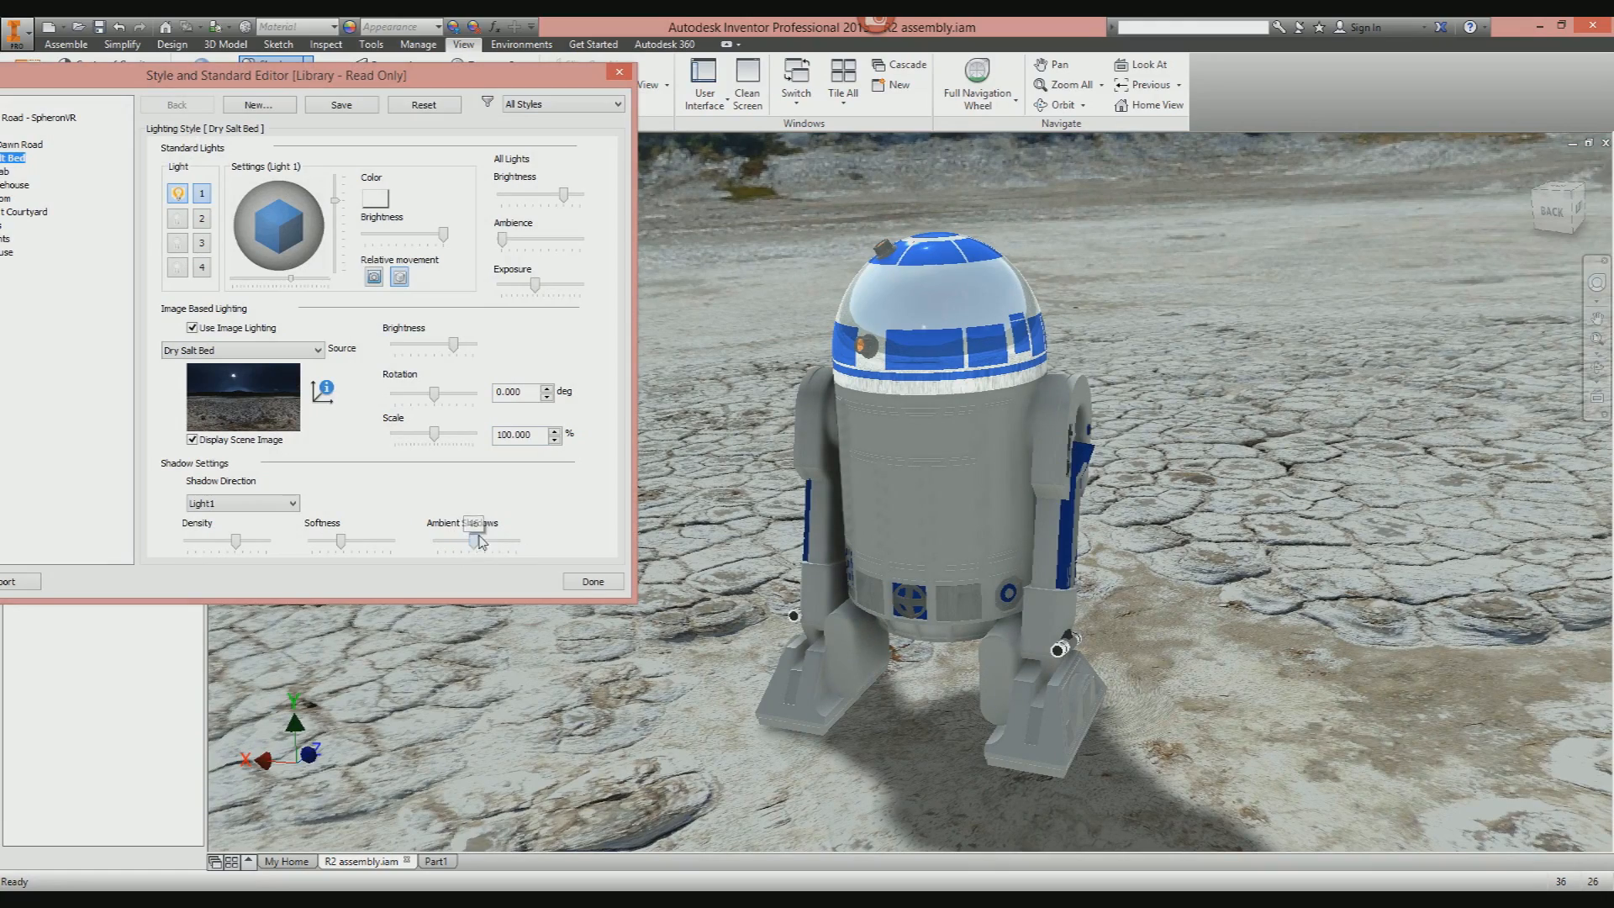
# Close the lighting style editor and answer Yes to save the ambient-shadow edits.
pyautogui.click(592, 582)
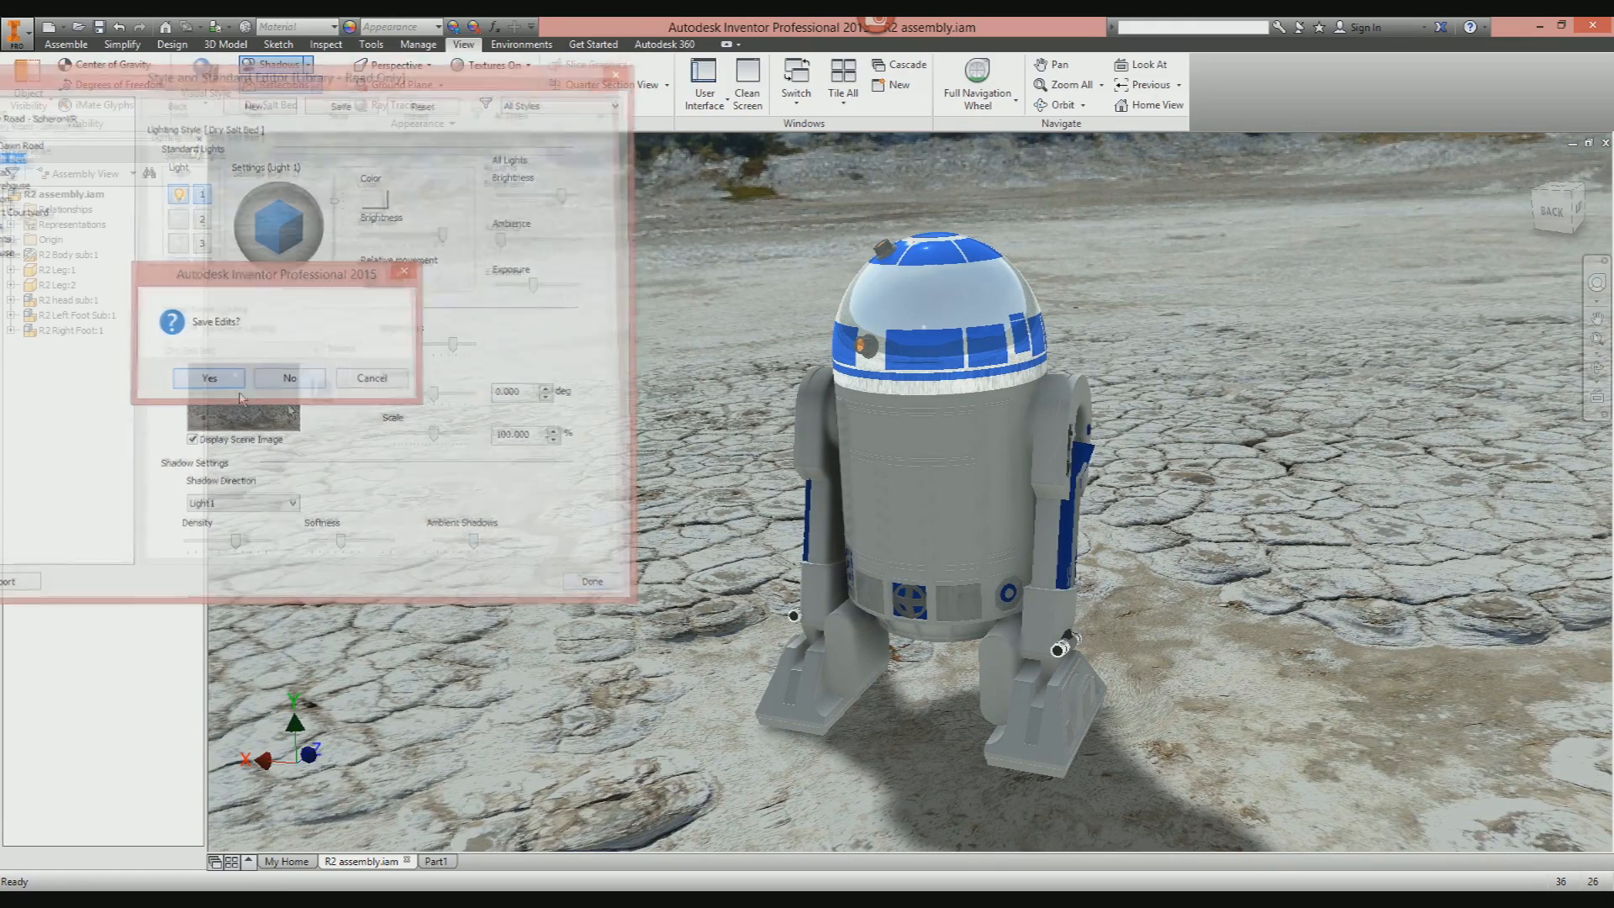
pyautogui.click(209, 378)
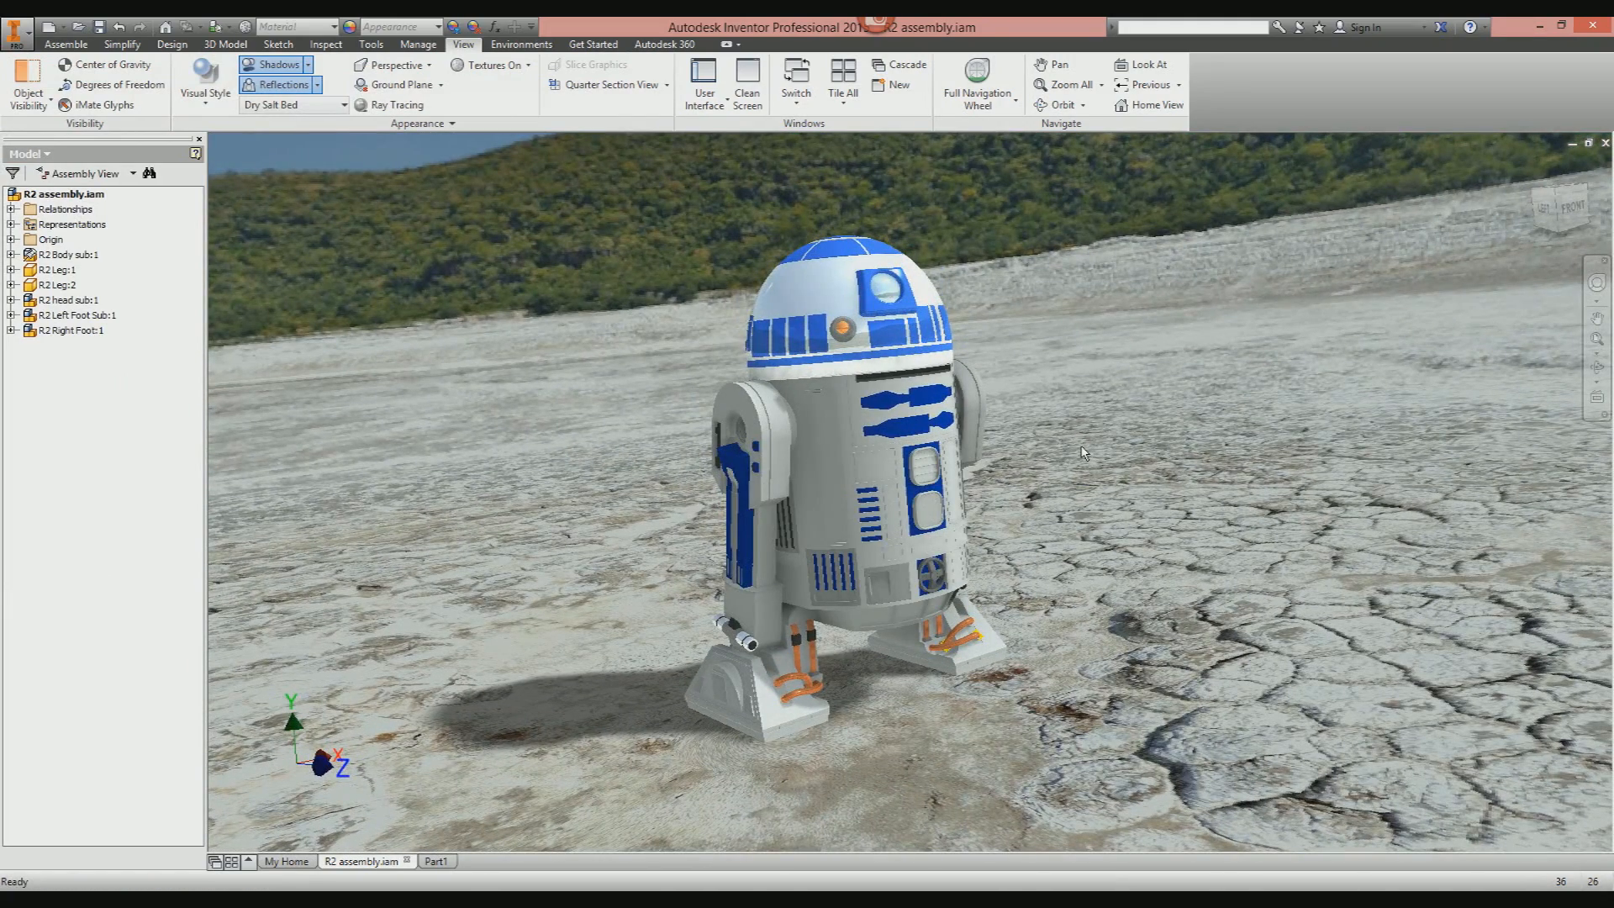
pyautogui.moveTo(1130, 313)
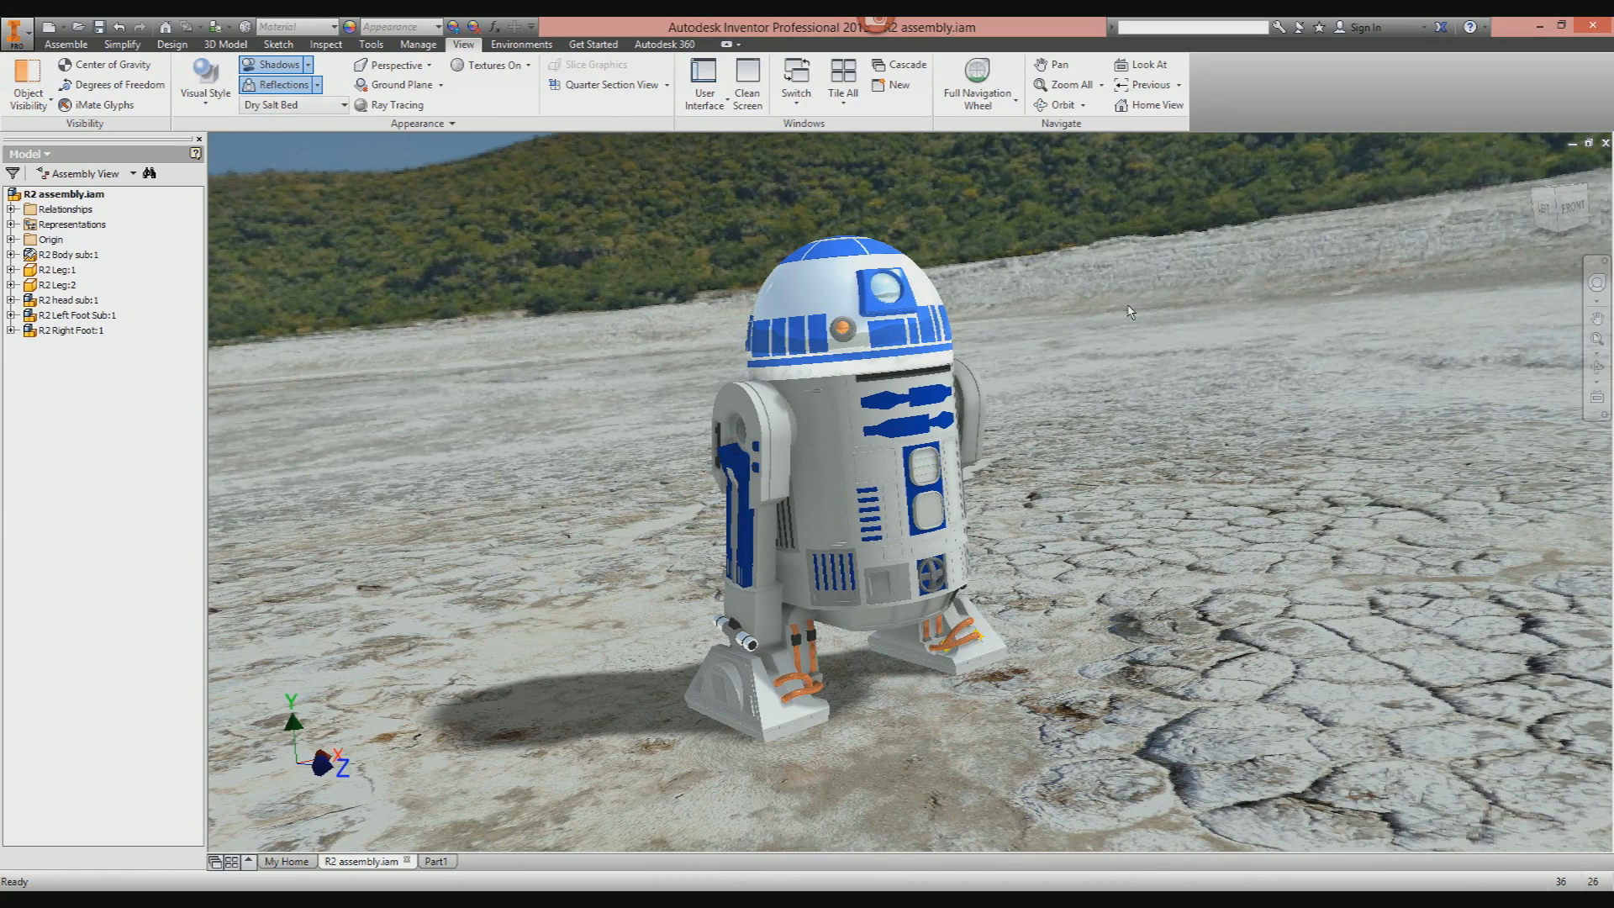
pyautogui.moveTo(1120, 309)
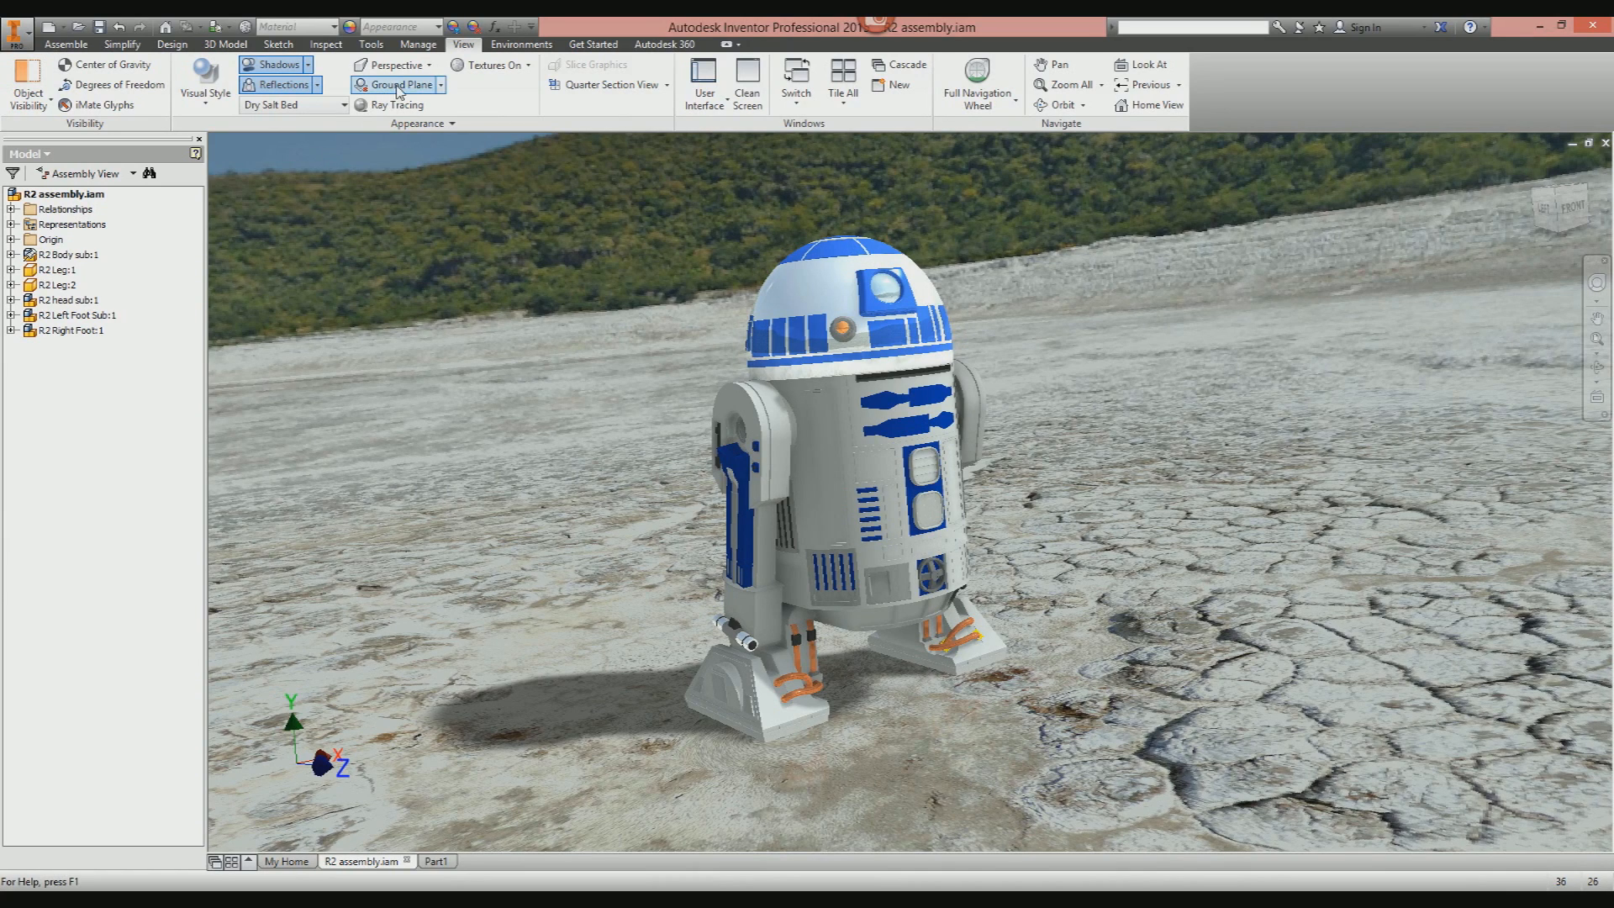
pyautogui.moveTo(393, 104)
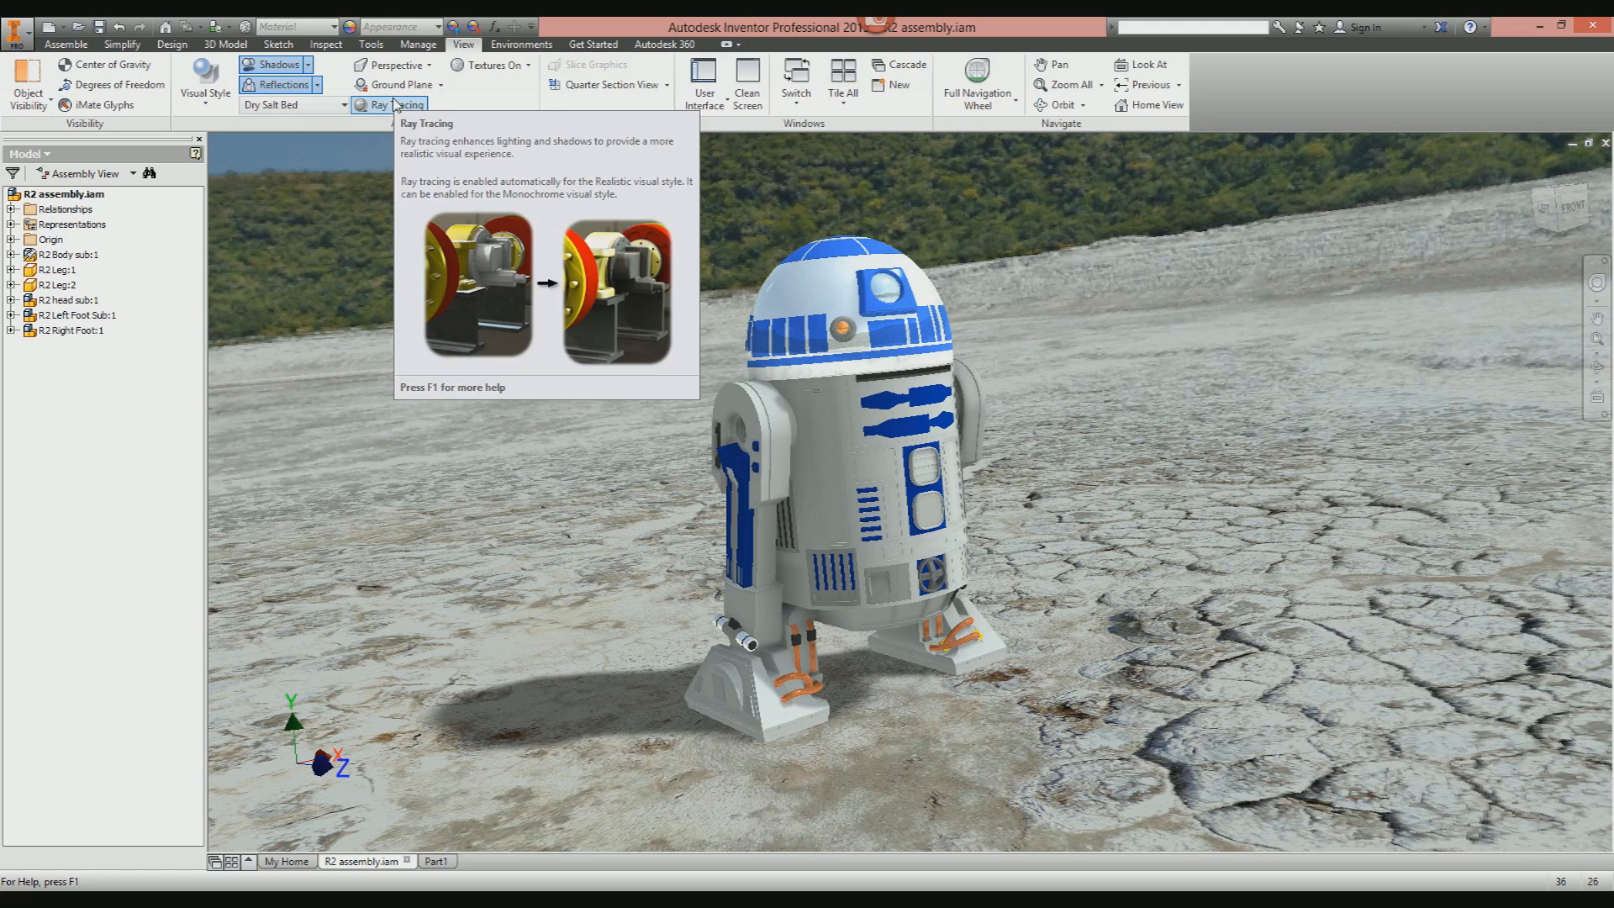
# Enable Ray Tracing in the Appearance panel, let R2-D2 render, then disable it.
pyautogui.click(388, 104)
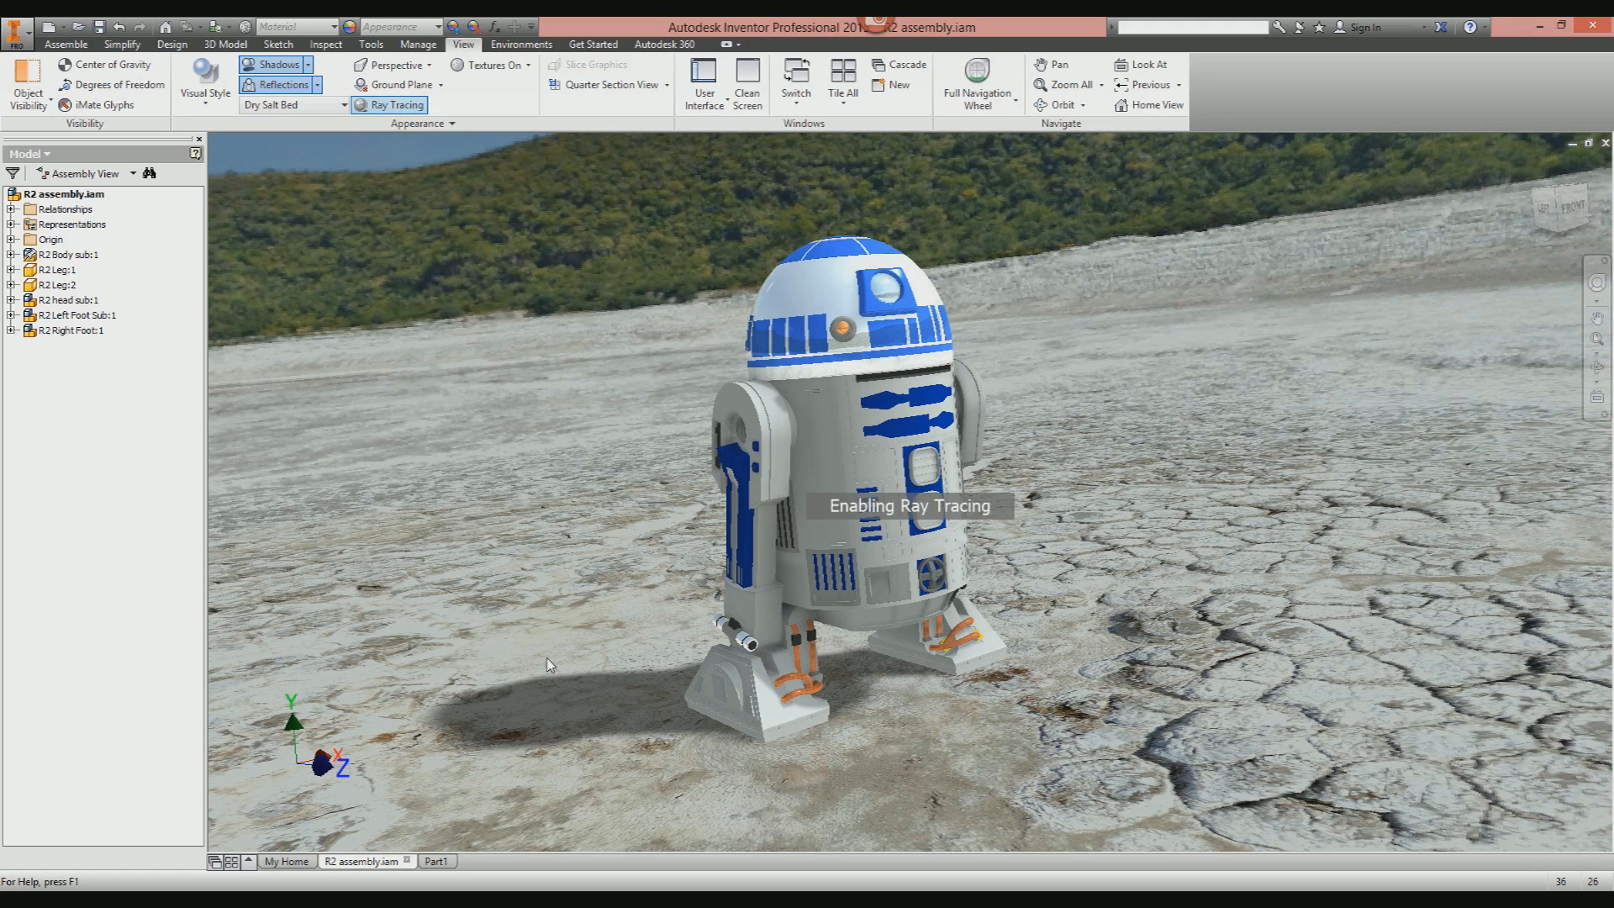
pyautogui.moveTo(495, 673)
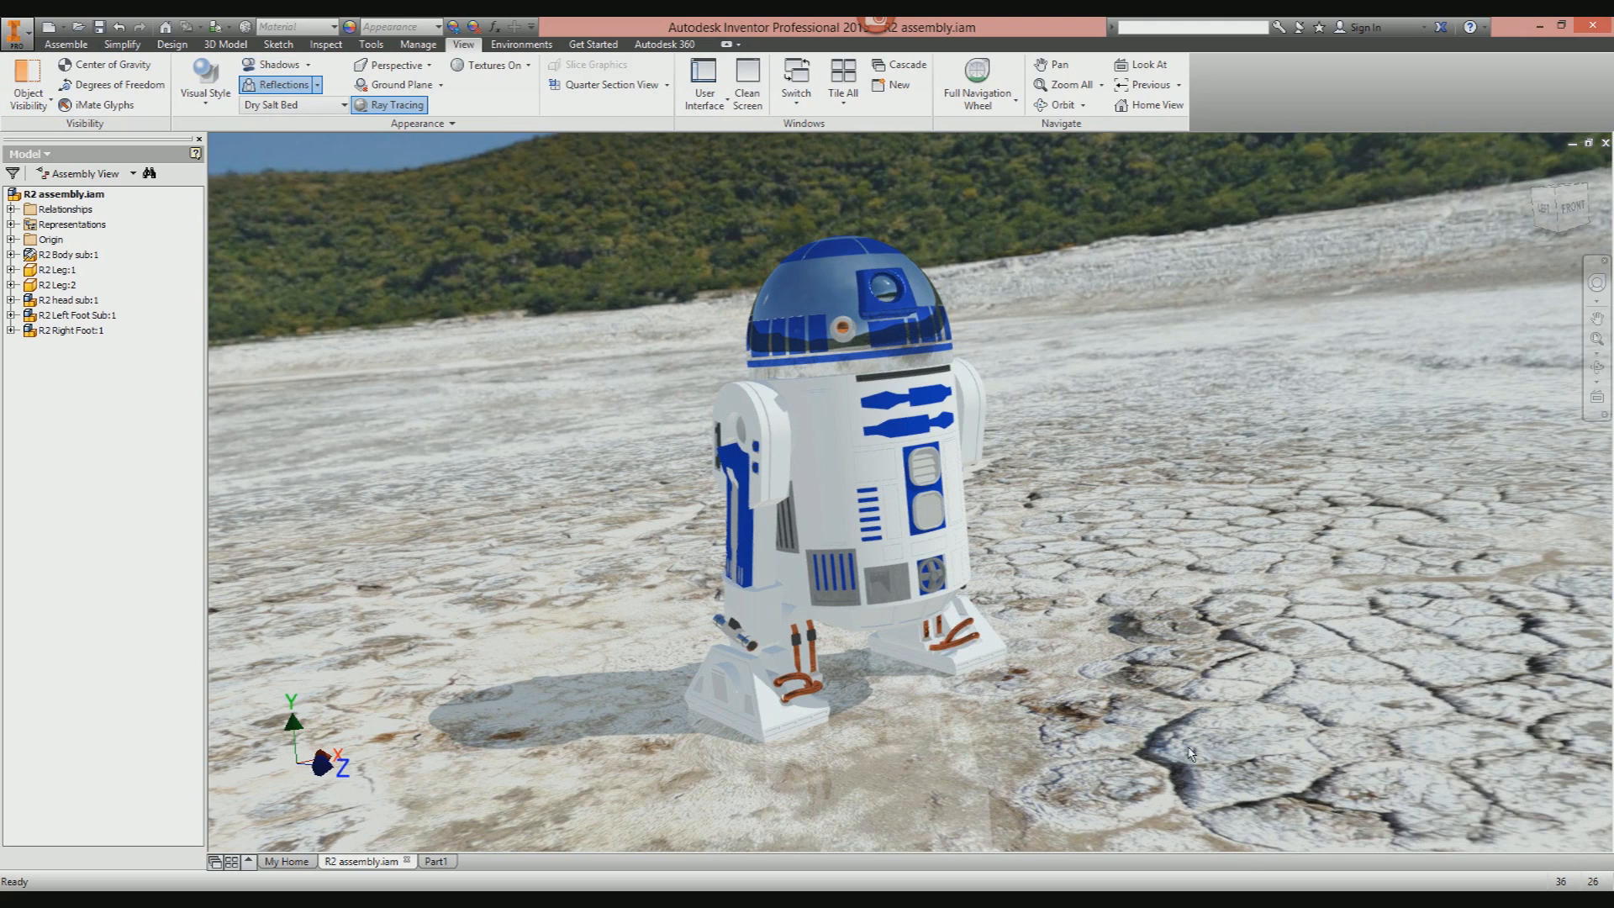
pyautogui.click(397, 105)
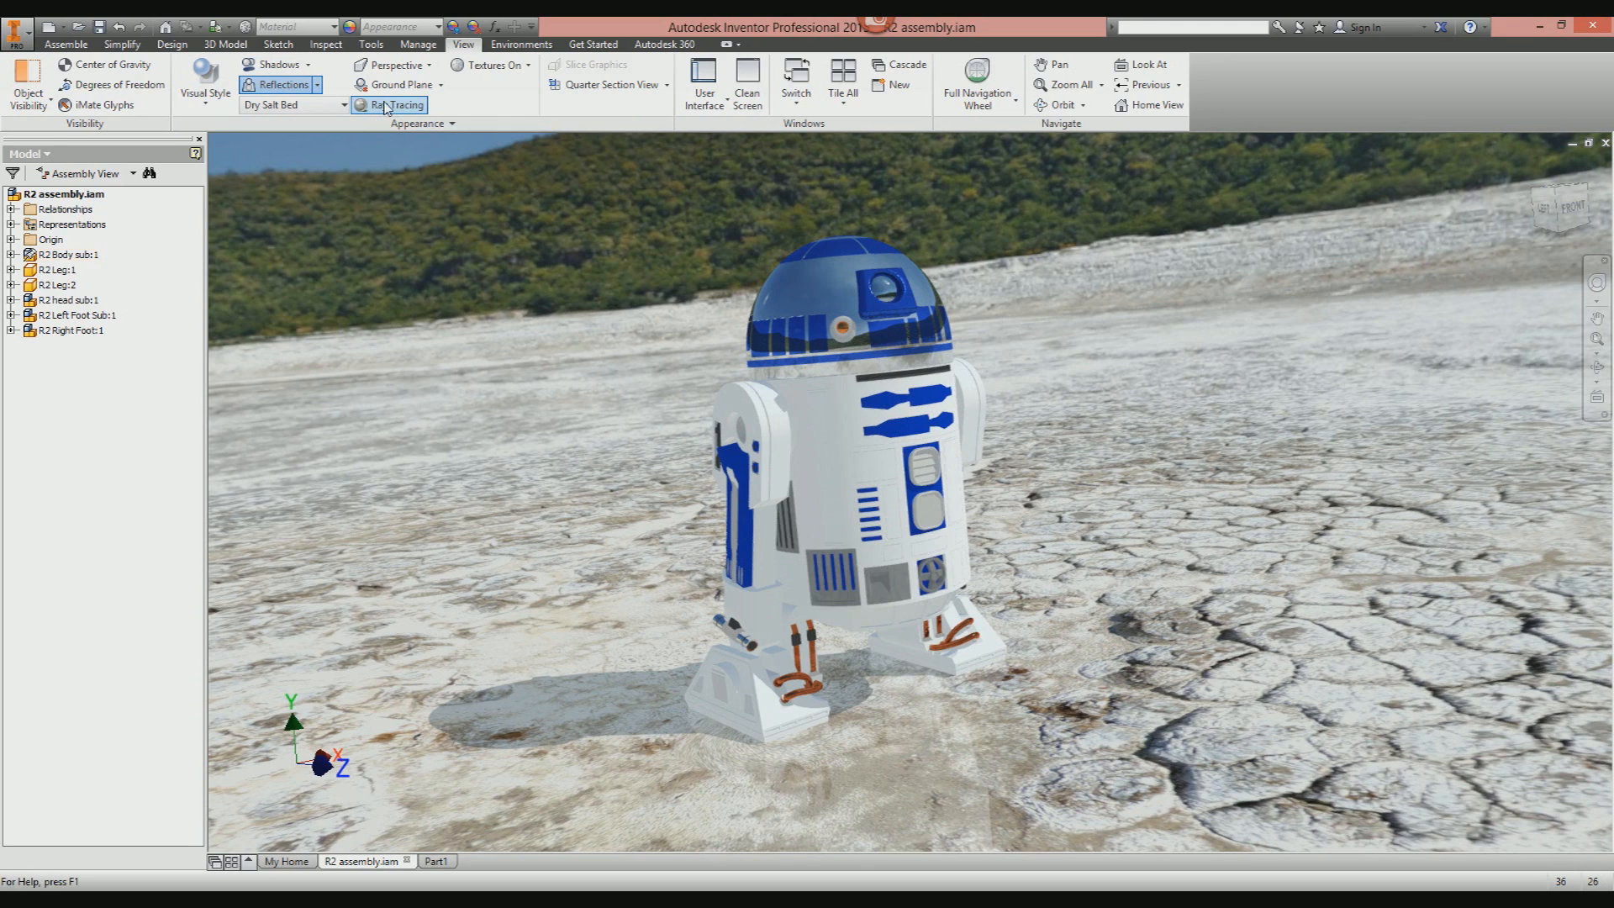
# Toggle Ray Tracing off and back on until the Interactive render completes.
pyautogui.click(395, 104)
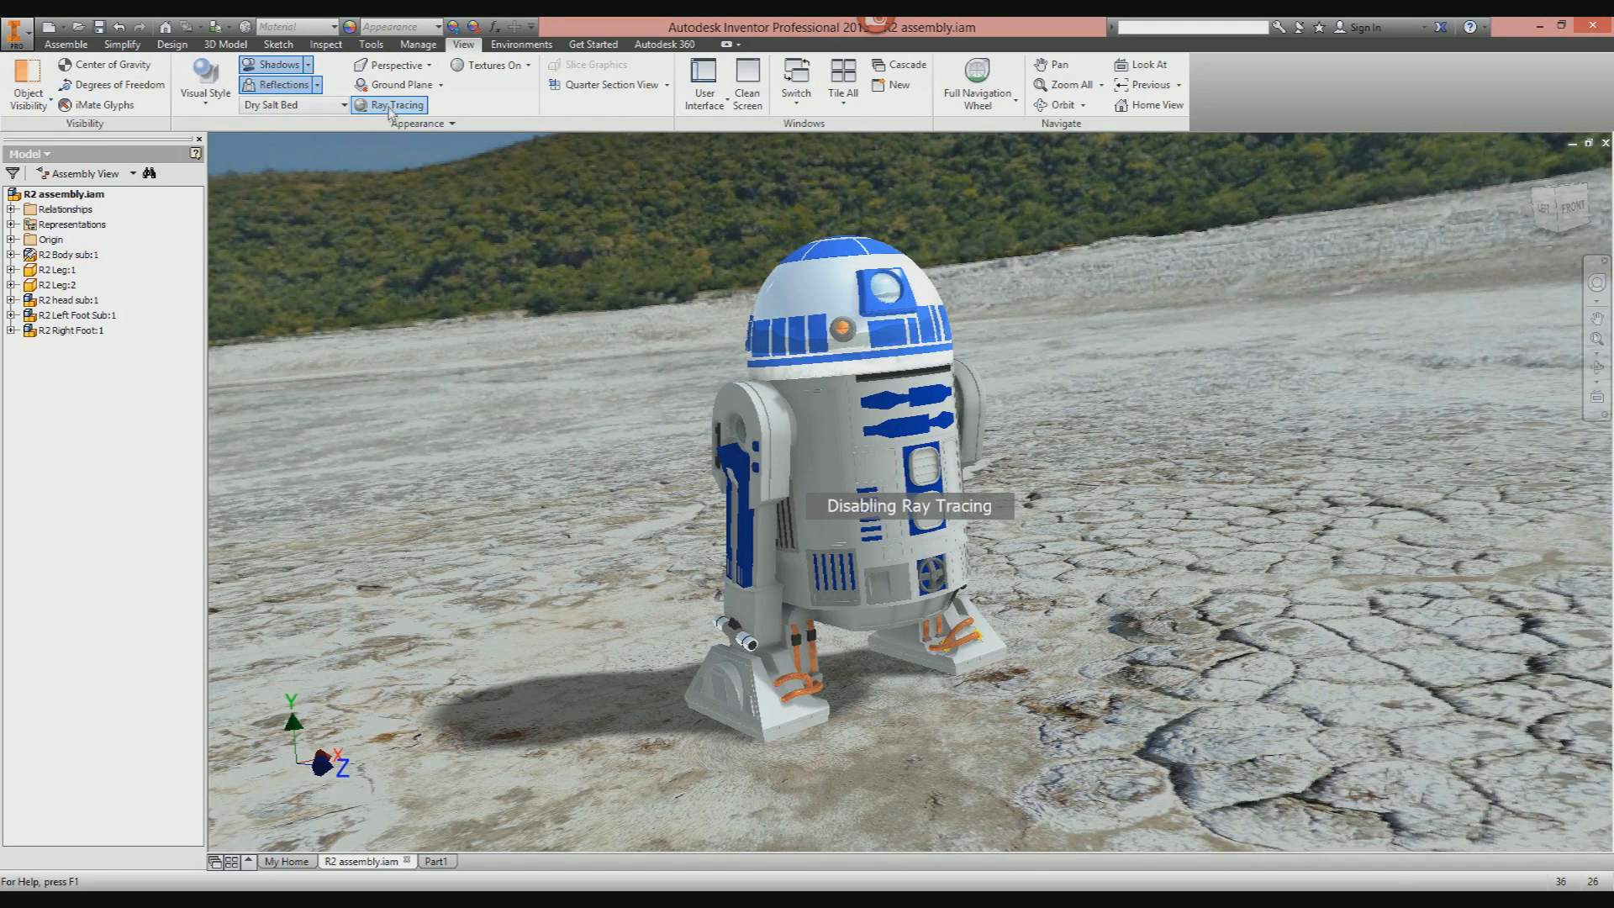
pyautogui.click(393, 104)
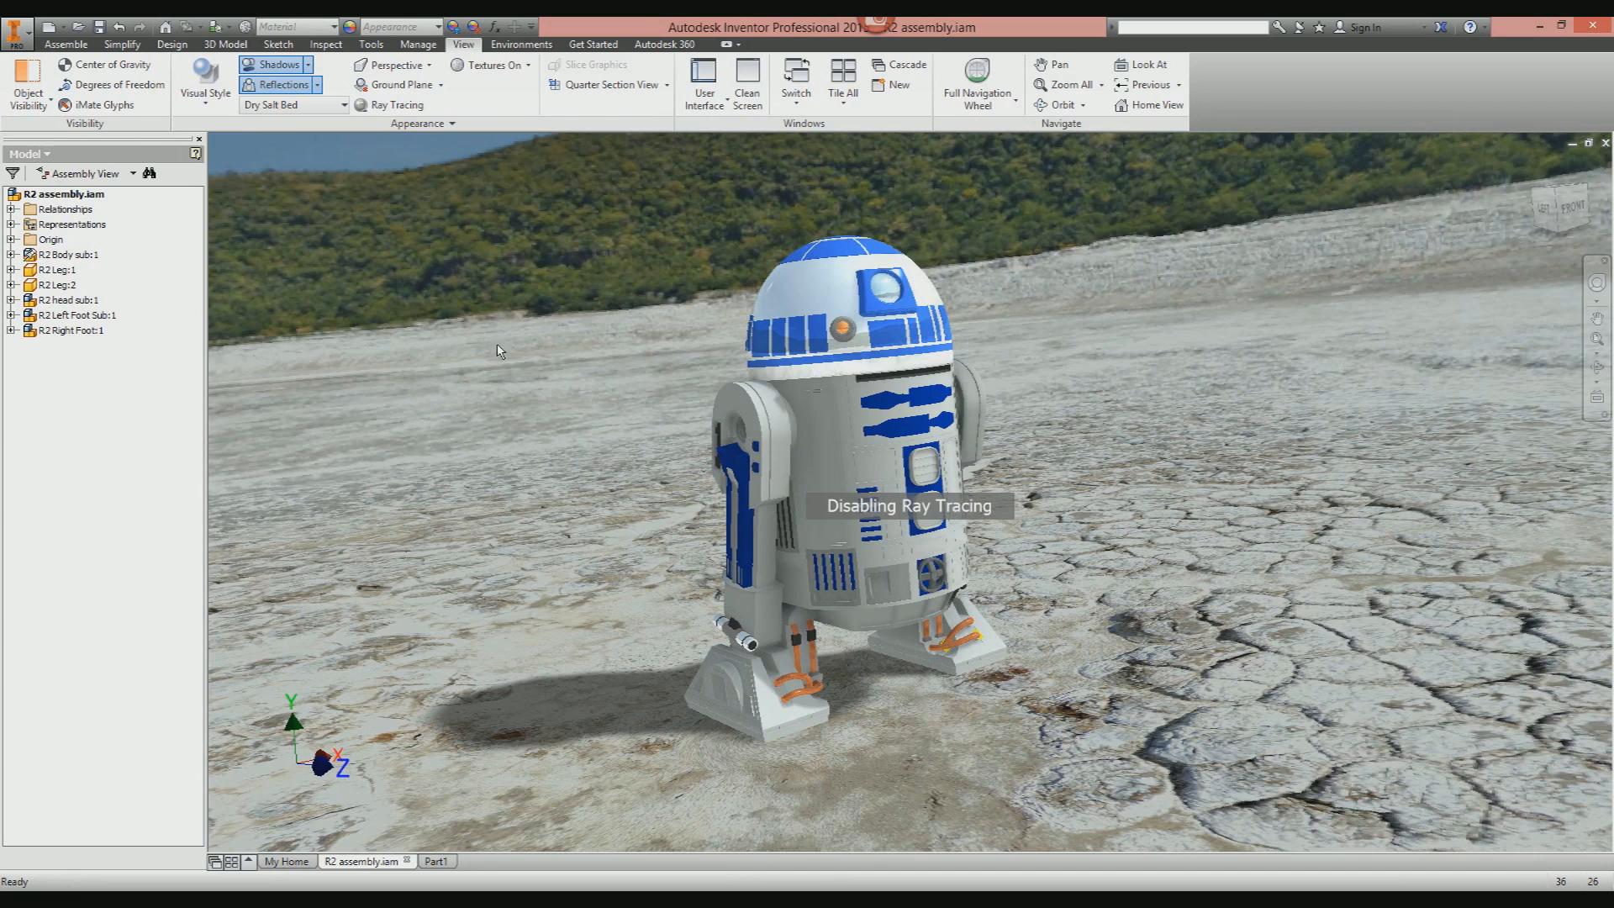
pyautogui.click(395, 104)
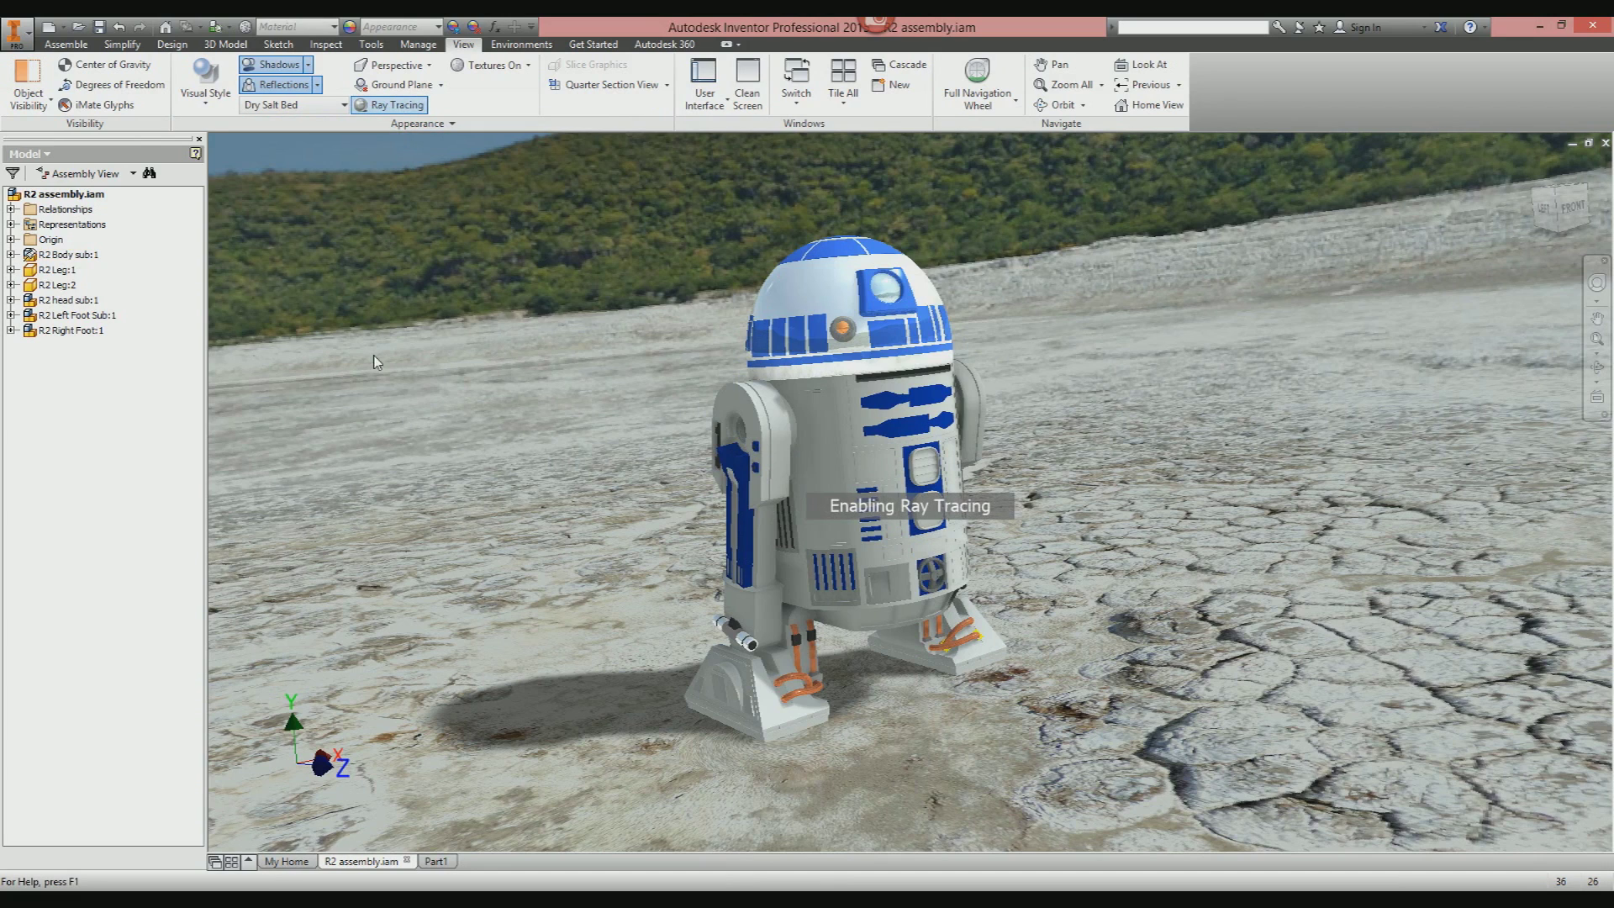
pyautogui.click(394, 104)
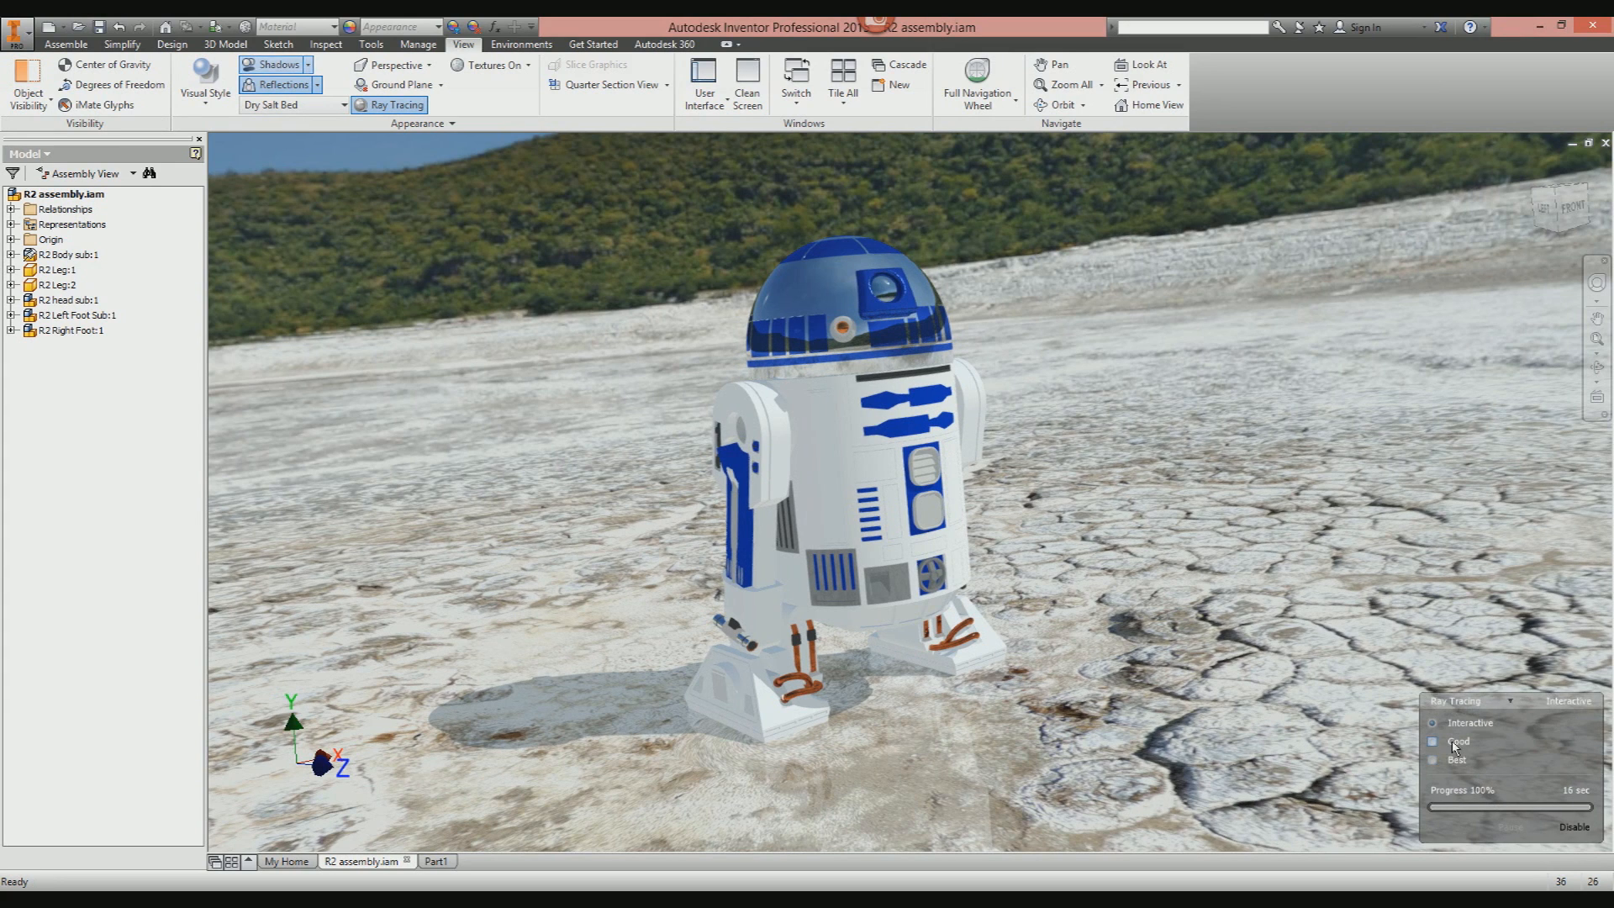
# Try Good and Best ray-tracing quality with floor reflections, then return to Interactive.
pyautogui.click(1432, 742)
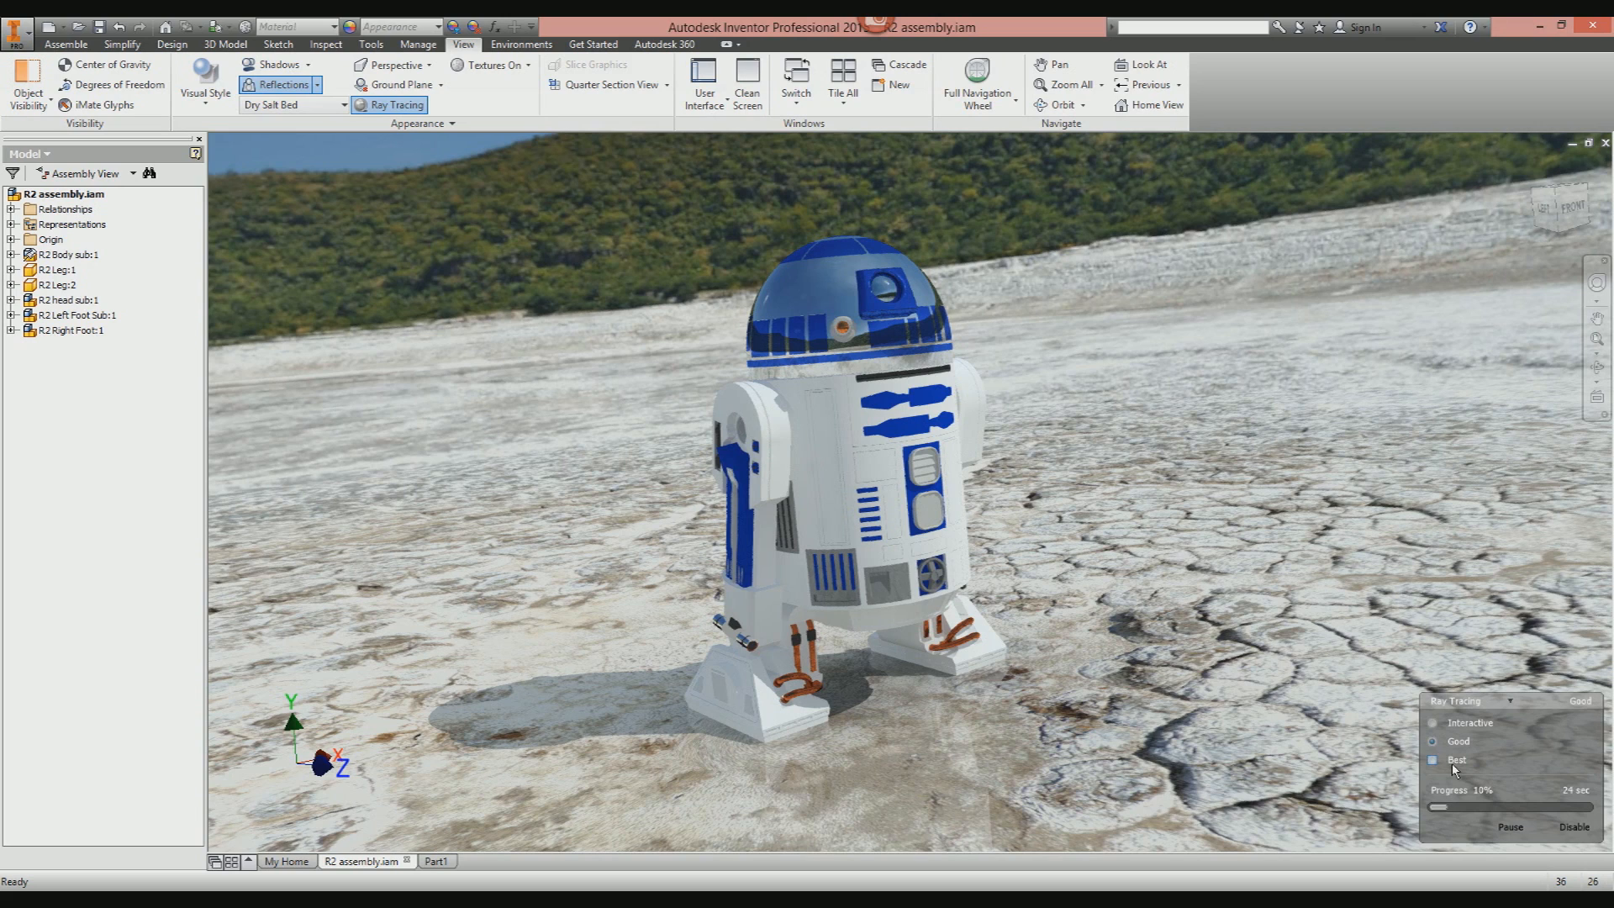
pyautogui.click(1457, 759)
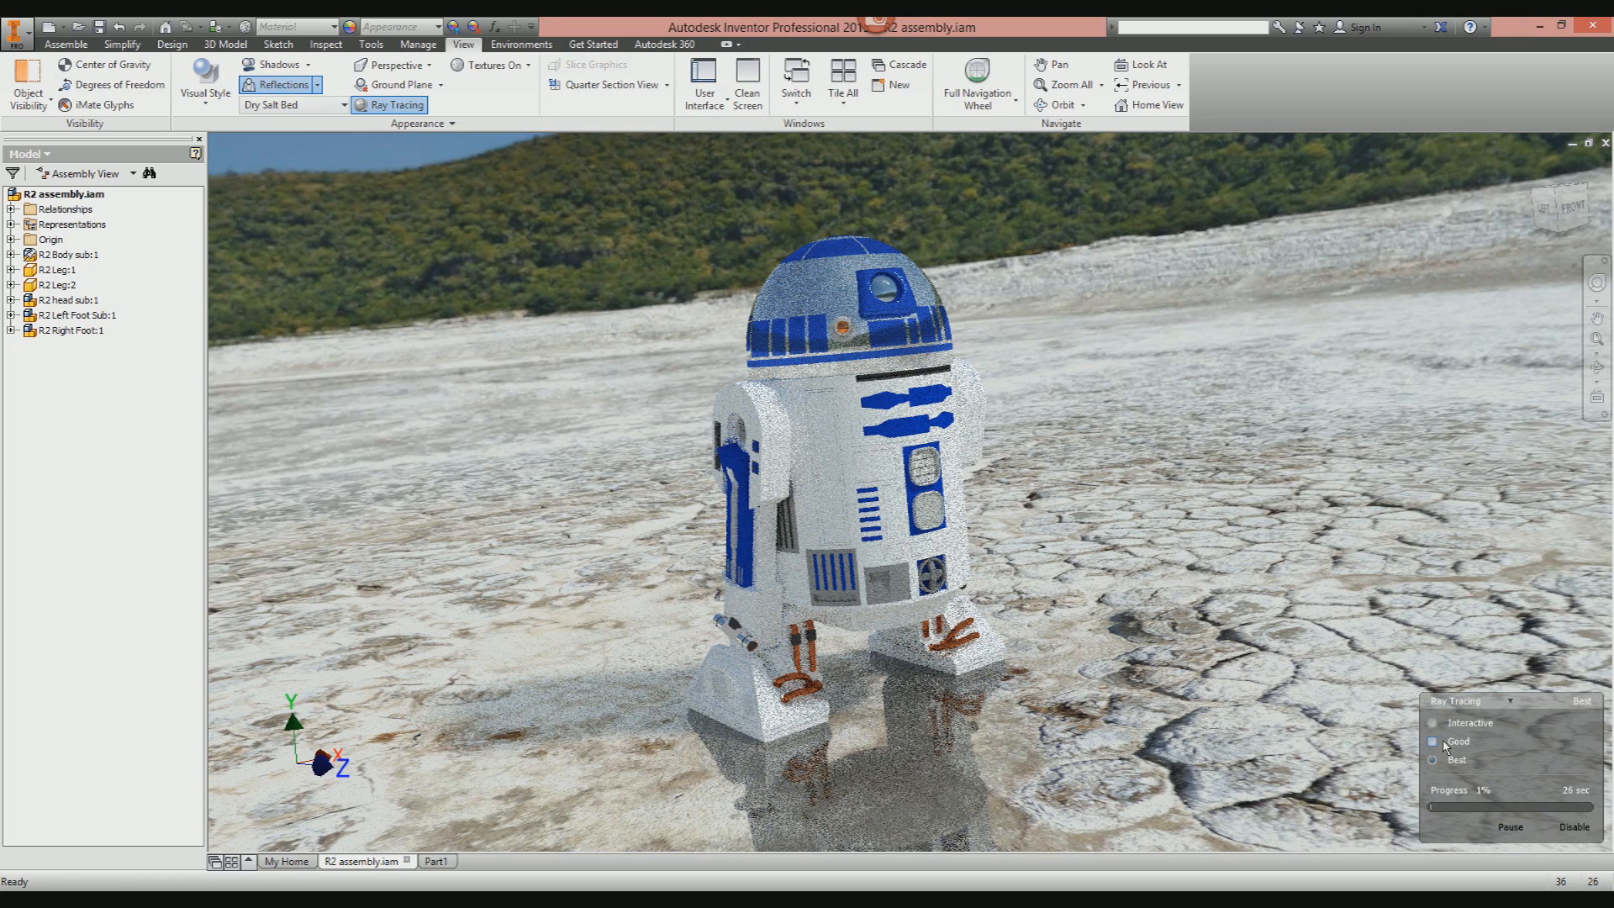
pyautogui.click(1432, 721)
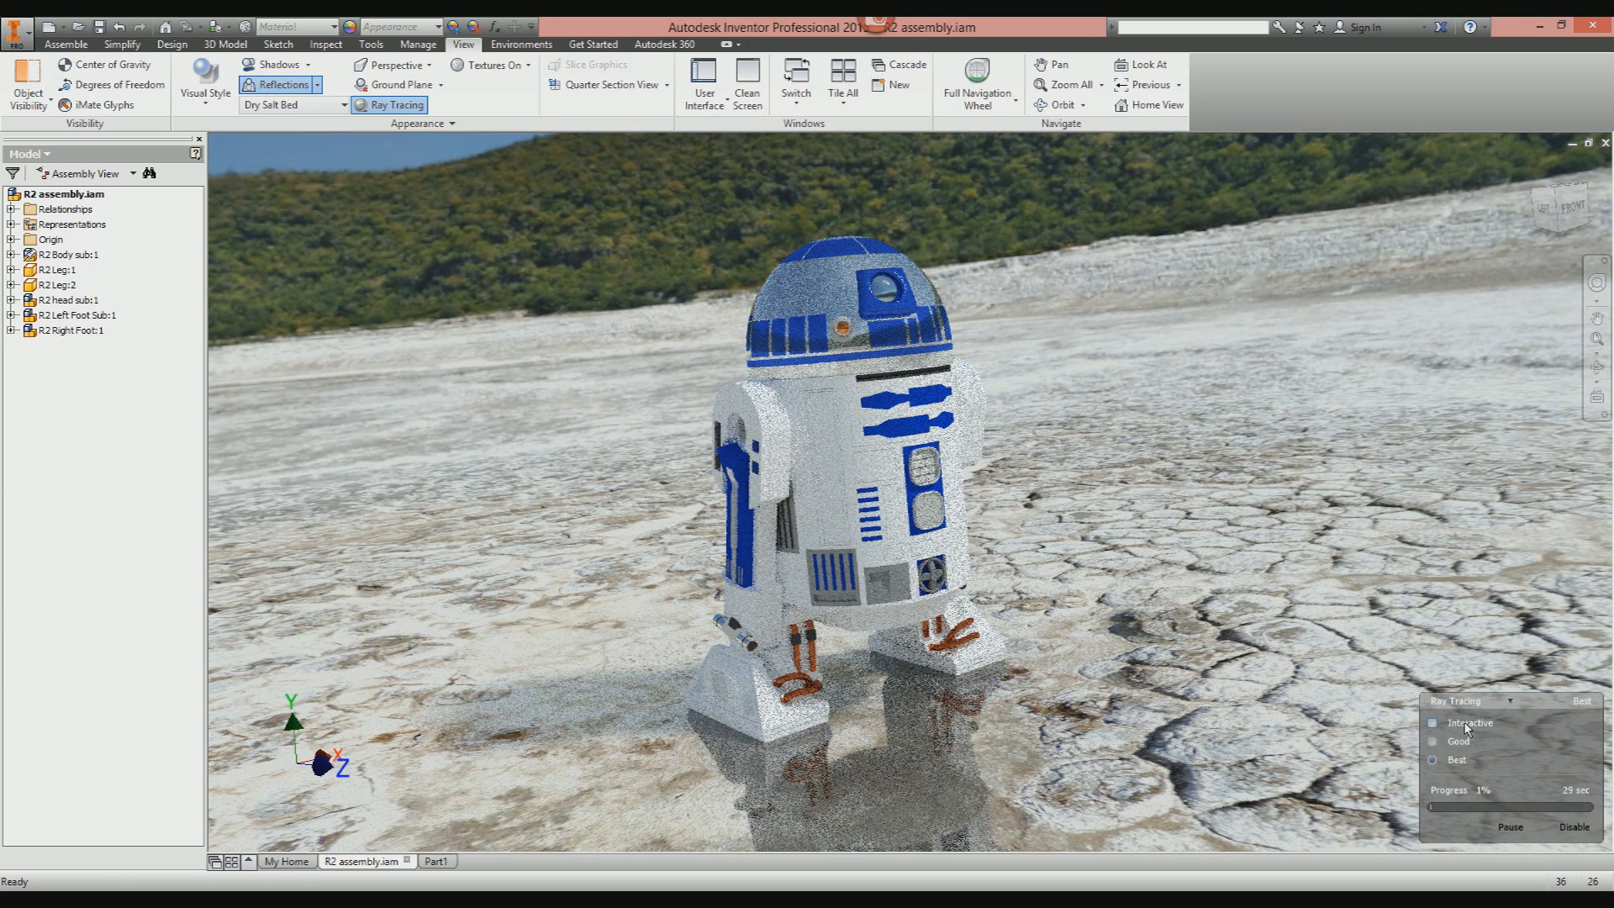
pyautogui.click(1434, 721)
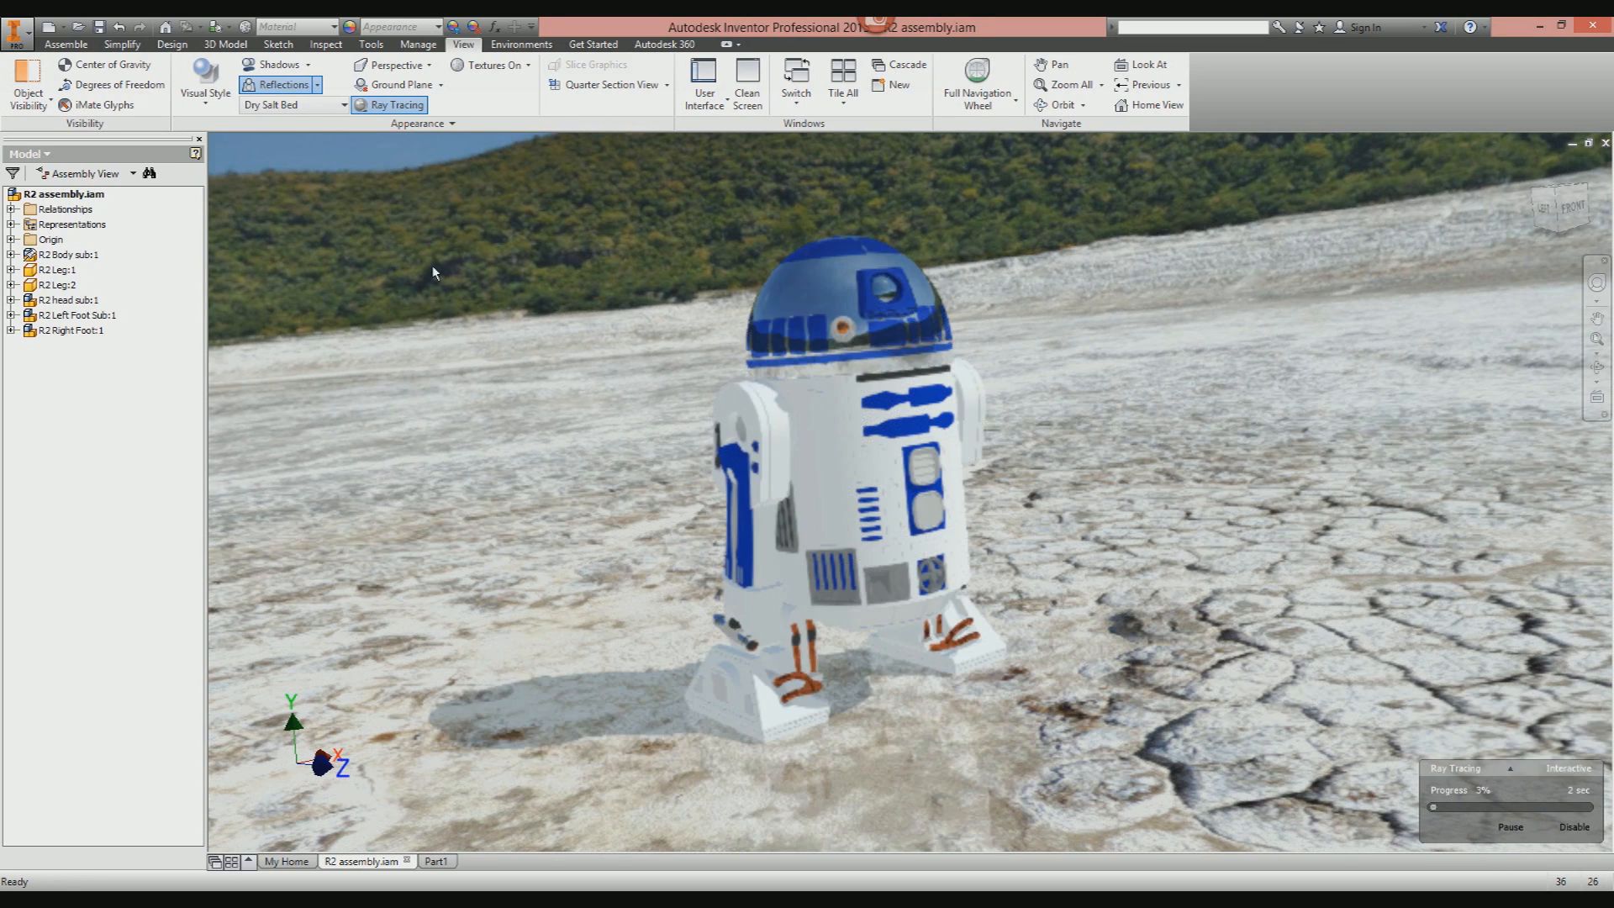
# Disable Ray Tracing, leaving R2-D2 shaded with its shadow on the salt flat.
pyautogui.click(393, 104)
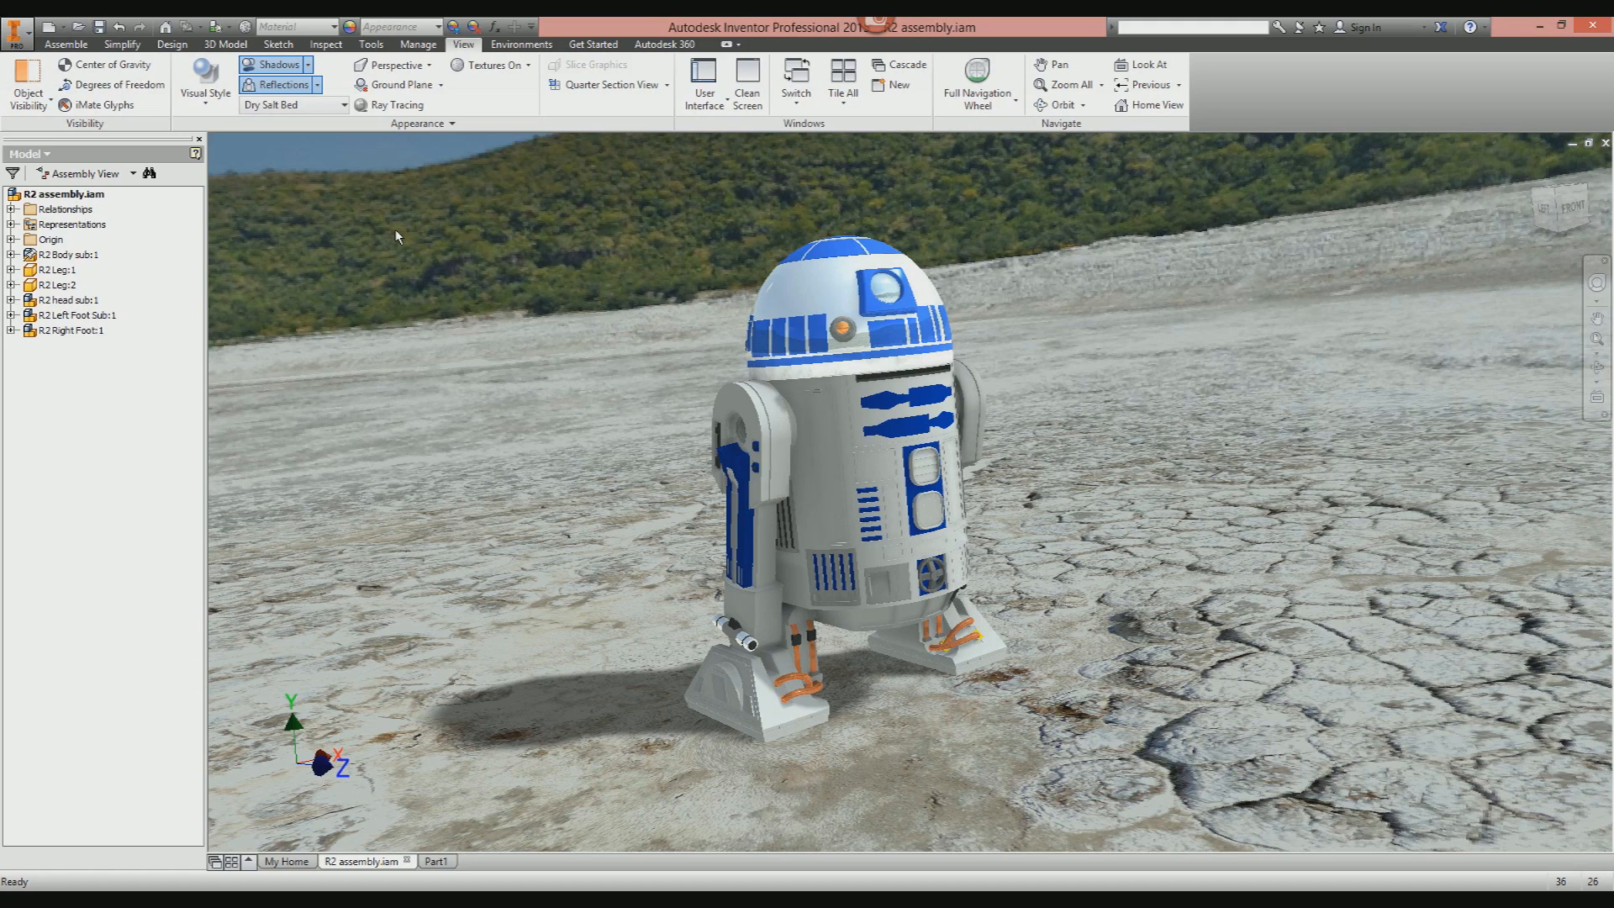
pyautogui.moveTo(515, 222)
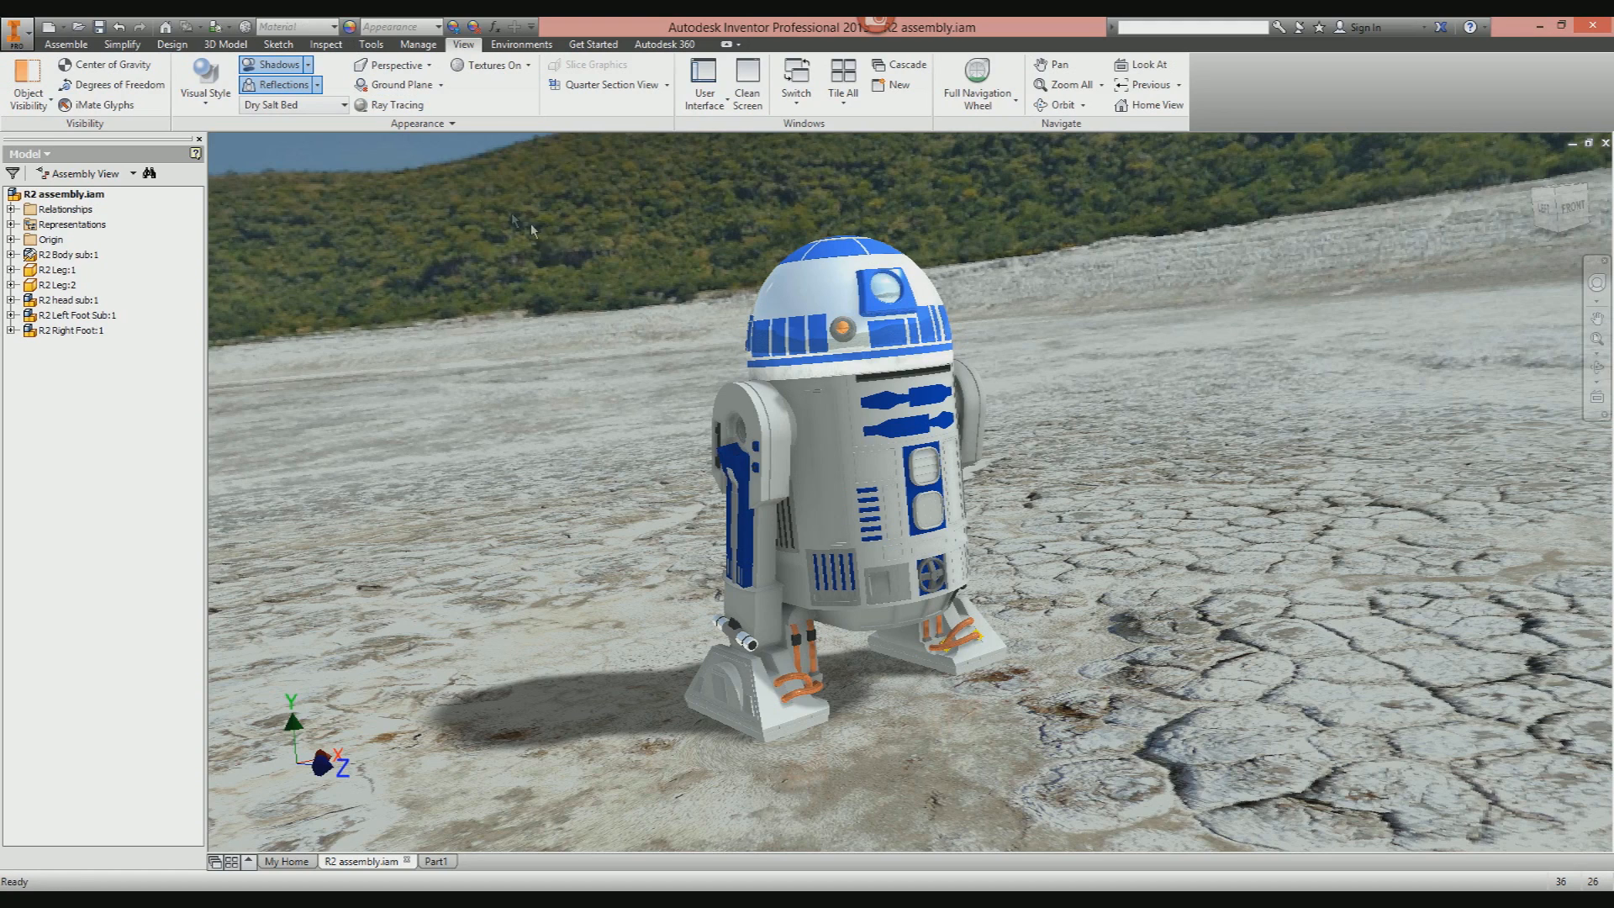
pyautogui.moveTo(403, 225)
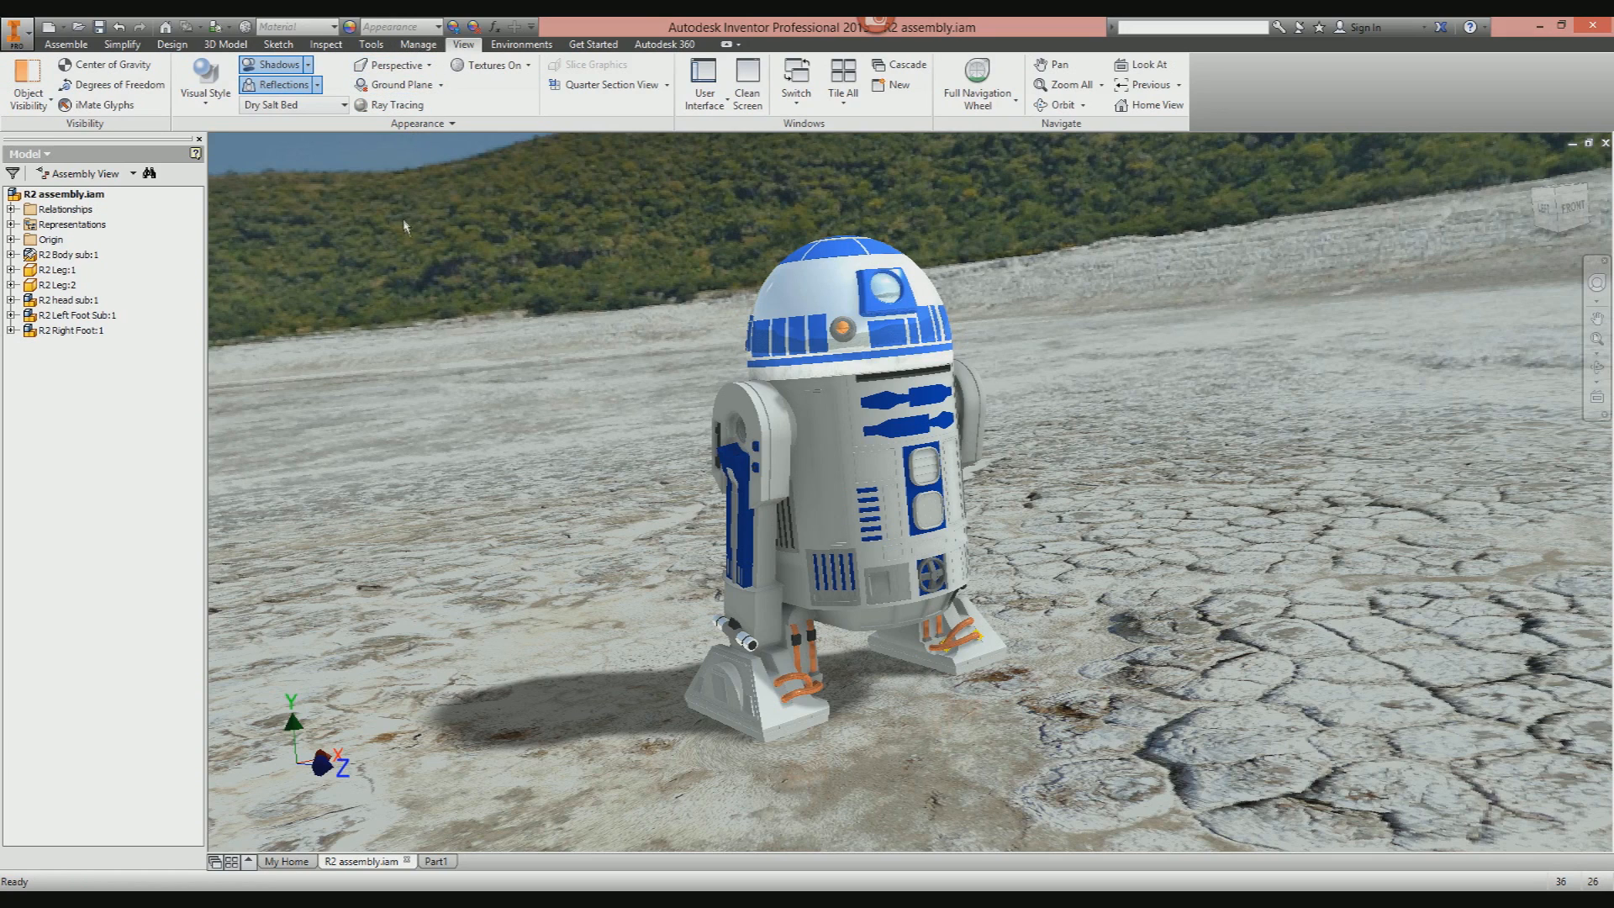
pyautogui.moveTo(378, 227)
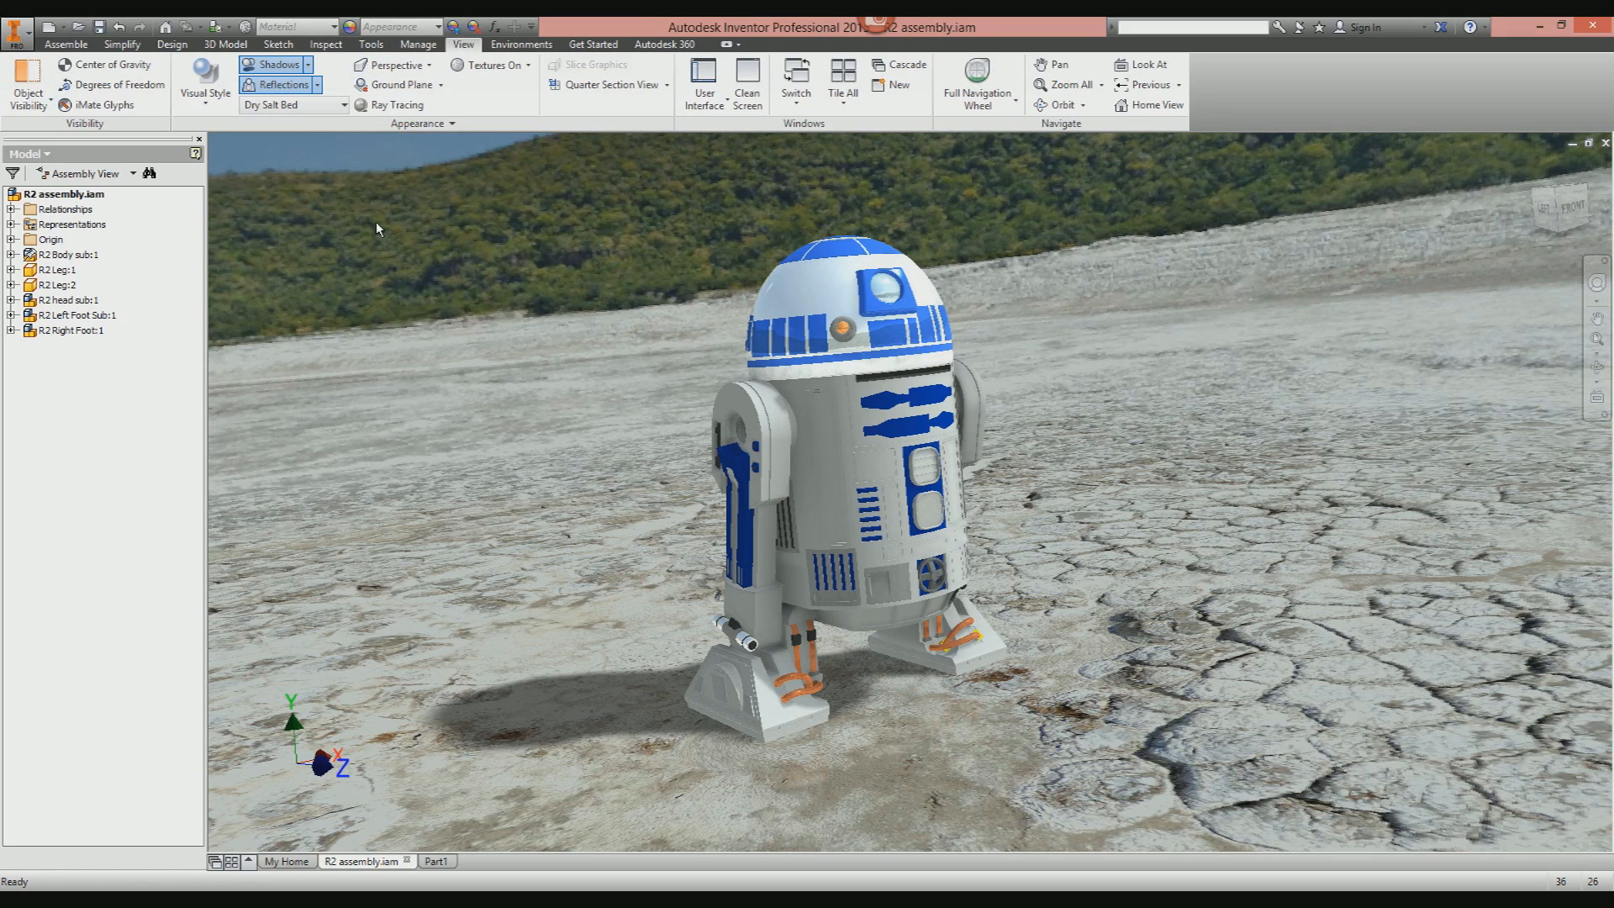
pyautogui.moveTo(313, 240)
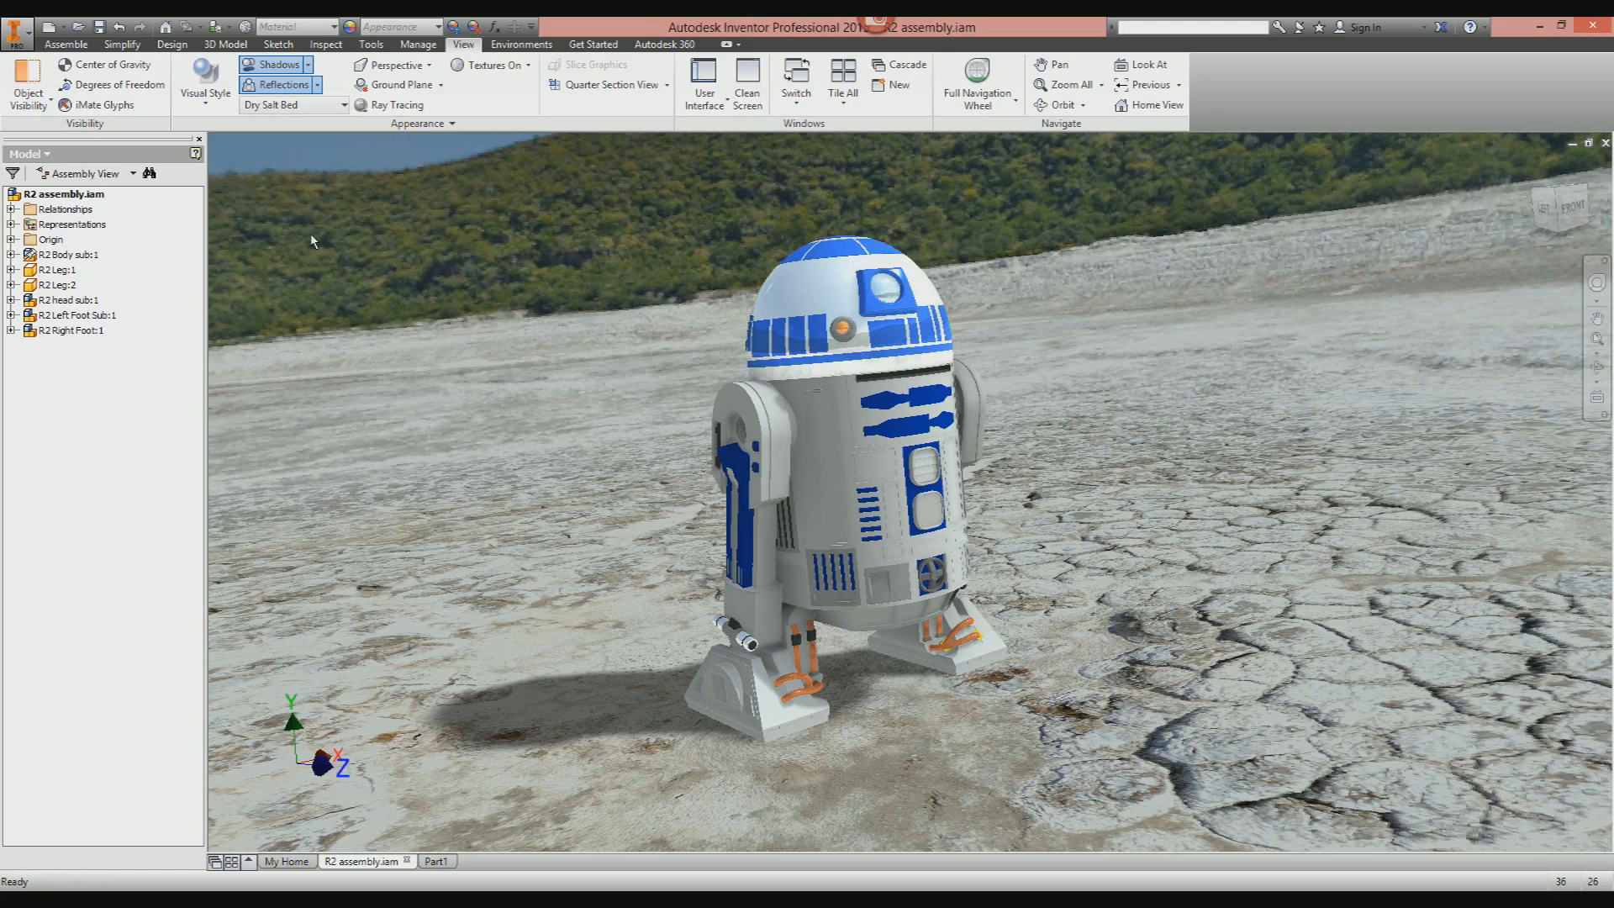
pyautogui.moveTo(425, 336)
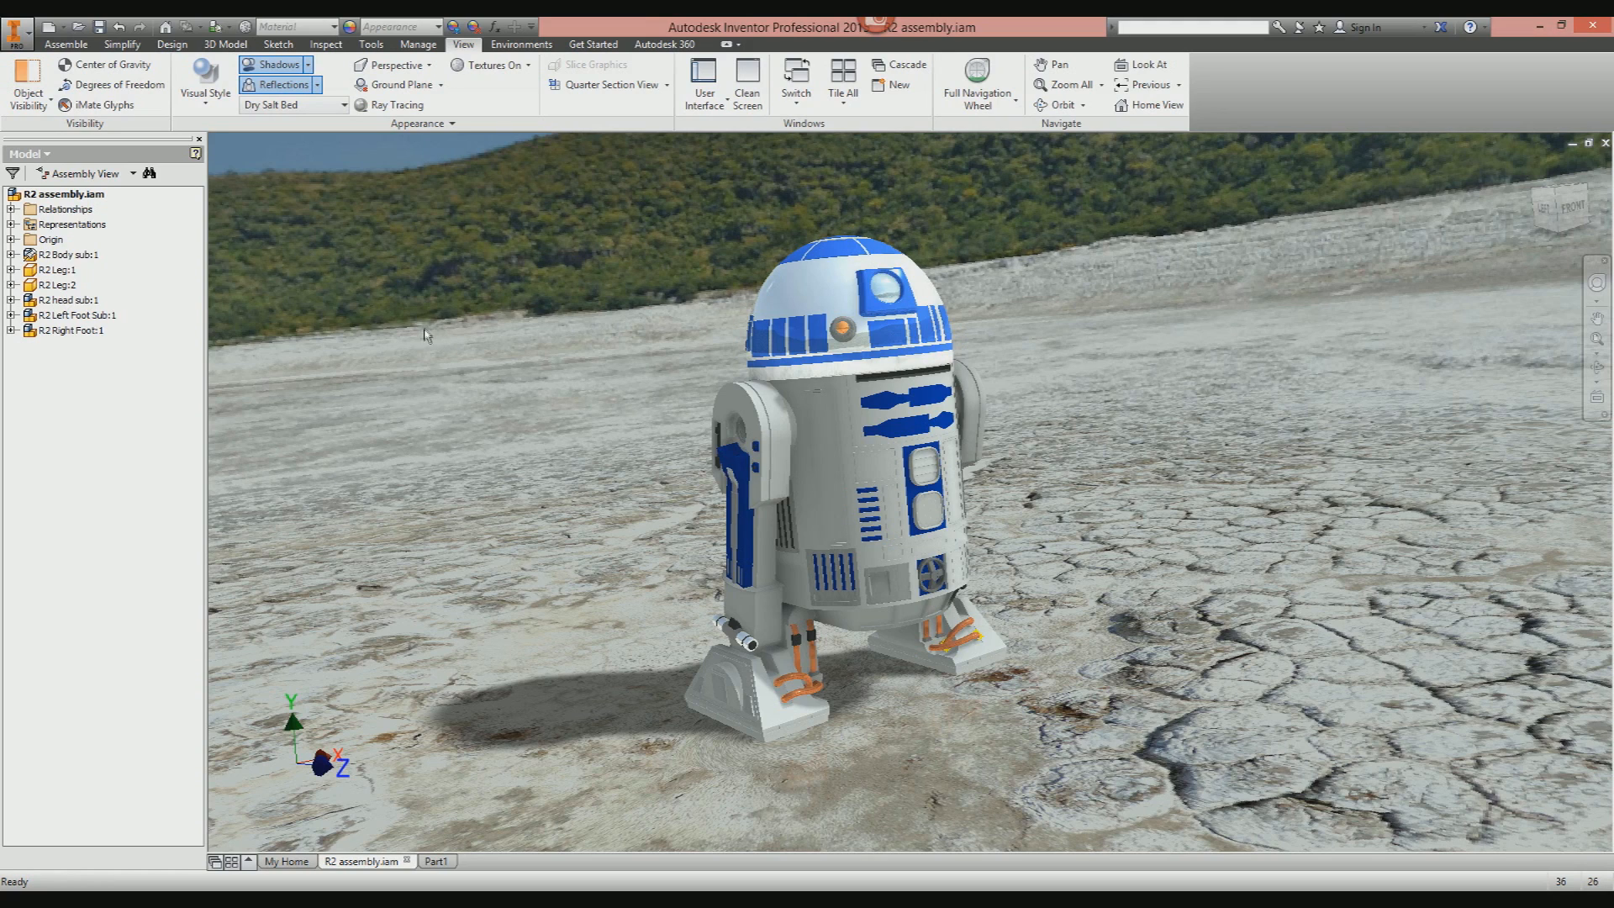
pyautogui.moveTo(427, 320)
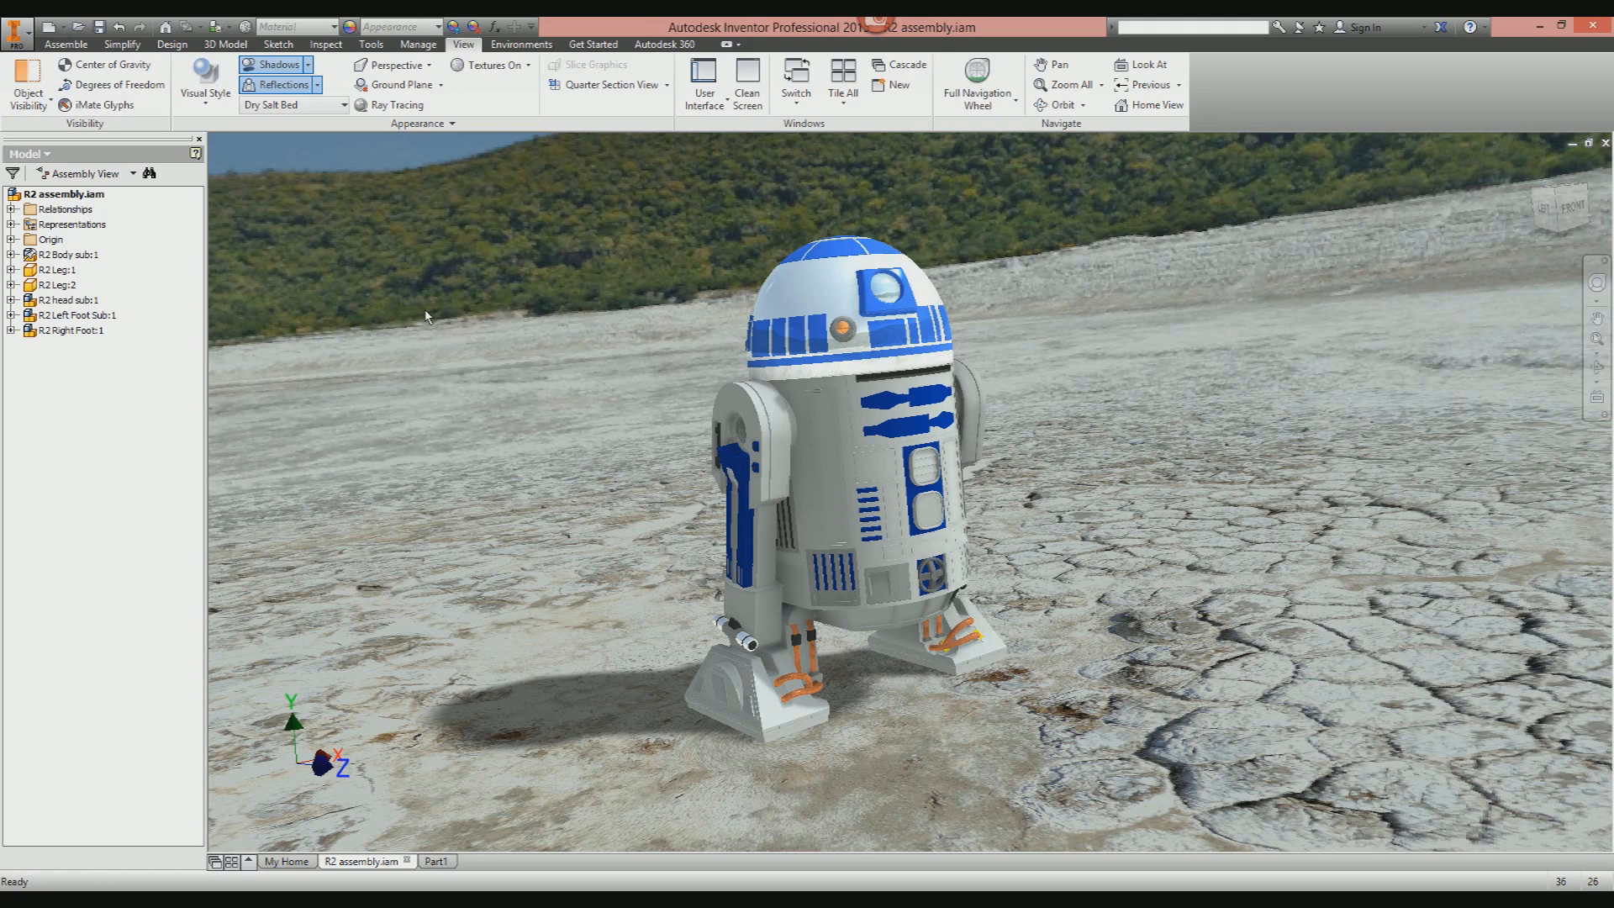